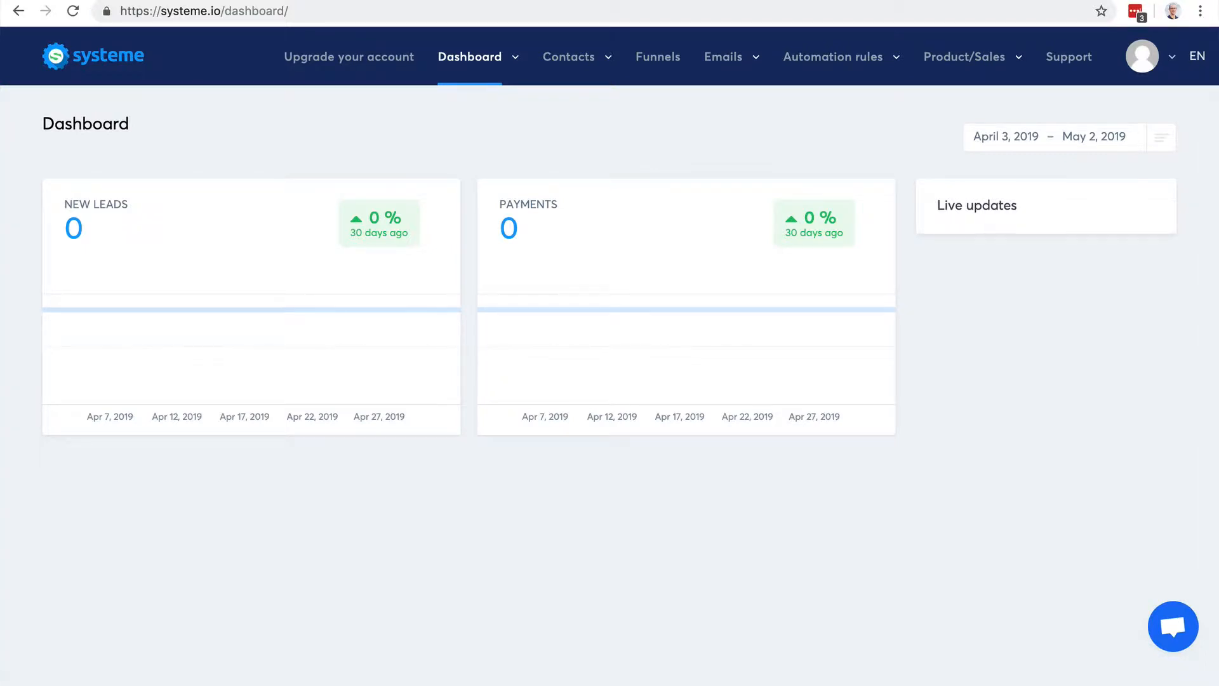
{"action": "mouse_move", "coordinate": [658, 56]}
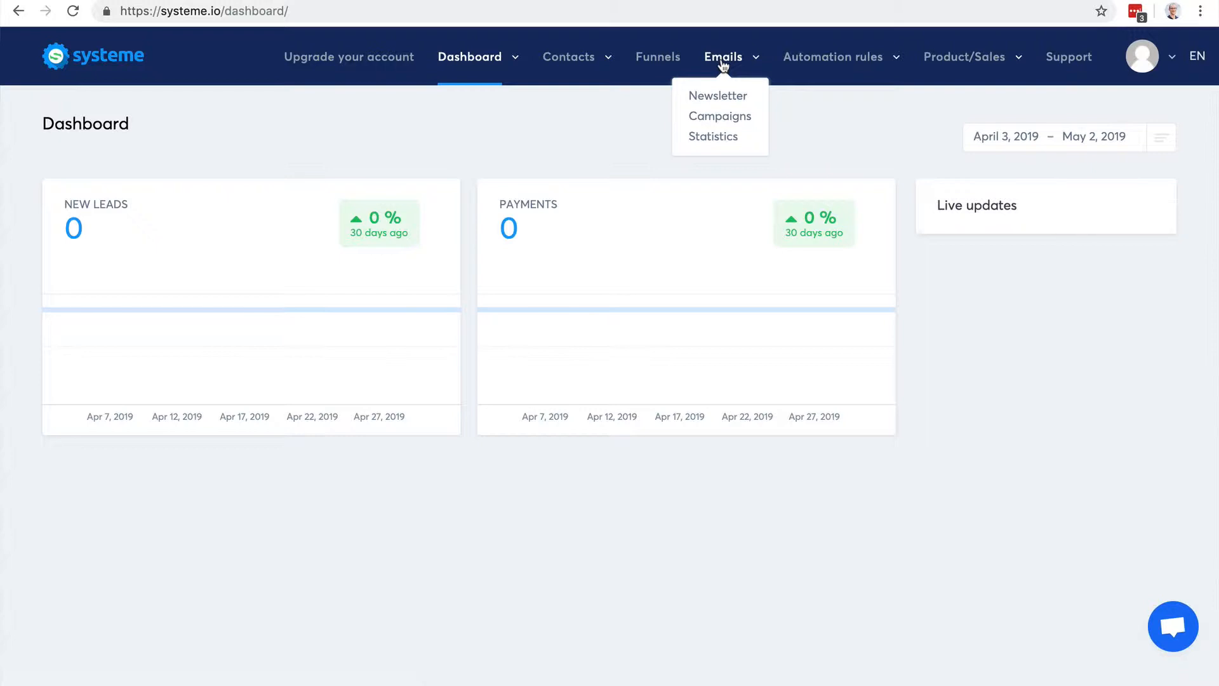
{"action": "mouse_move", "coordinate": [718, 95]}
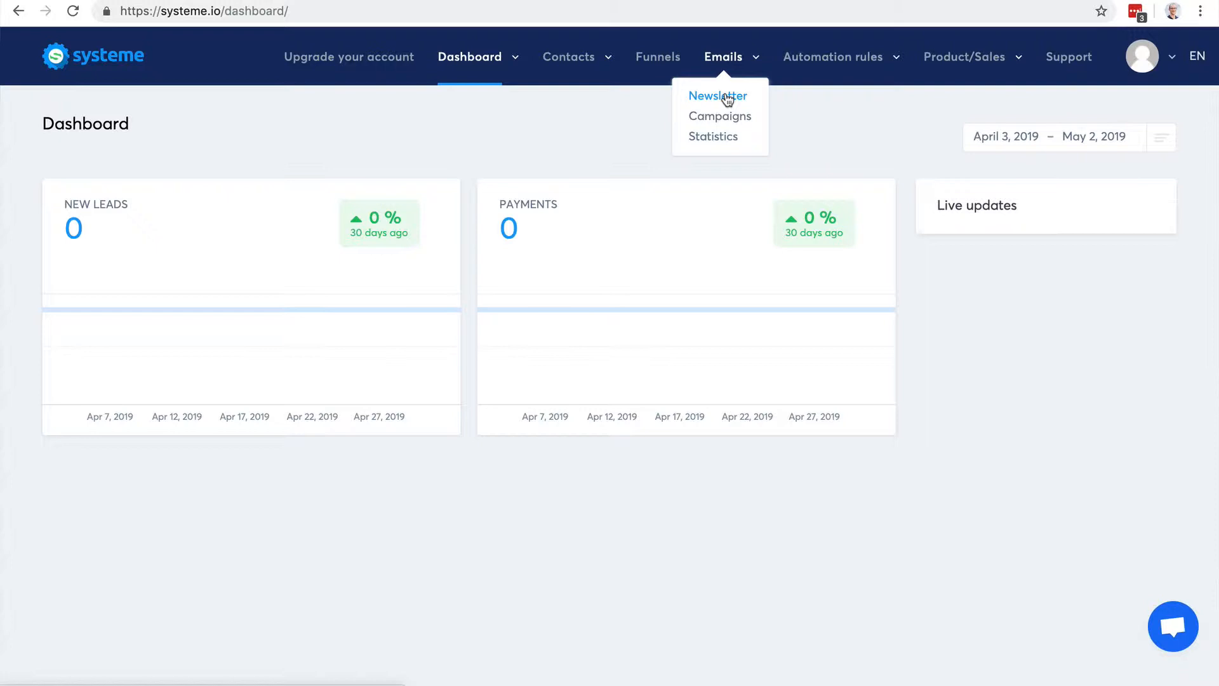
{"action": "mouse_move", "coordinate": [736, 109]}
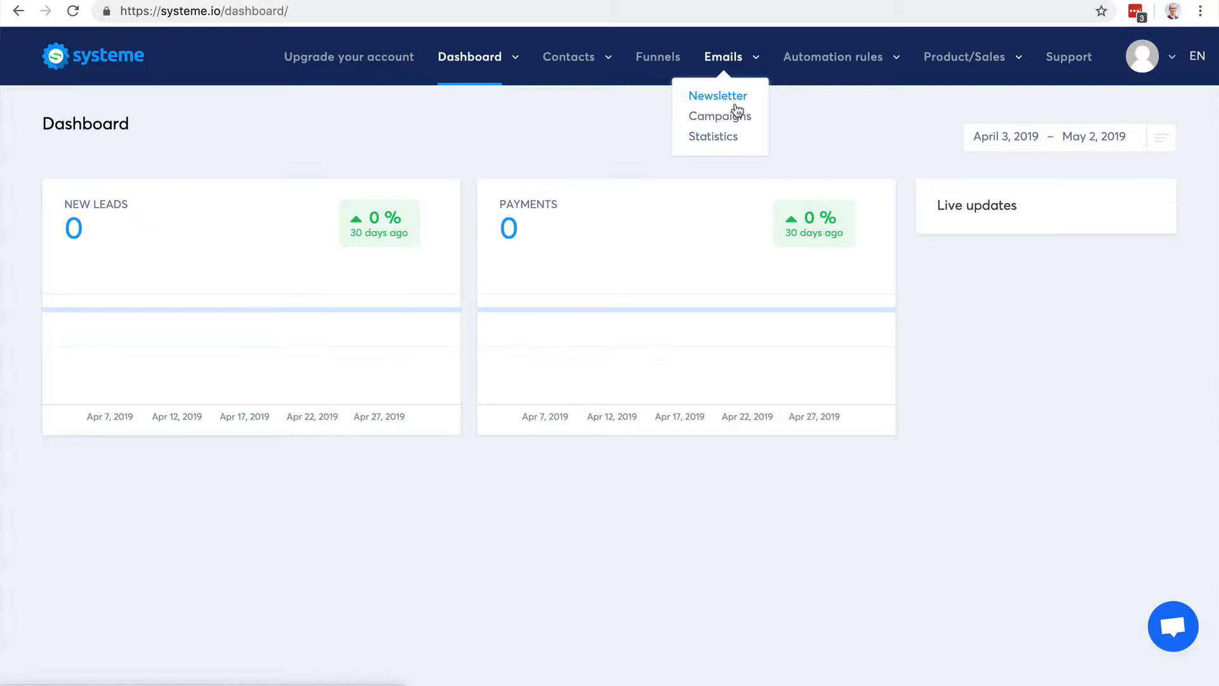
{"action": "mouse_move", "coordinate": [716, 99]}
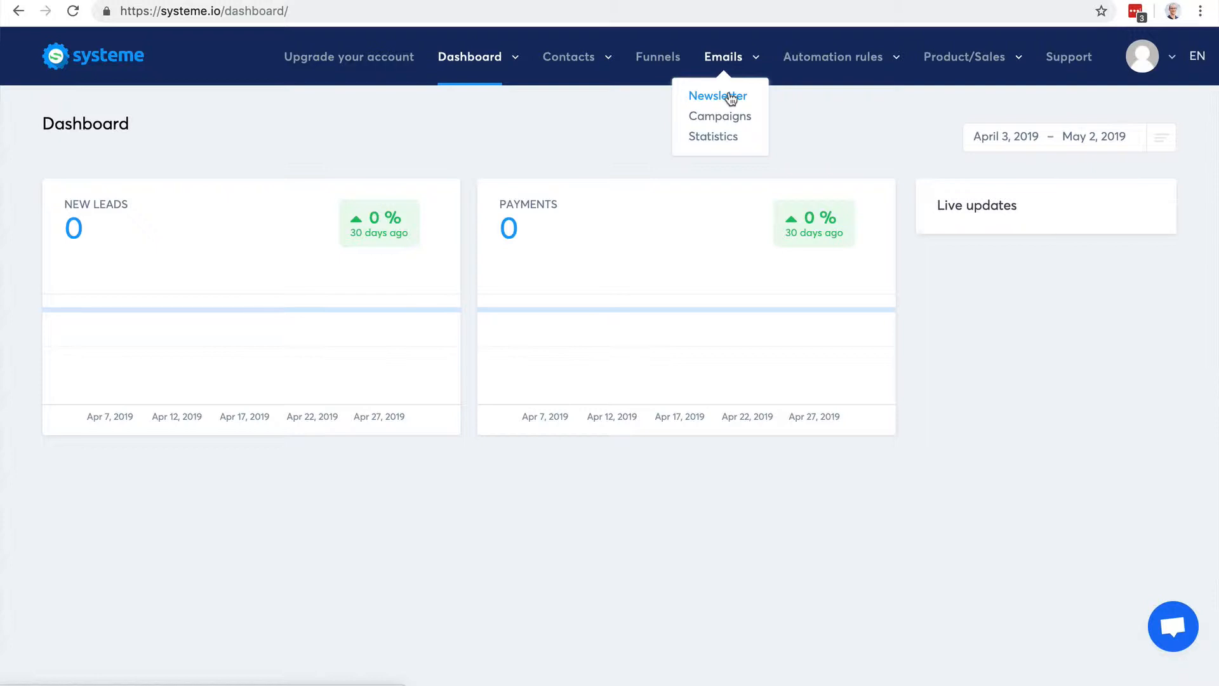
Start a new newsletter using the suggested subject 'How can I help you?'
{"action": "left_click", "coordinate": [716, 95]}
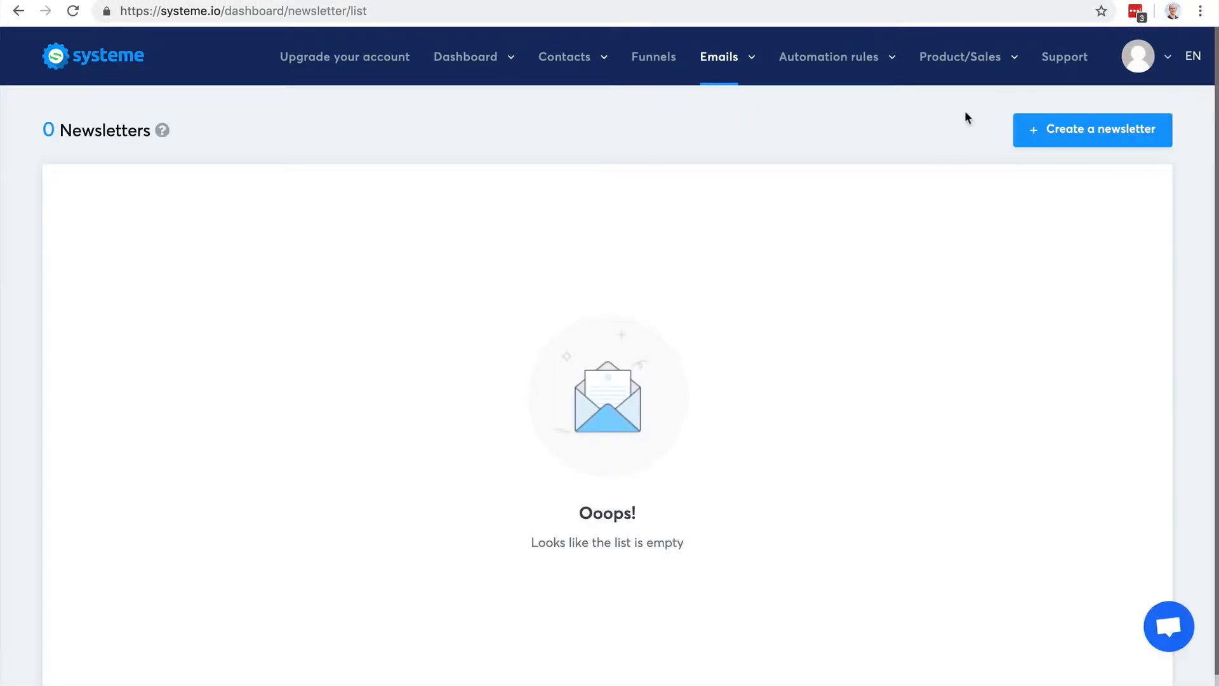
{"action": "left_click", "coordinate": [1092, 129]}
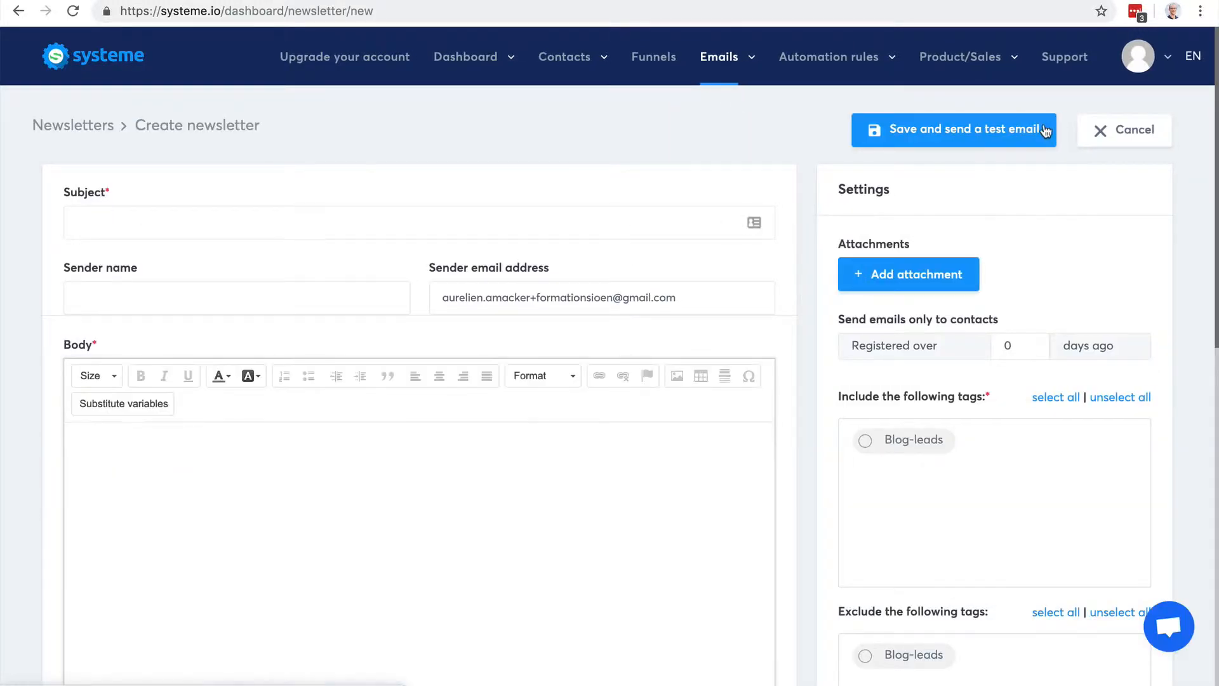
{"action": "left_click", "coordinate": [340, 221]}
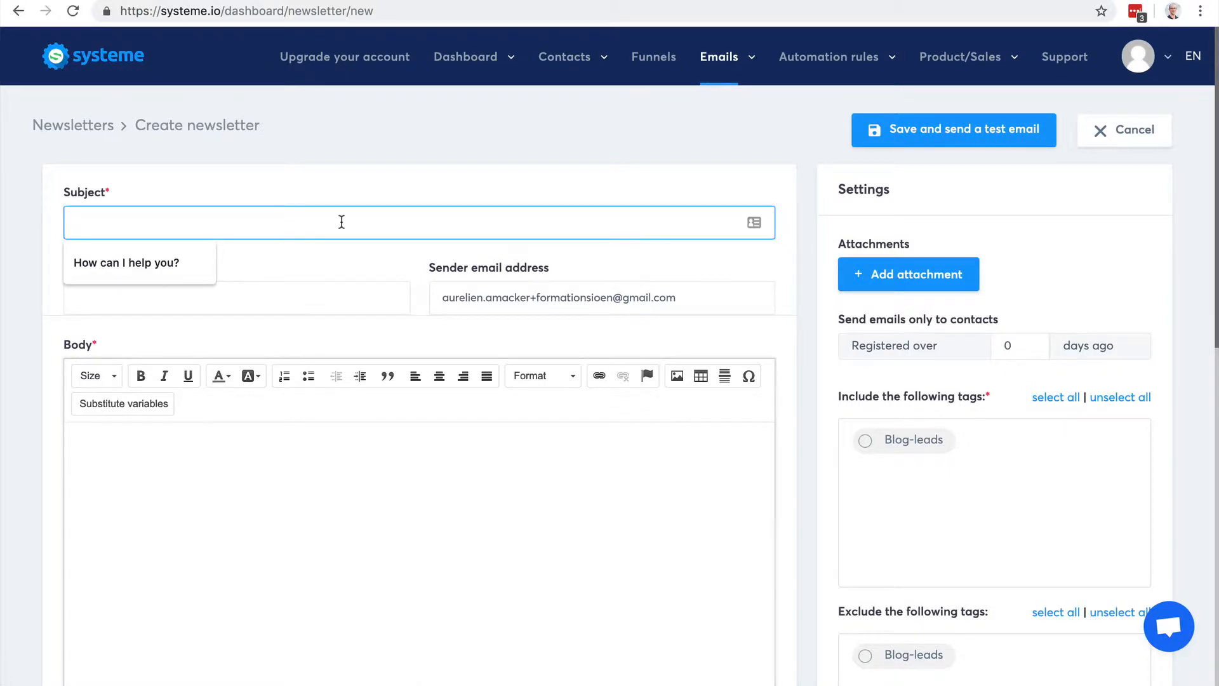
{"action": "left_click", "coordinate": [127, 262]}
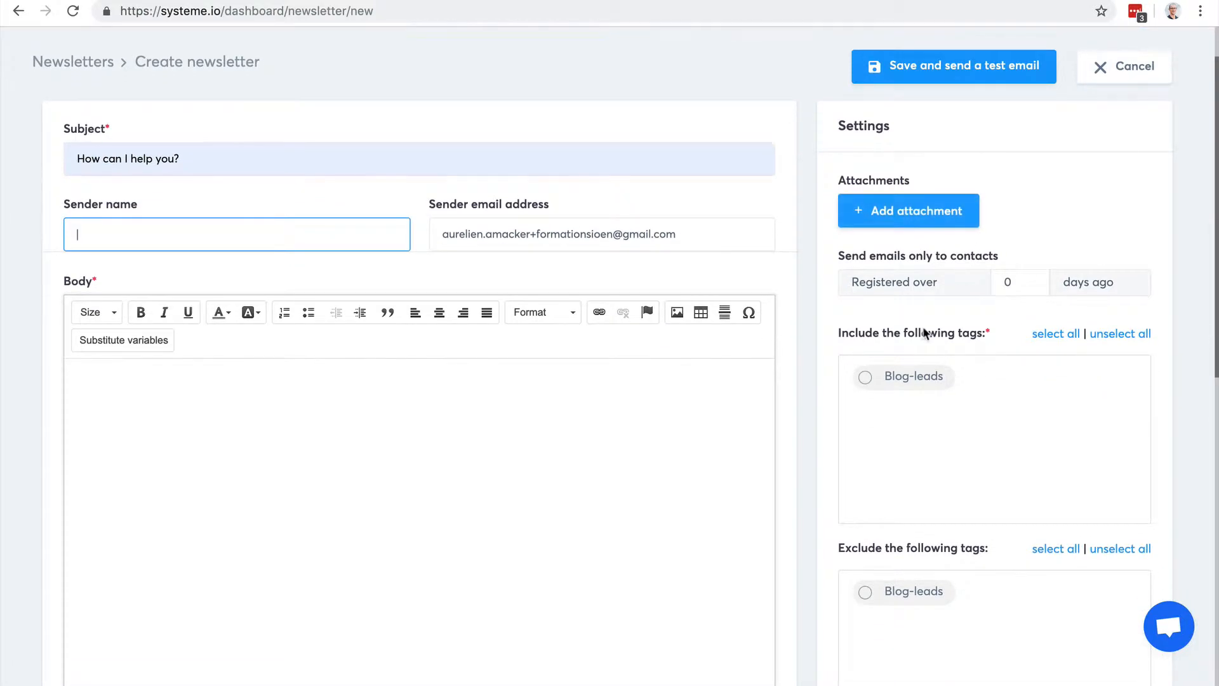
Include only contacts tagged Blog-leads and move to the sender name field
{"action": "left_click", "coordinate": [865, 378]}
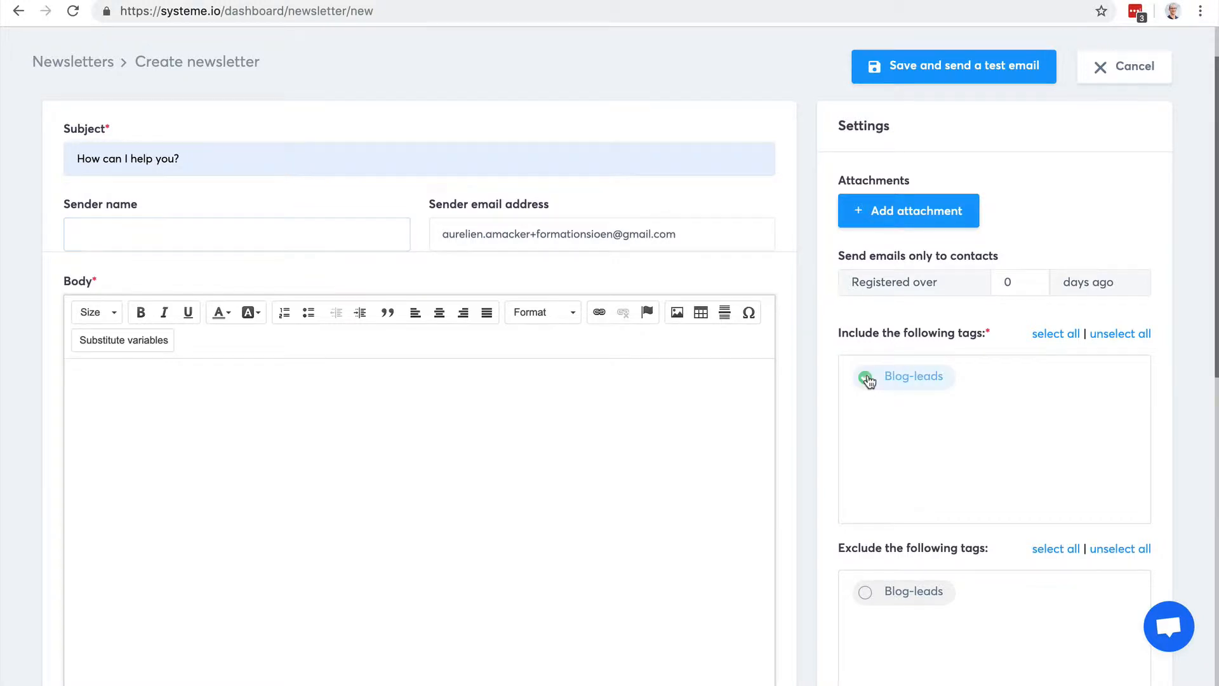
{"action": "left_click", "coordinate": [865, 377]}
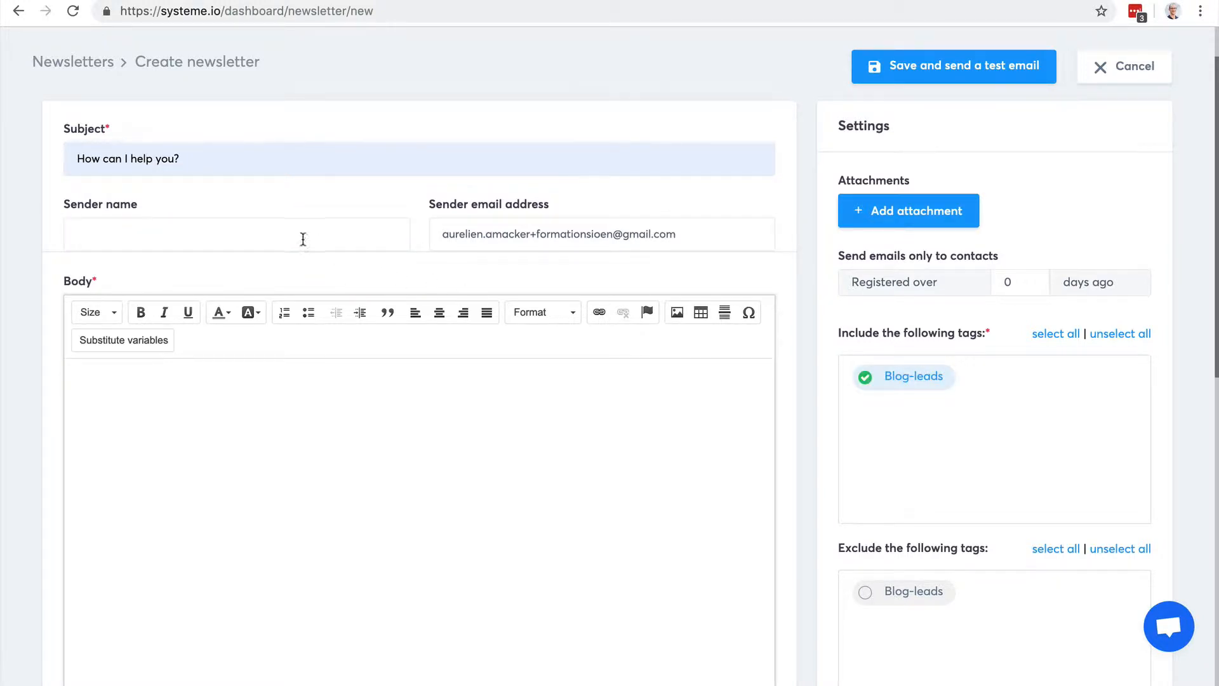
{"action": "mouse_move", "coordinate": [884, 372]}
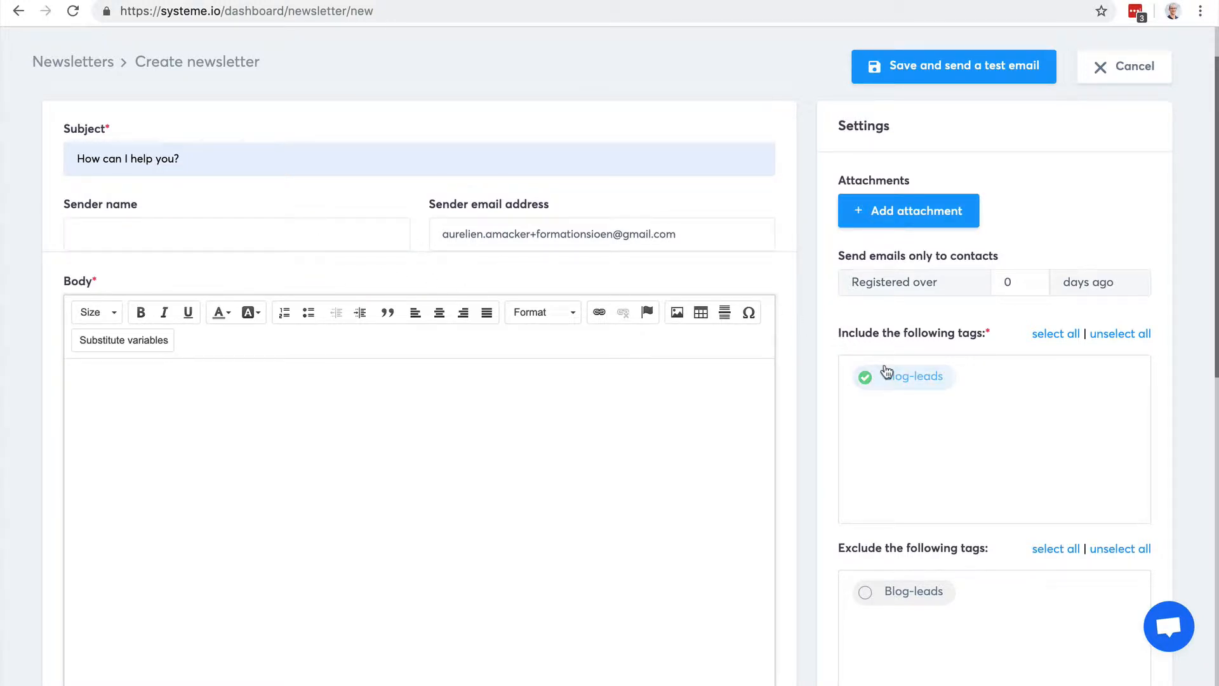
{"action": "left_click", "coordinate": [237, 234]}
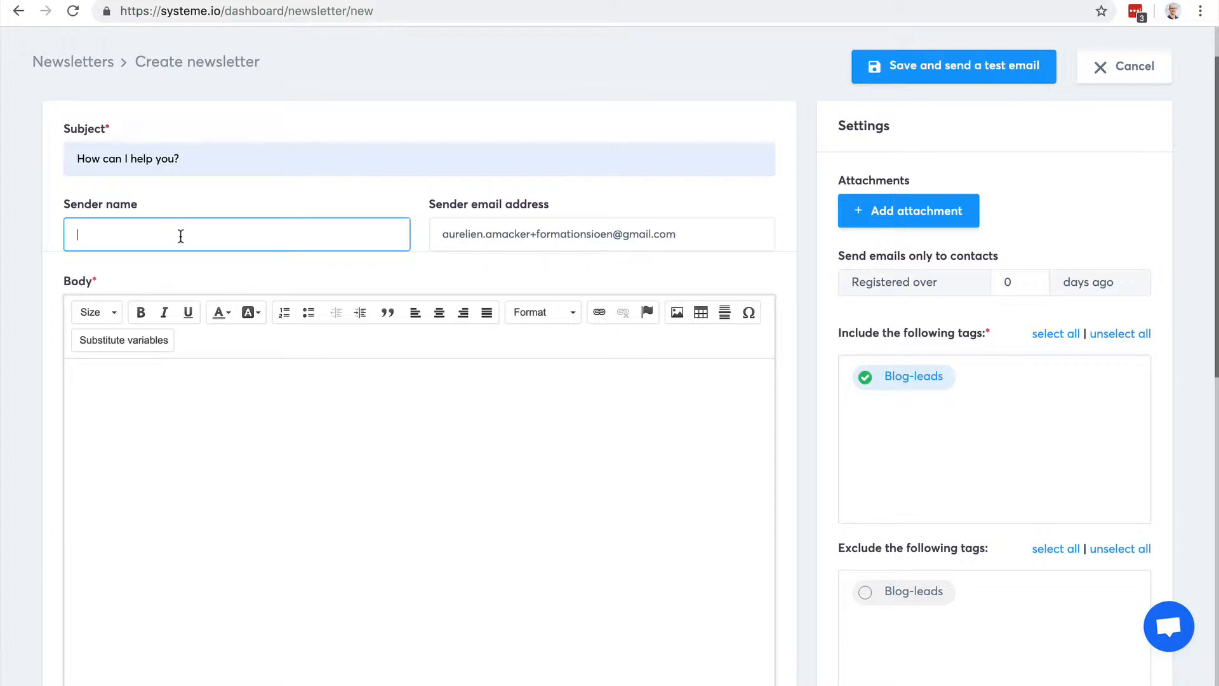
{"action": "scroll", "scroll_direction": "up", "scroll_amount": 3}
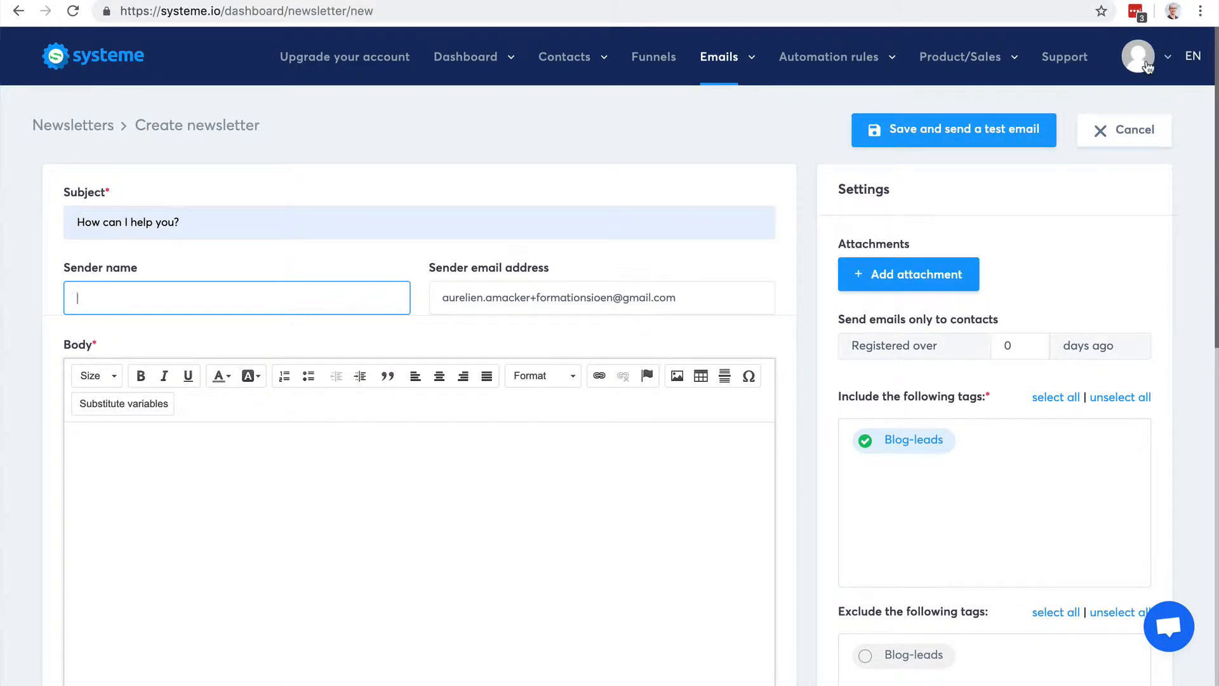
Write the body 'Hi there,' followed directly by 'I would like to...' with no blank line
{"action": "left_click", "coordinate": [1138, 56]}
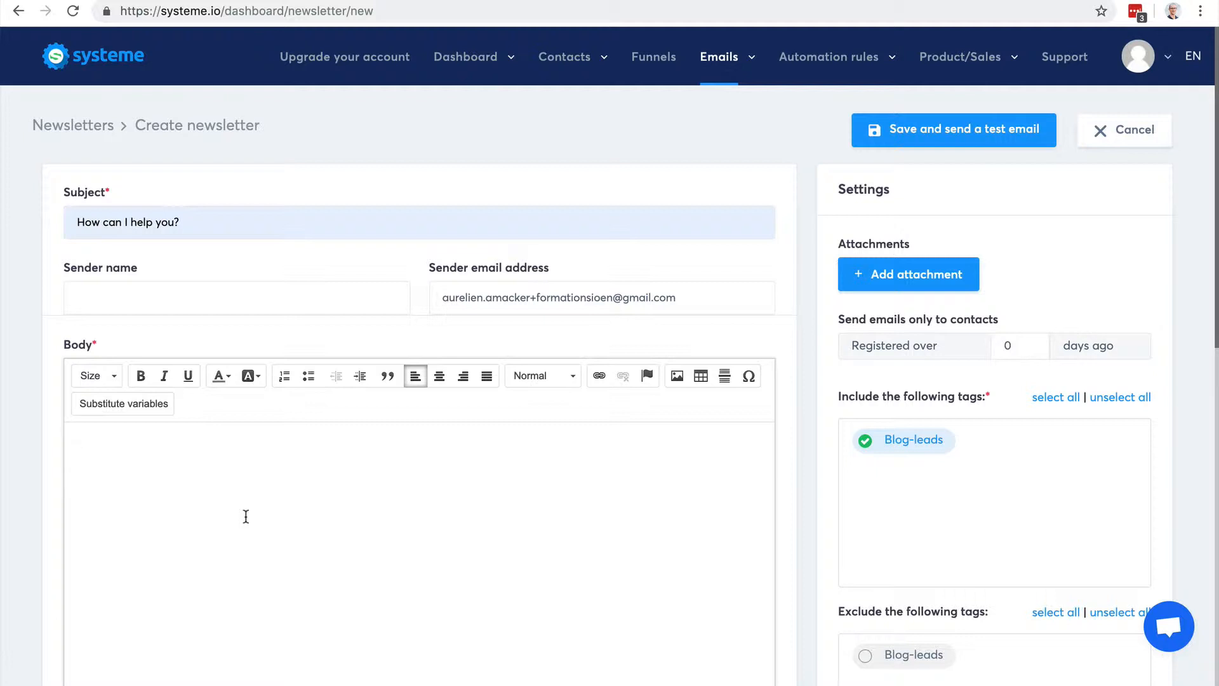
{"action": "type", "text": "Hello"}
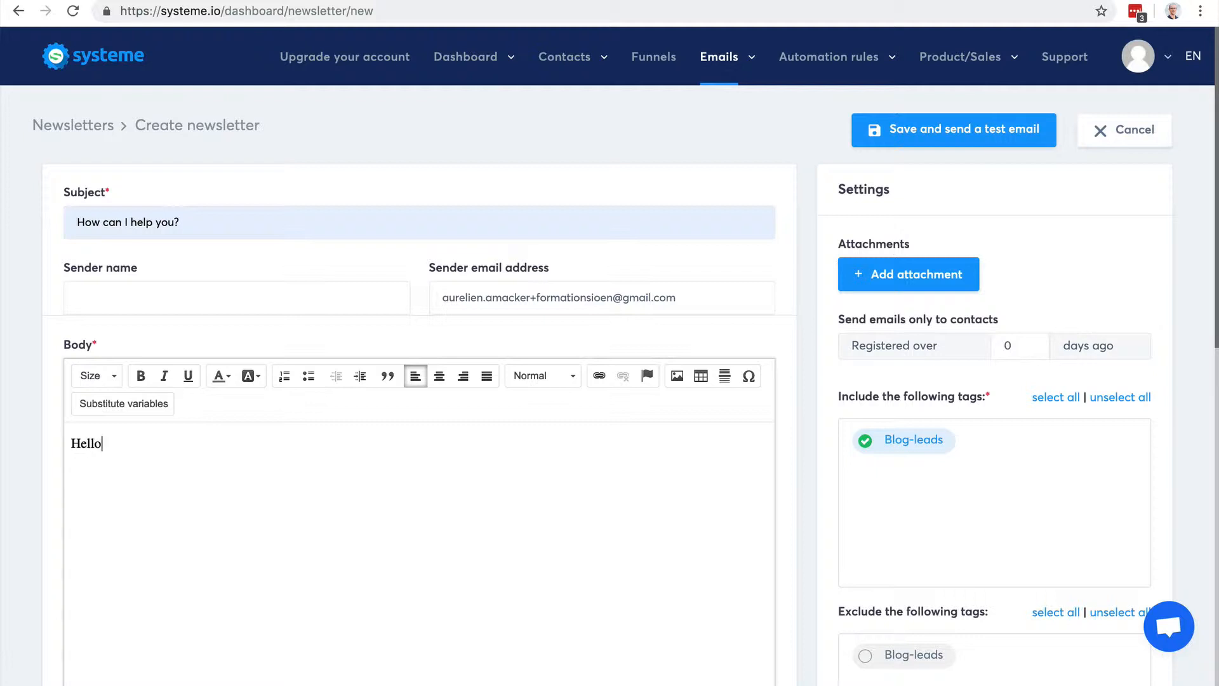
{"action": "type", "text": "Hi there"}
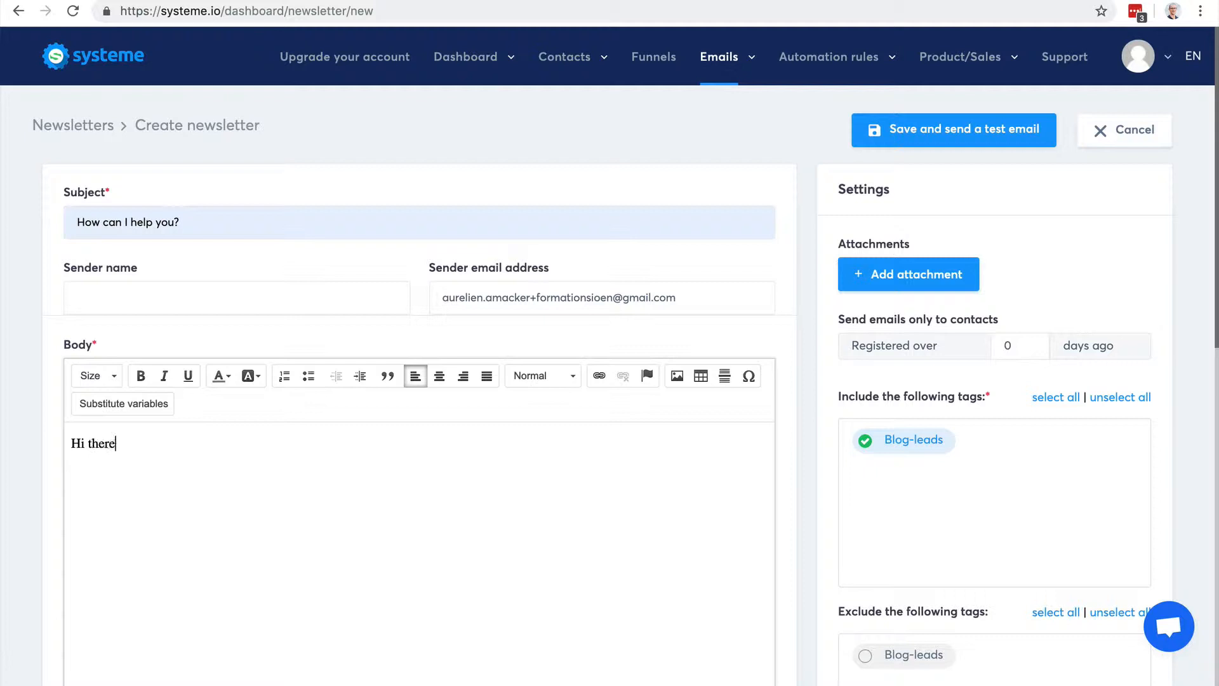
{"action": "type", "text": ","}
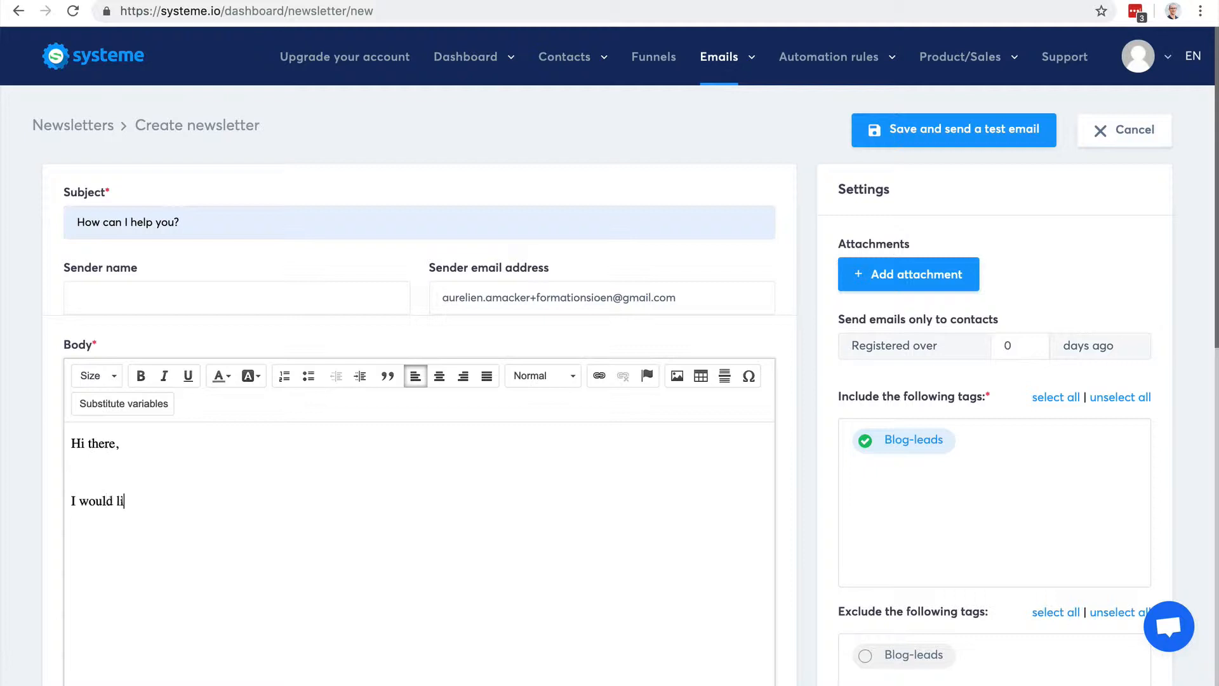
{"action": "type", "text": "ke to..."}
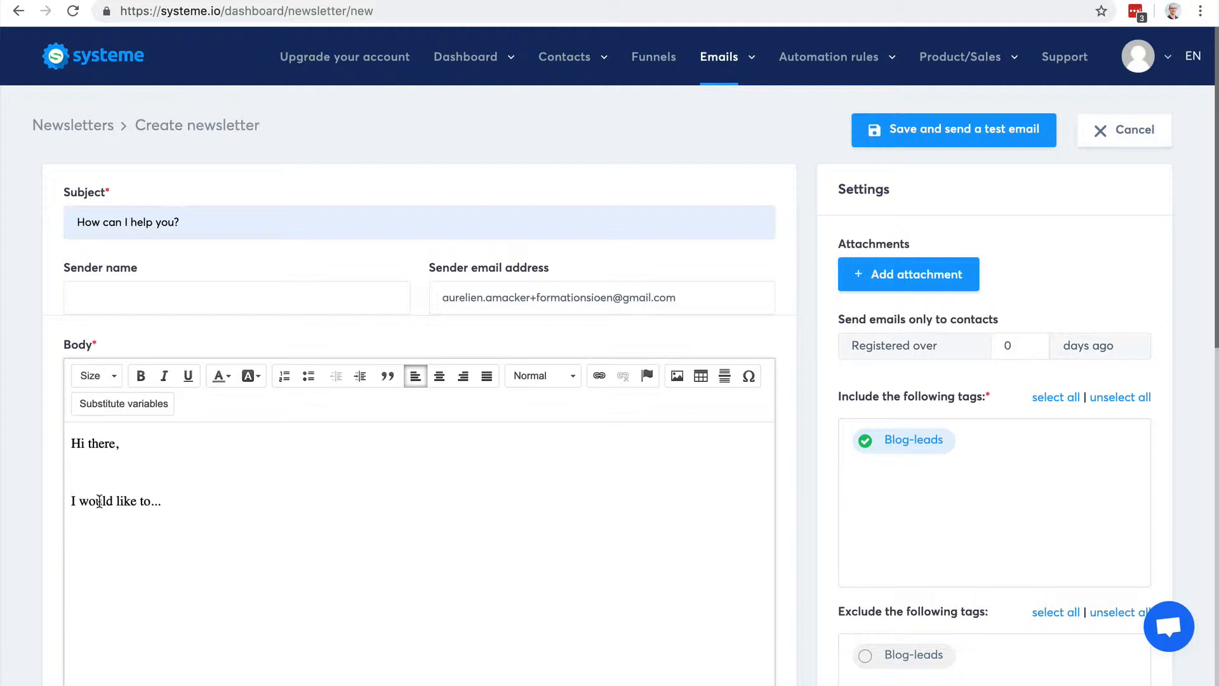
{"action": "key", "text": "backspace"}
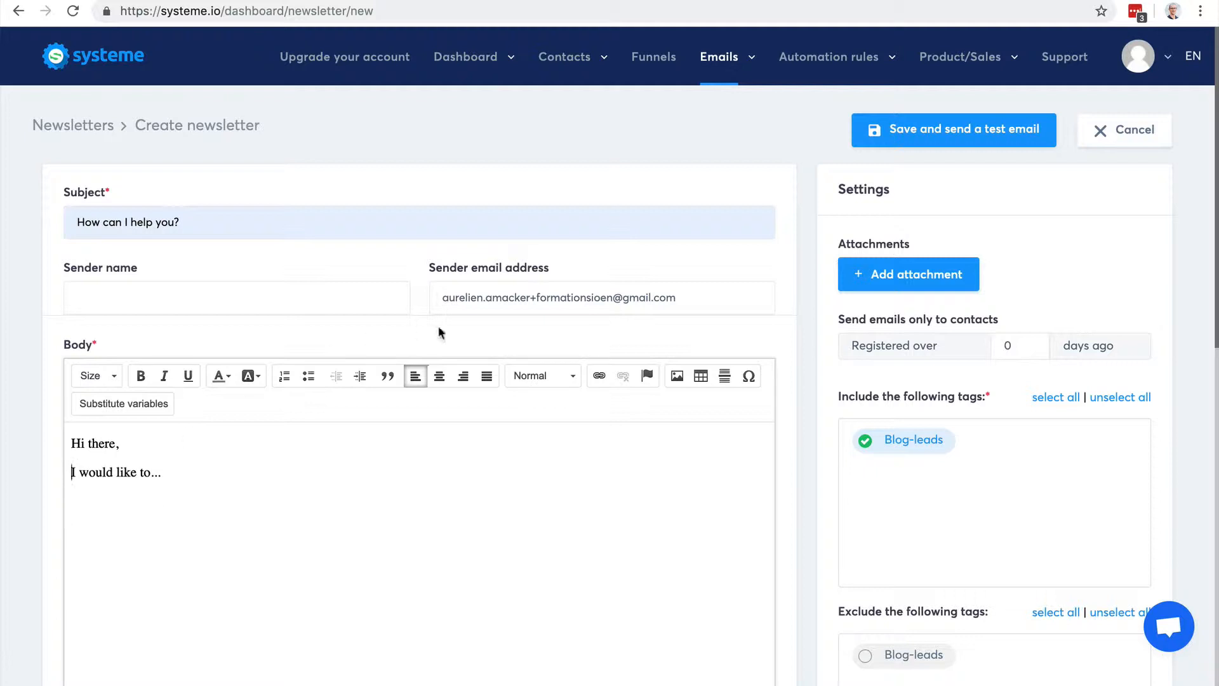
{"action": "mouse_move", "coordinate": [536, 305]}
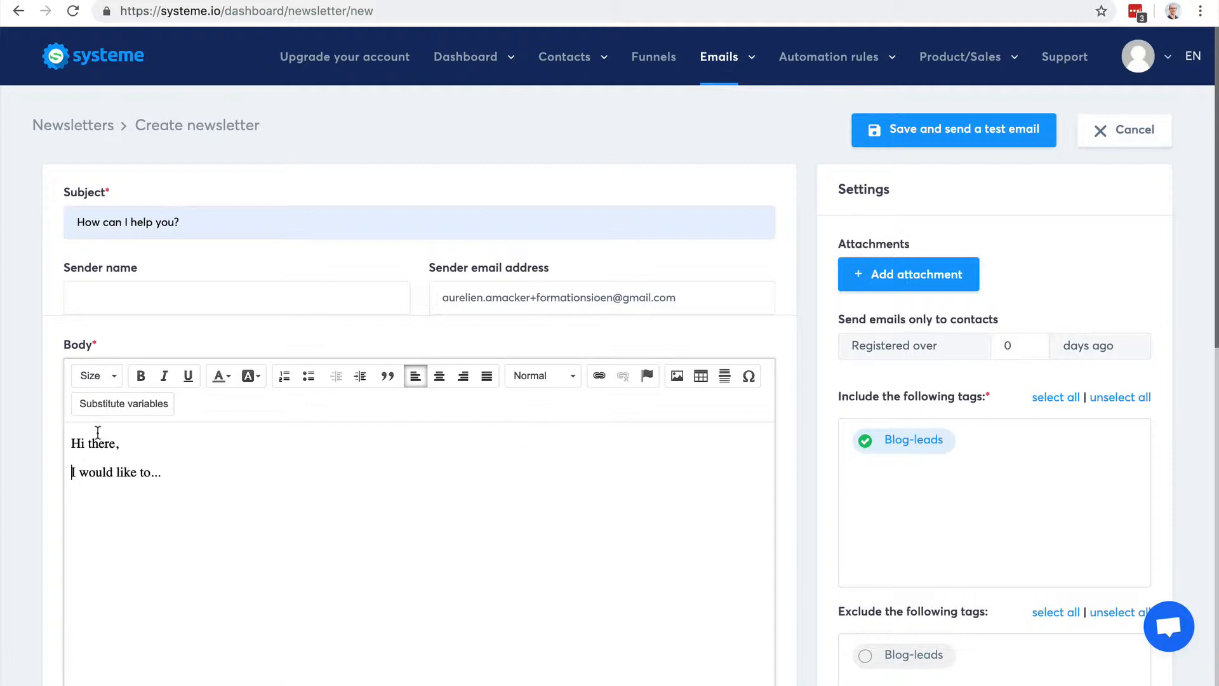
{"action": "mouse_move", "coordinate": [529, 574]}
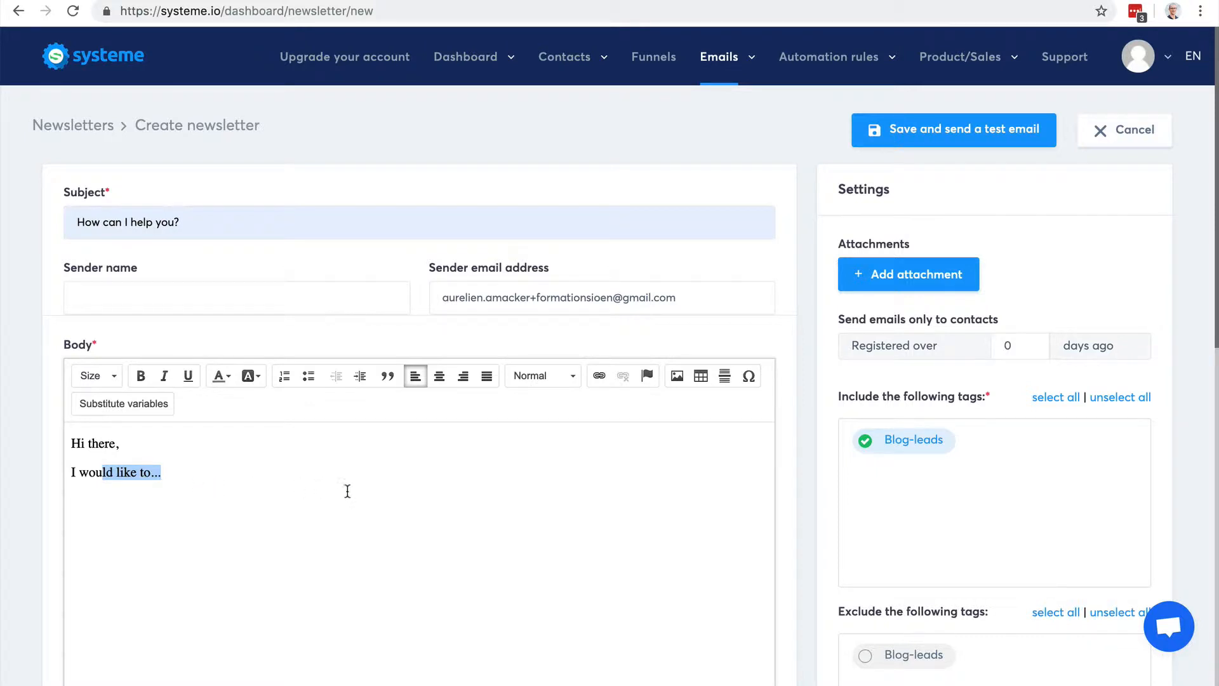
Scroll through the newsletter settings to review the Blog-leads tag and filters without changes
{"action": "scroll", "scroll_direction": "down", "scroll_amount": 3}
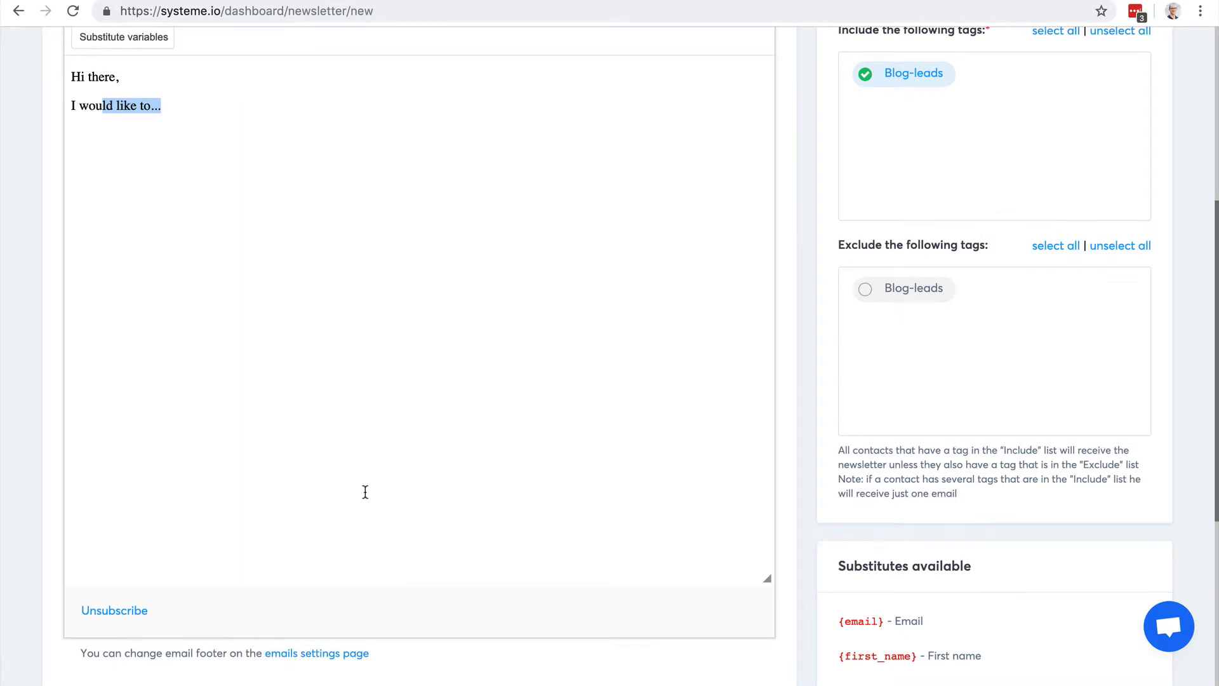
{"action": "scroll", "scroll_direction": "up", "scroll_amount": 3}
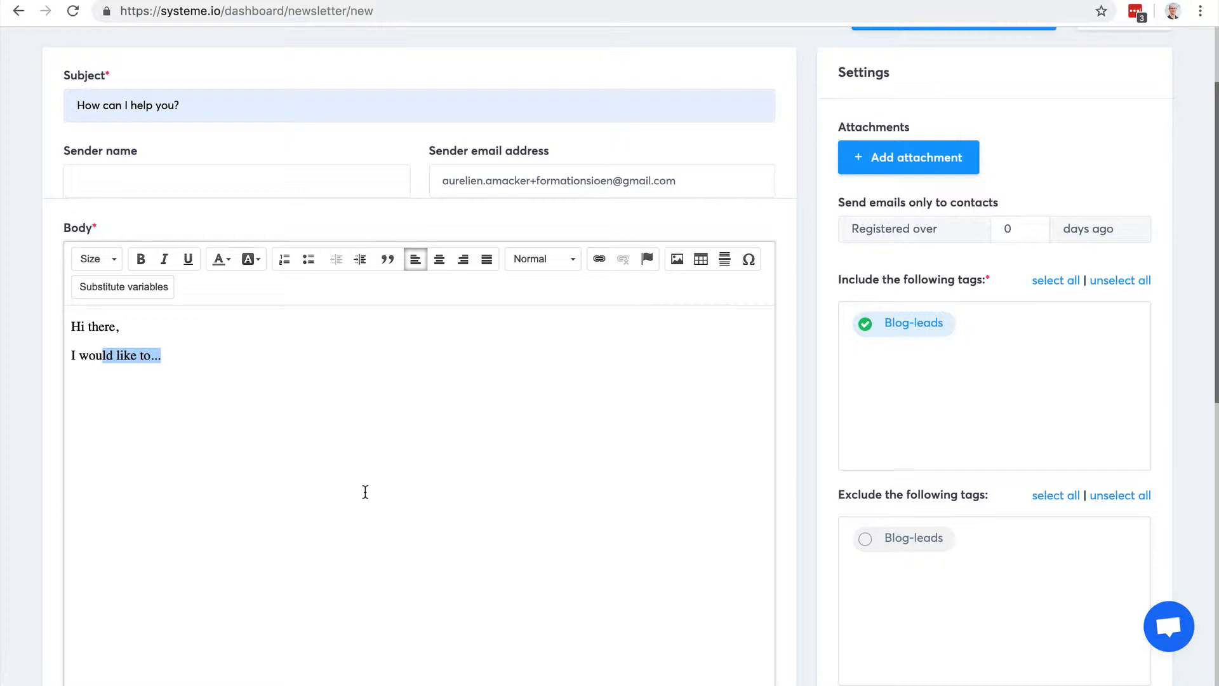
{"action": "mouse_move", "coordinate": [713, 563]}
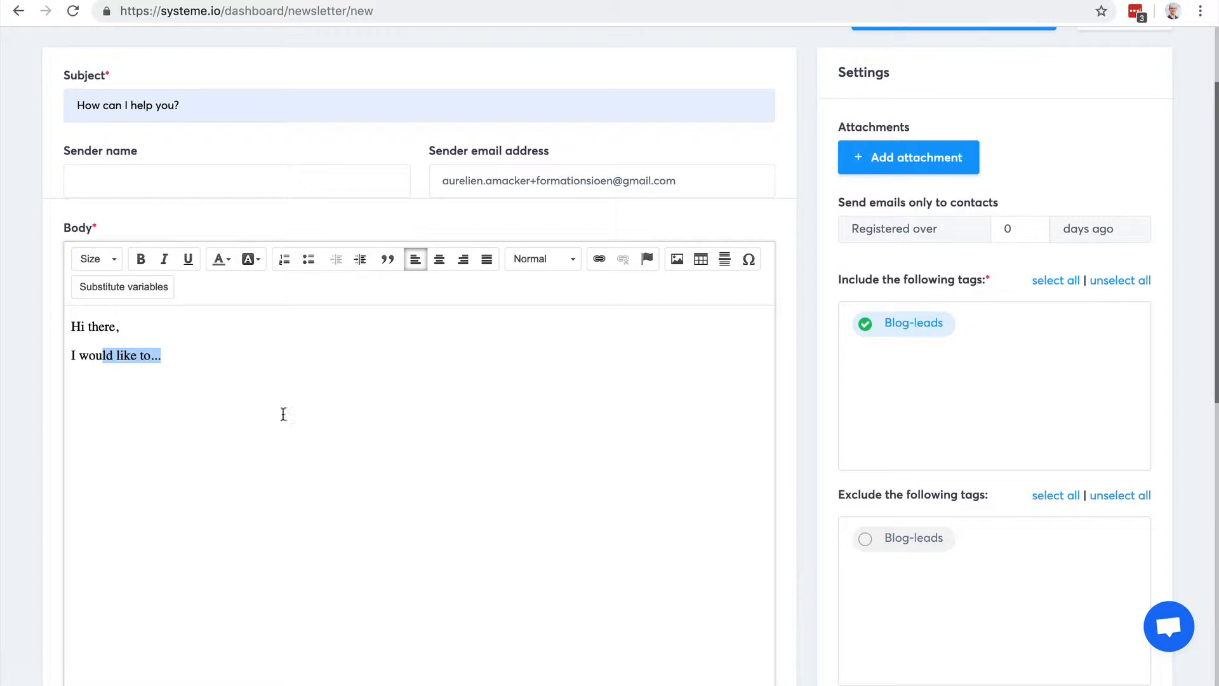
{"action": "mouse_move", "coordinate": [875, 145]}
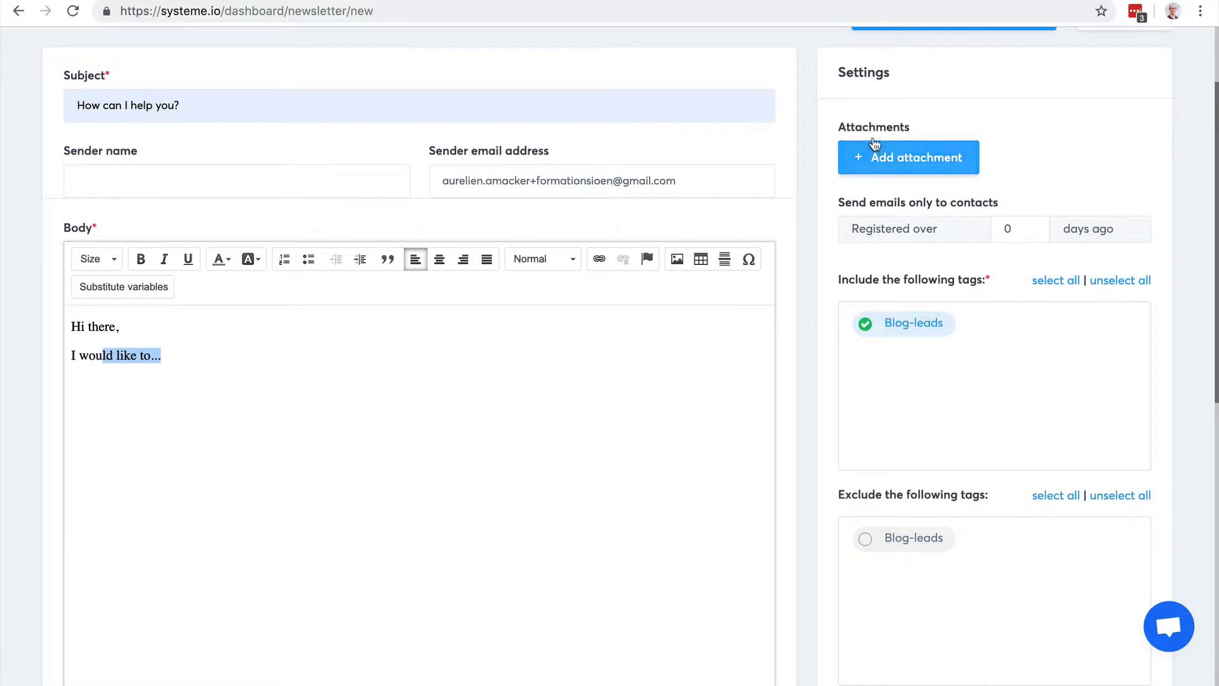
{"action": "mouse_move", "coordinate": [905, 247]}
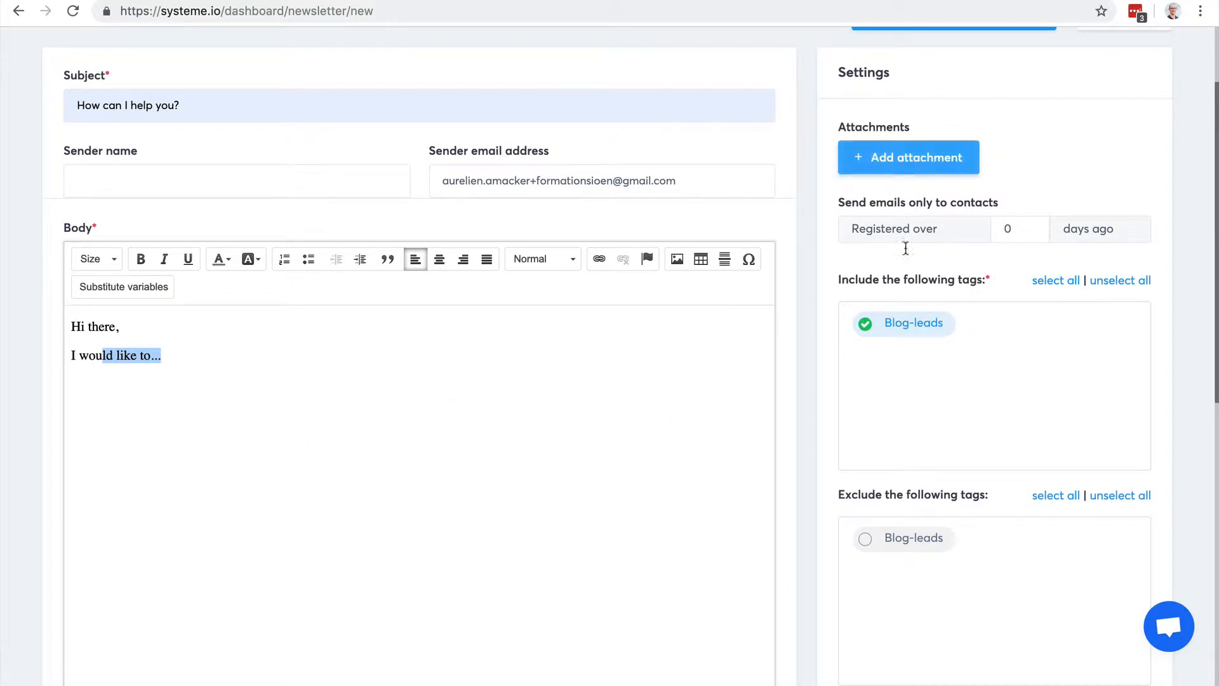
{"action": "mouse_move", "coordinate": [904, 328]}
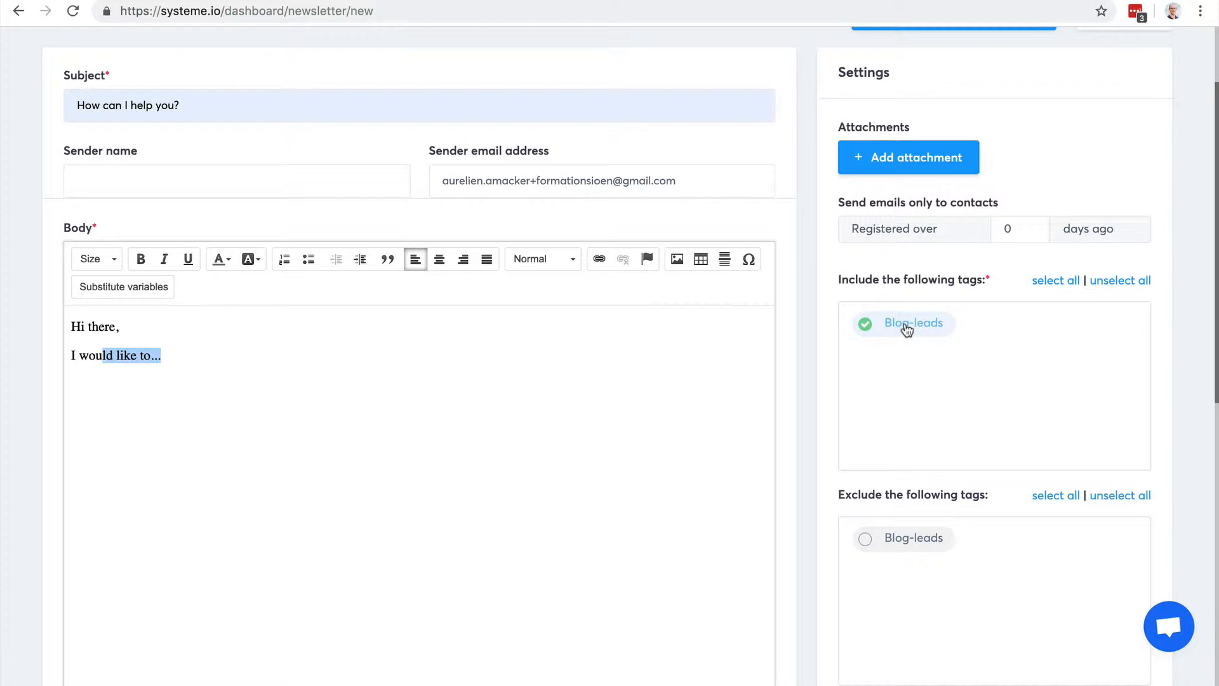
{"action": "mouse_move", "coordinate": [921, 532]}
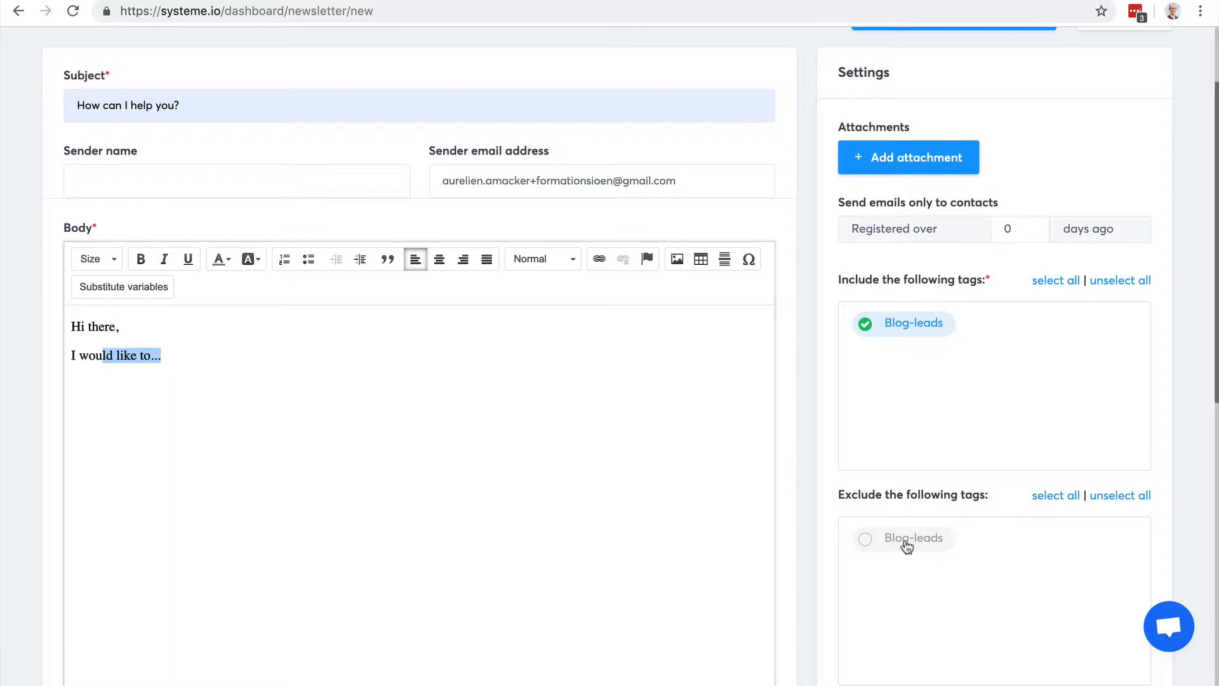
{"action": "scroll", "scroll_direction": "up", "scroll_amount": 3}
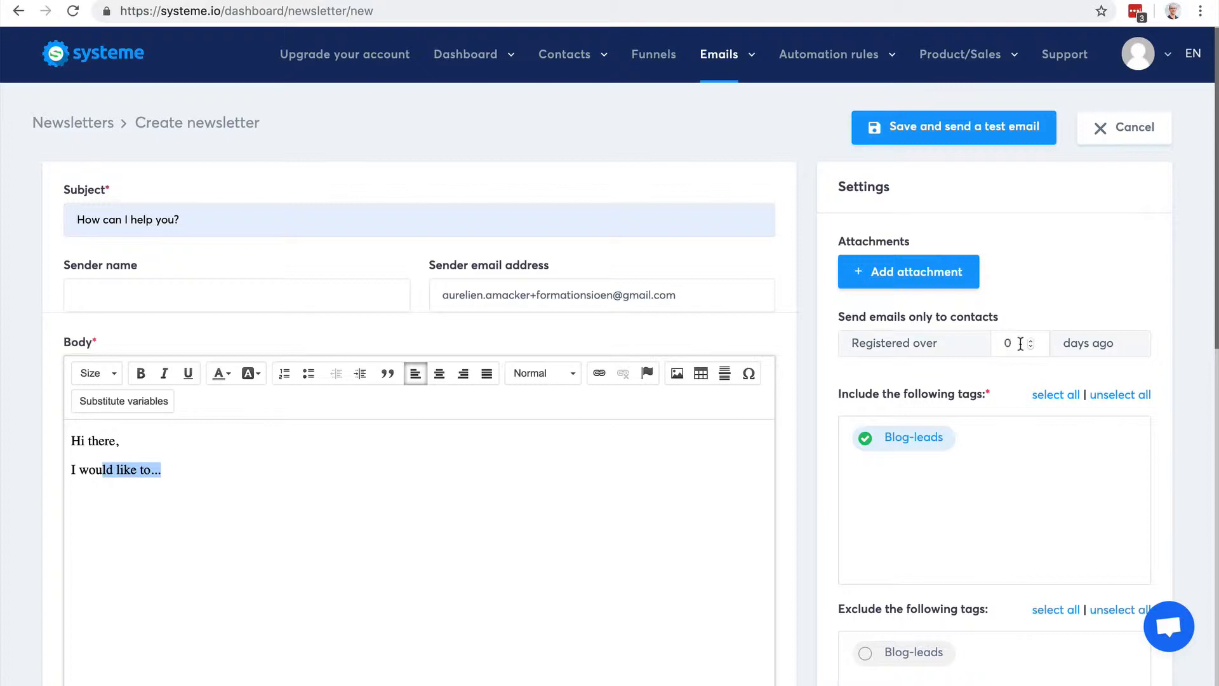
Set the registered-over filter to 8 days ago using the spinner arrows
{"action": "left_click", "coordinate": [1030, 338]}
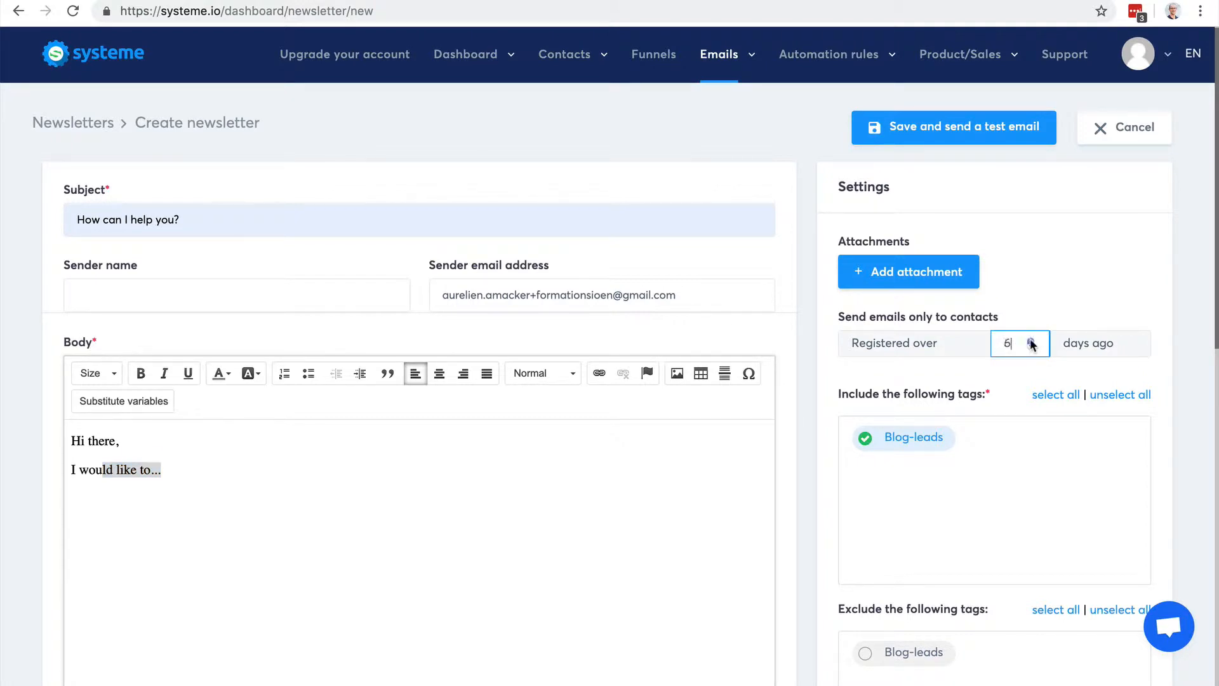
{"action": "left_click", "coordinate": [1036, 339]}
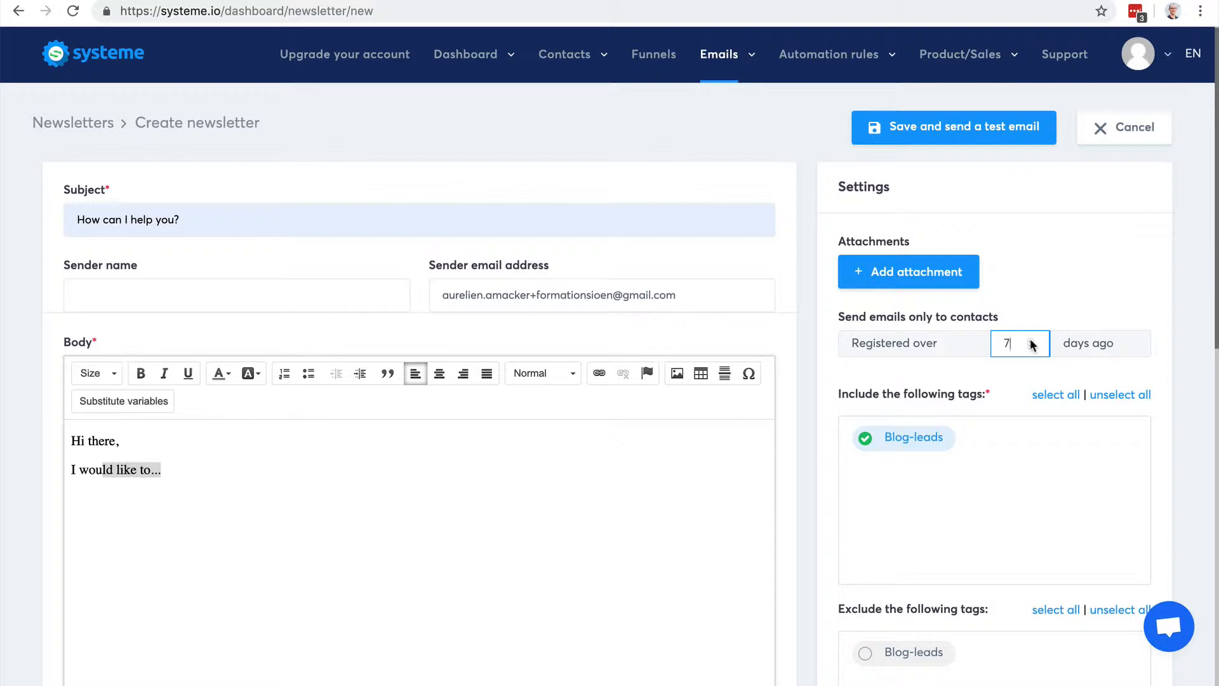
{"action": "left_click", "coordinate": [1034, 339]}
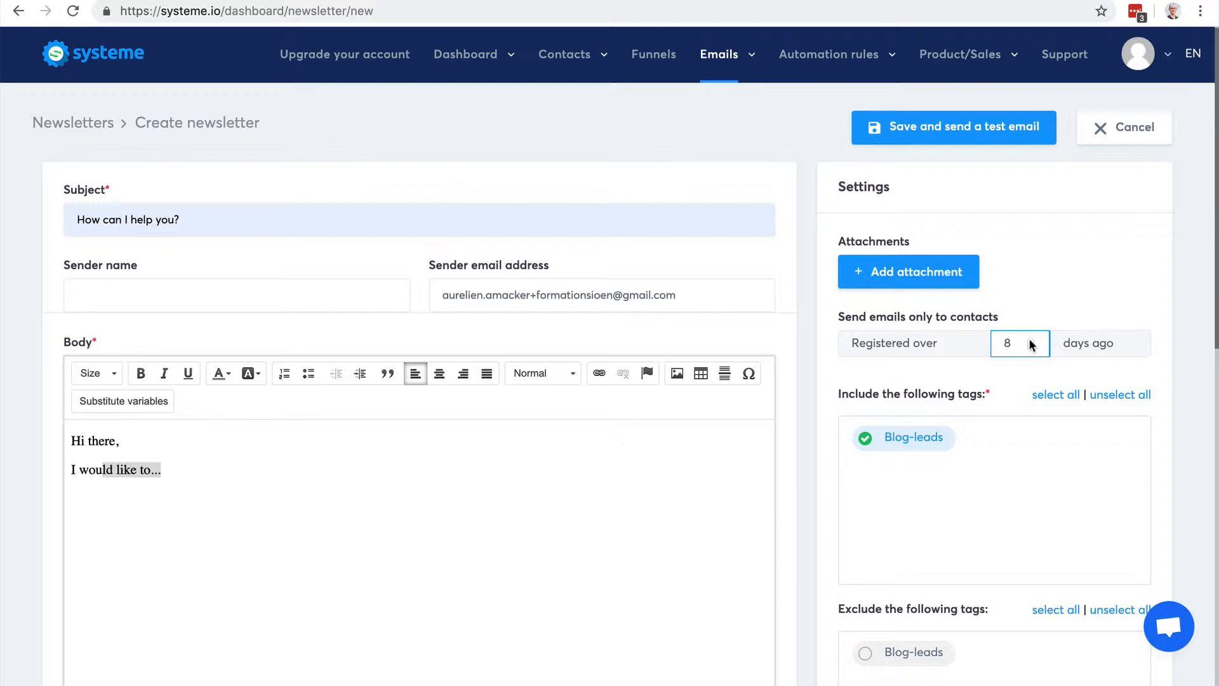
{"action": "left_click", "coordinate": [1011, 343]}
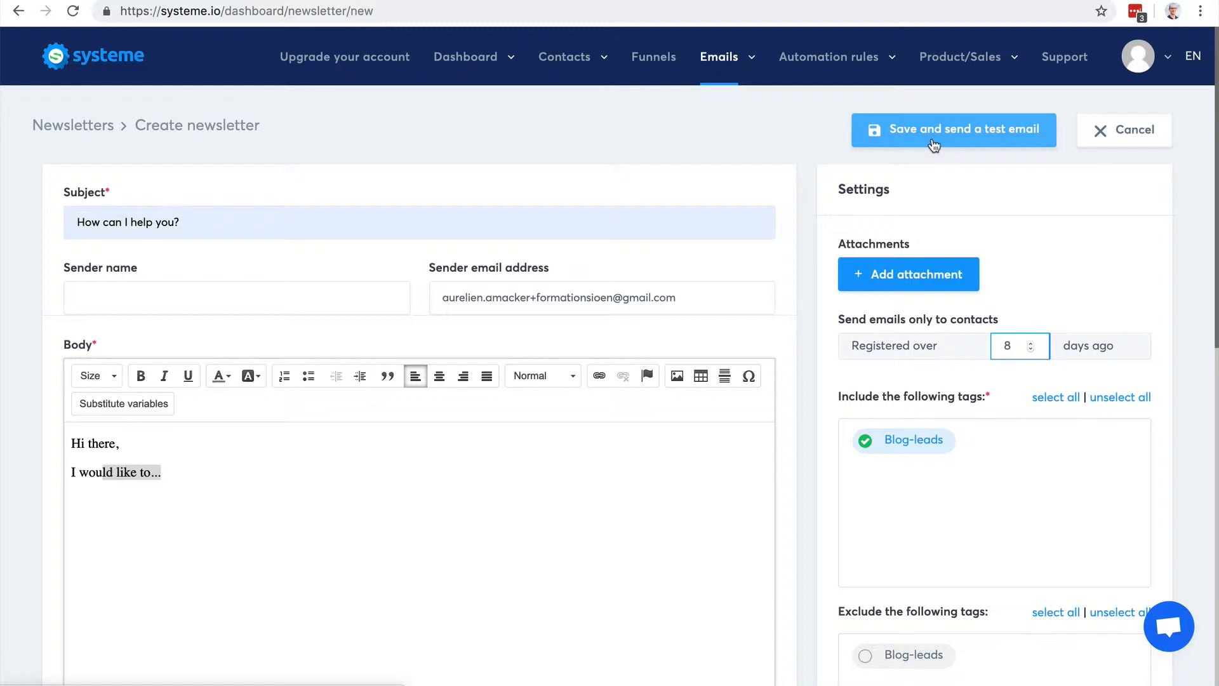
Go to Emails > Campaigns and start creating a new campaign
{"action": "left_click", "coordinate": [719, 56]}
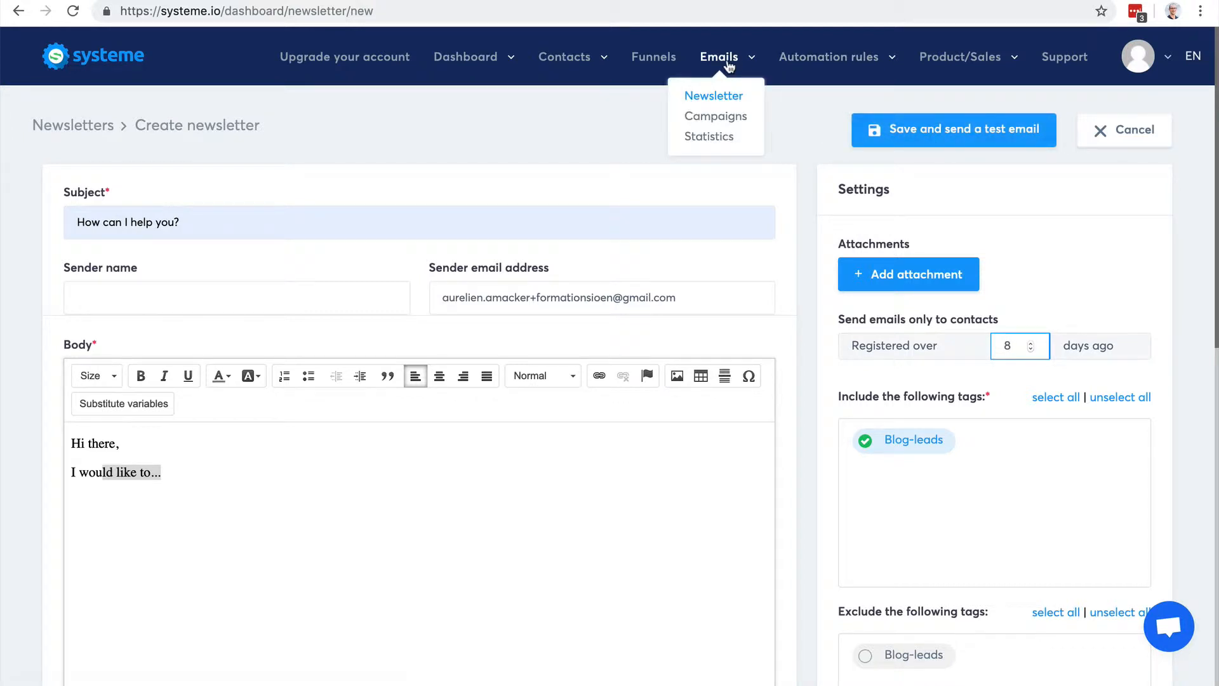
{"action": "mouse_move", "coordinate": [716, 115]}
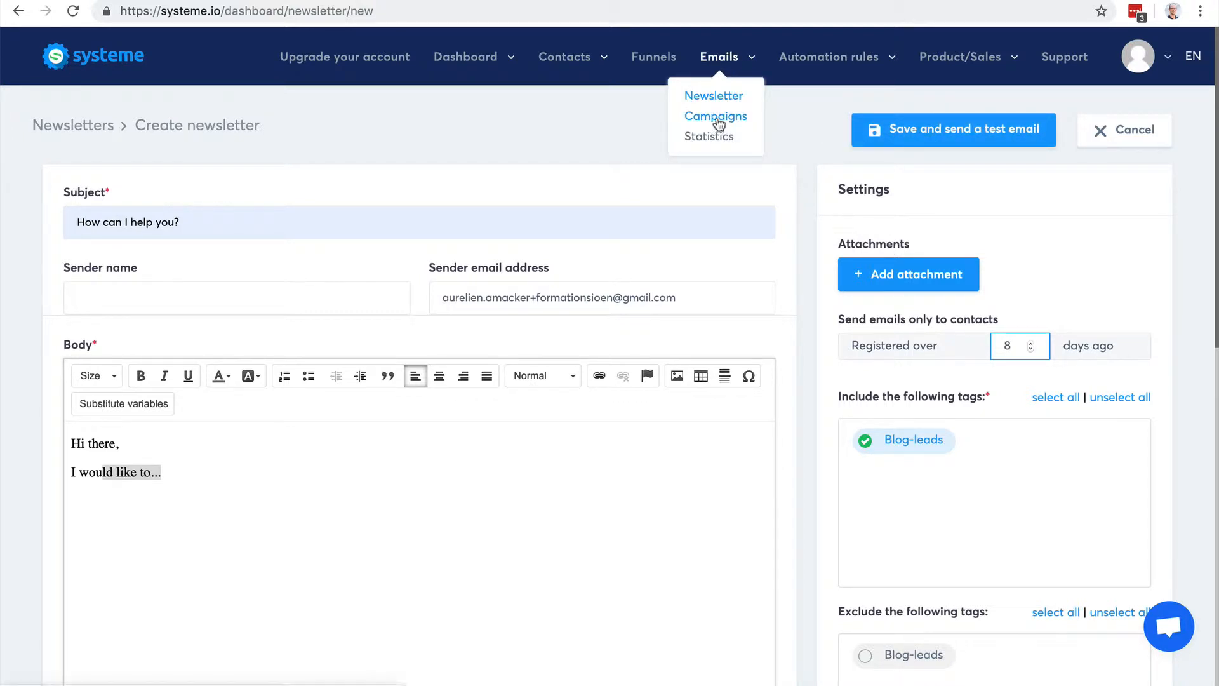
{"action": "left_click", "coordinate": [715, 115]}
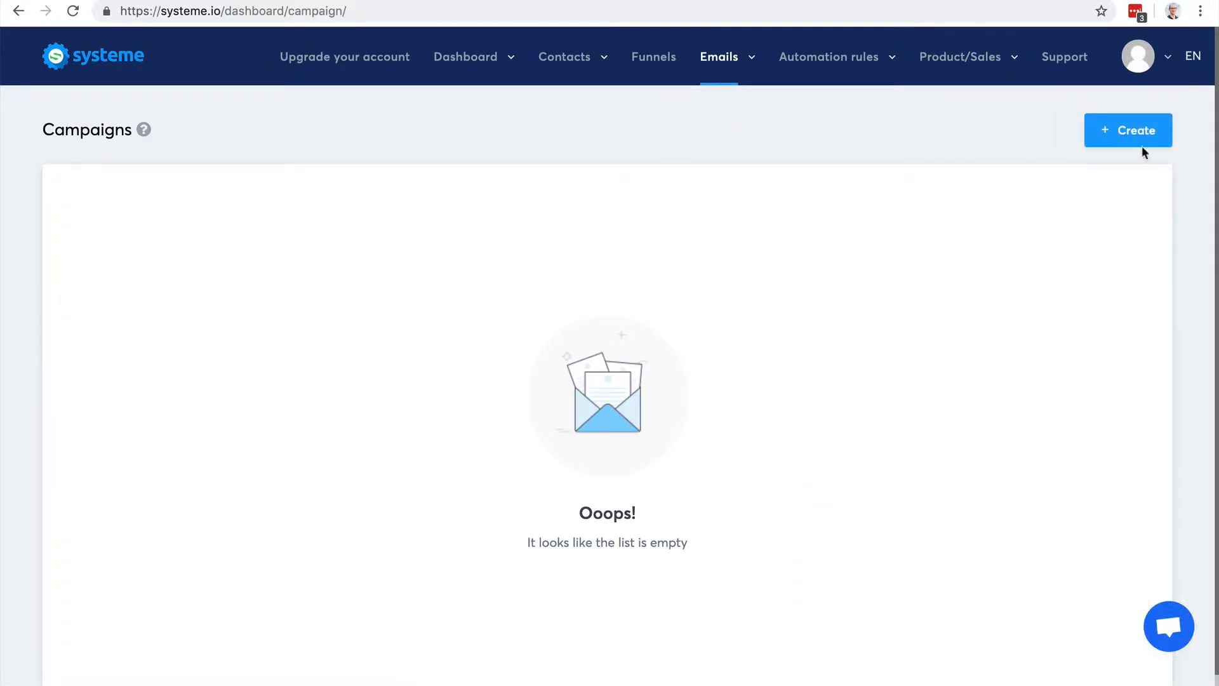
{"action": "left_click", "coordinate": [1128, 130]}
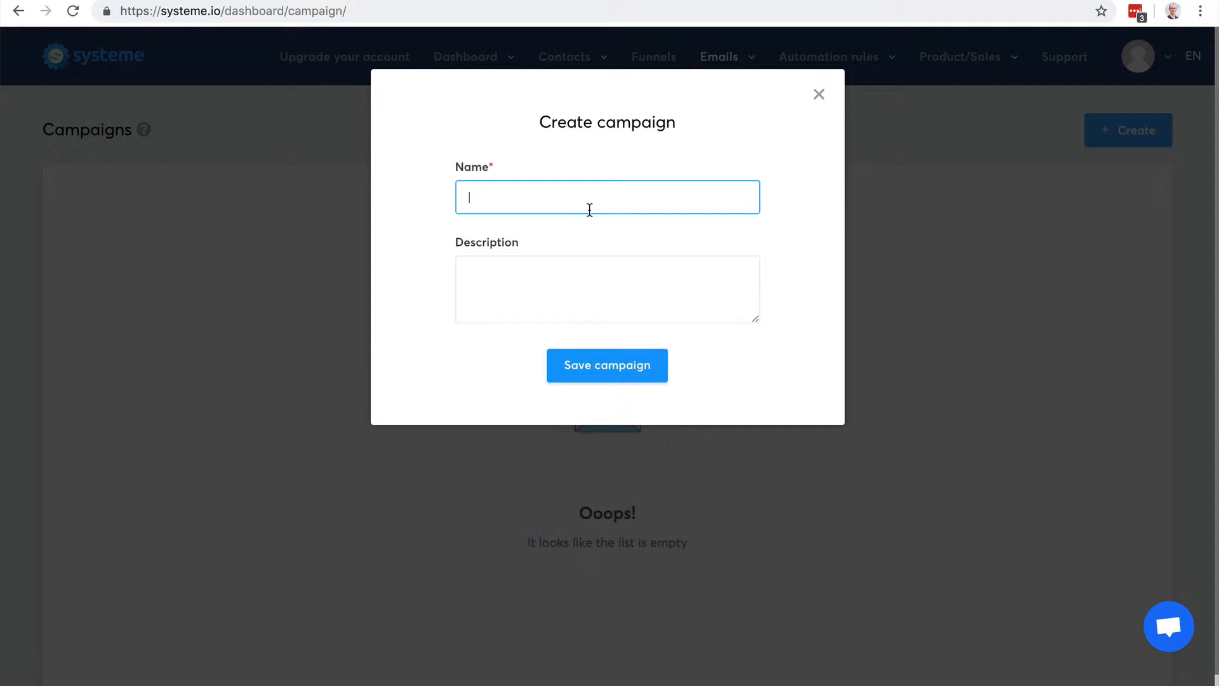
Name the campaign '5 day coaching course' and save it
{"action": "type", "text": "5"}
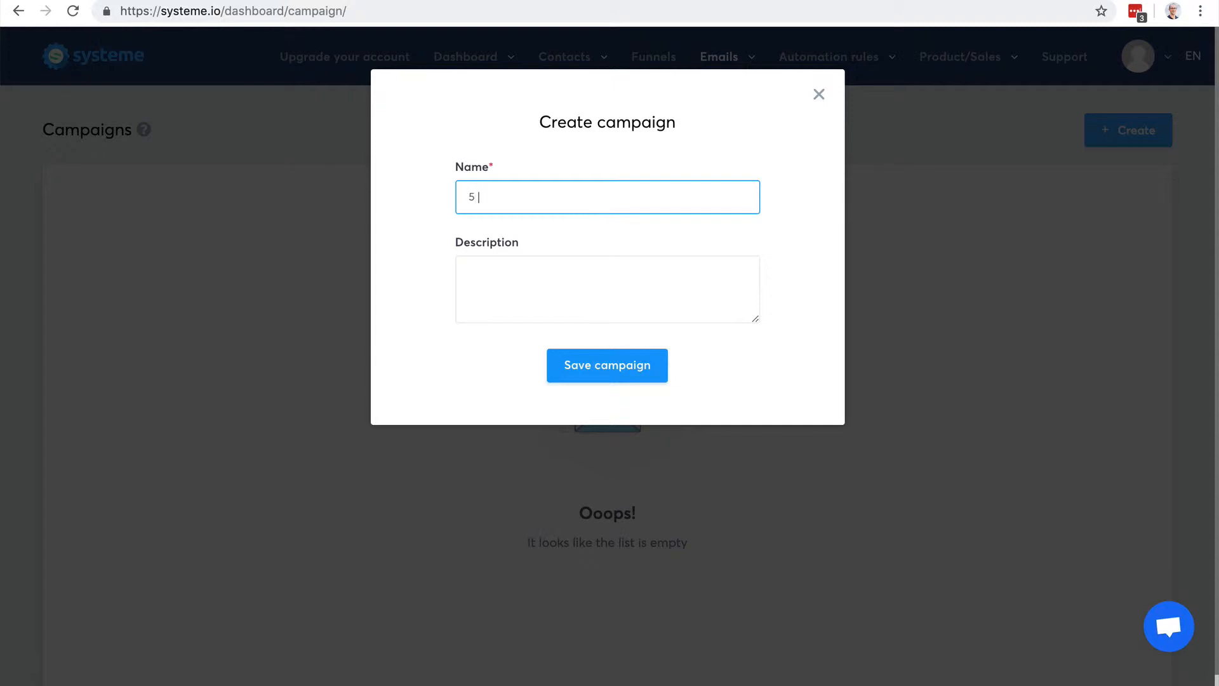
{"action": "type", "text": "day"}
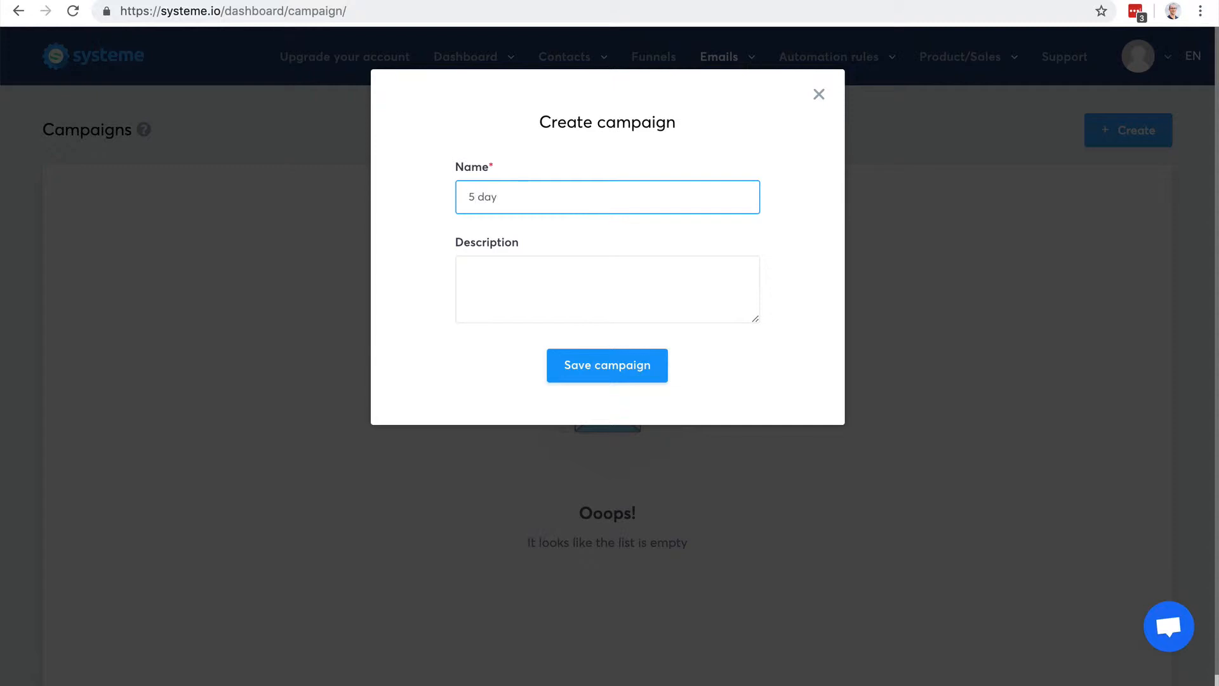
{"action": "type", "text": "coaching"}
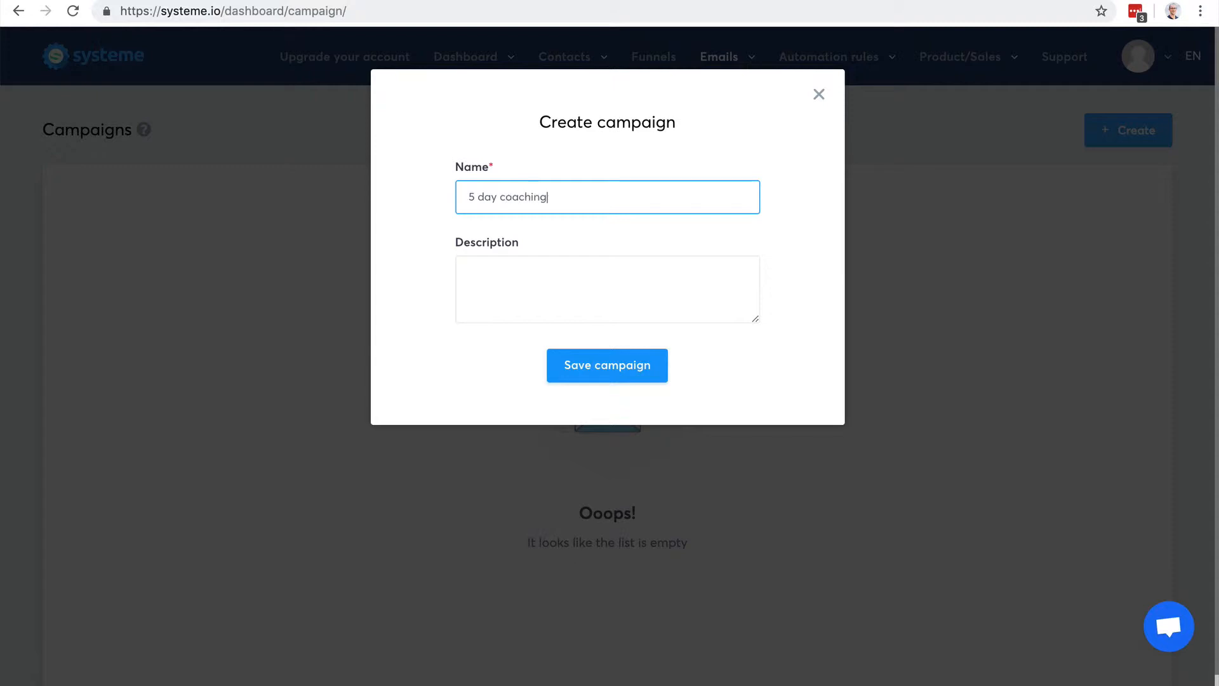
{"action": "type", "text": "course"}
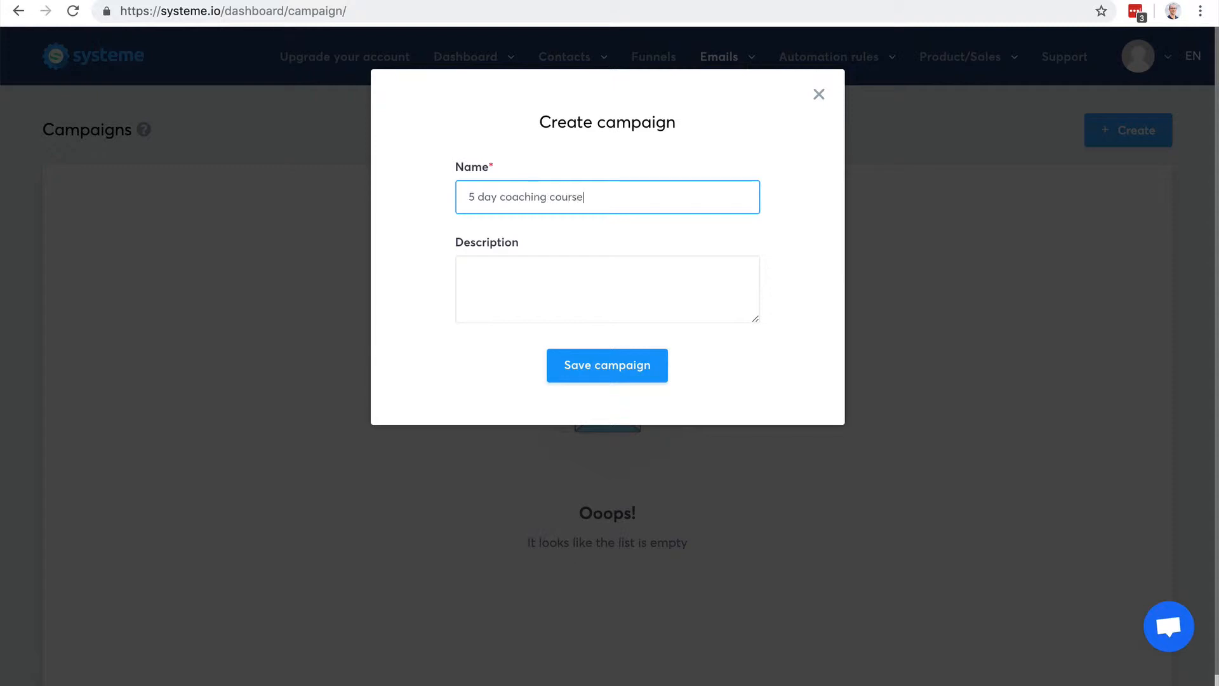
{"action": "left_click", "coordinate": [607, 365]}
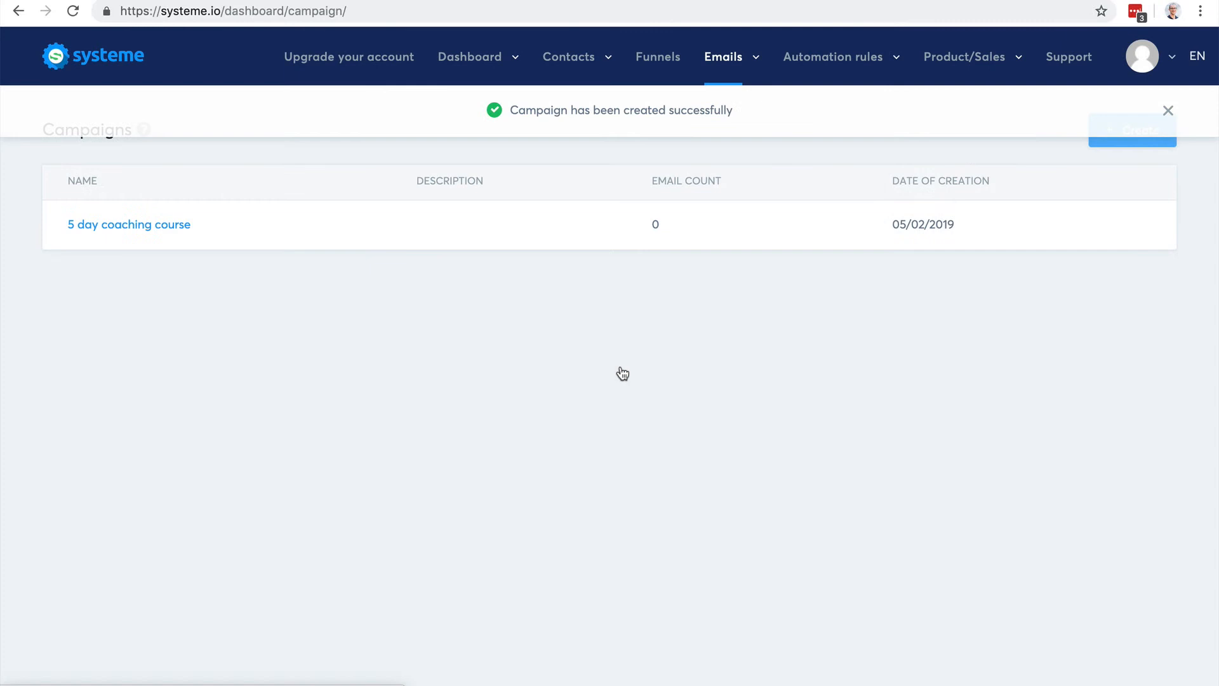
{"action": "mouse_move", "coordinate": [129, 225]}
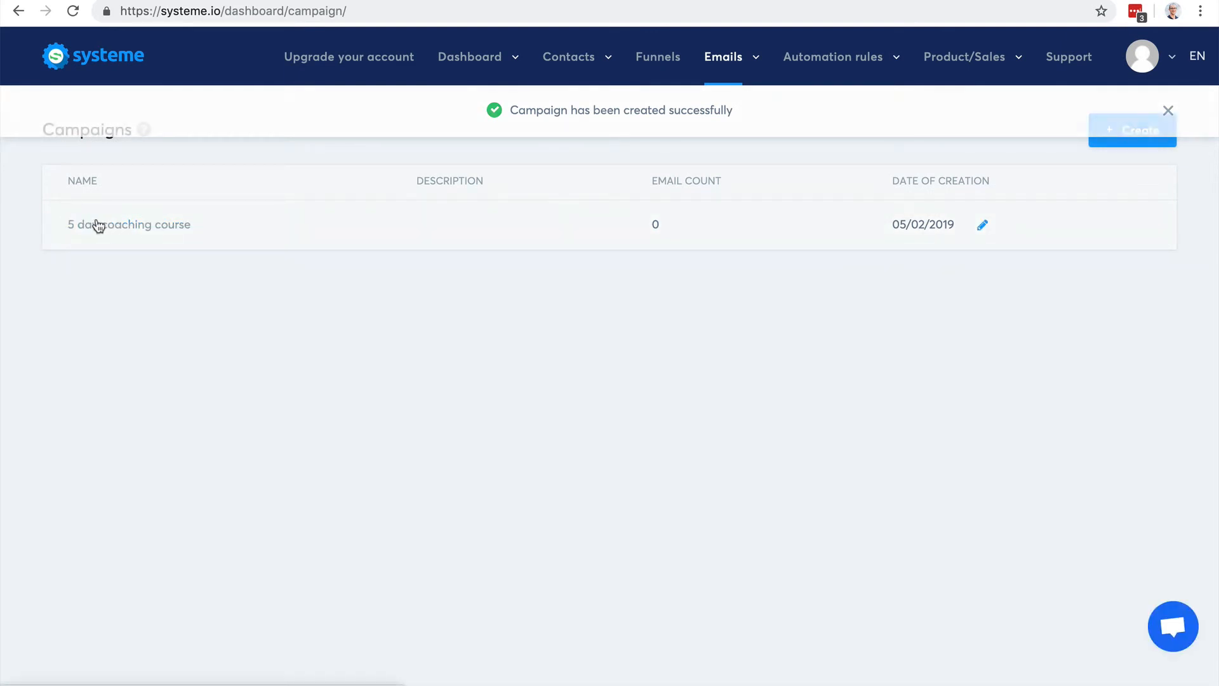
Open the 5 day coaching course campaign and begin adding its first email
{"action": "left_click", "coordinate": [130, 225]}
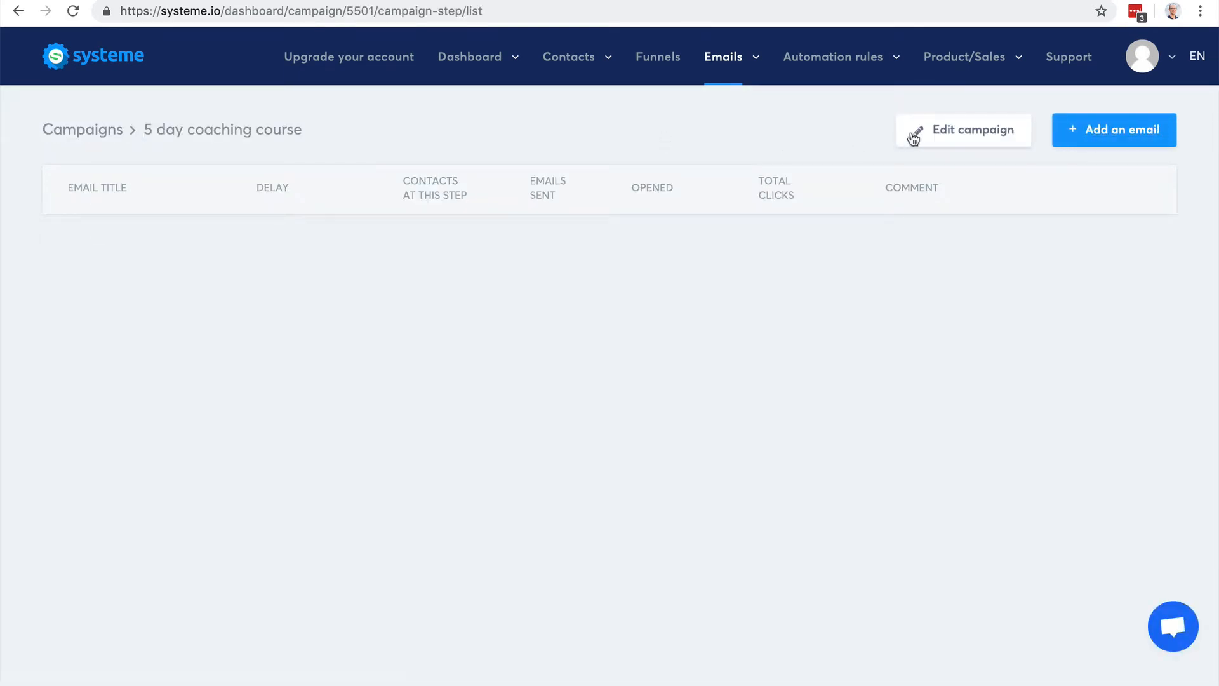
{"action": "left_click", "coordinate": [1113, 129]}
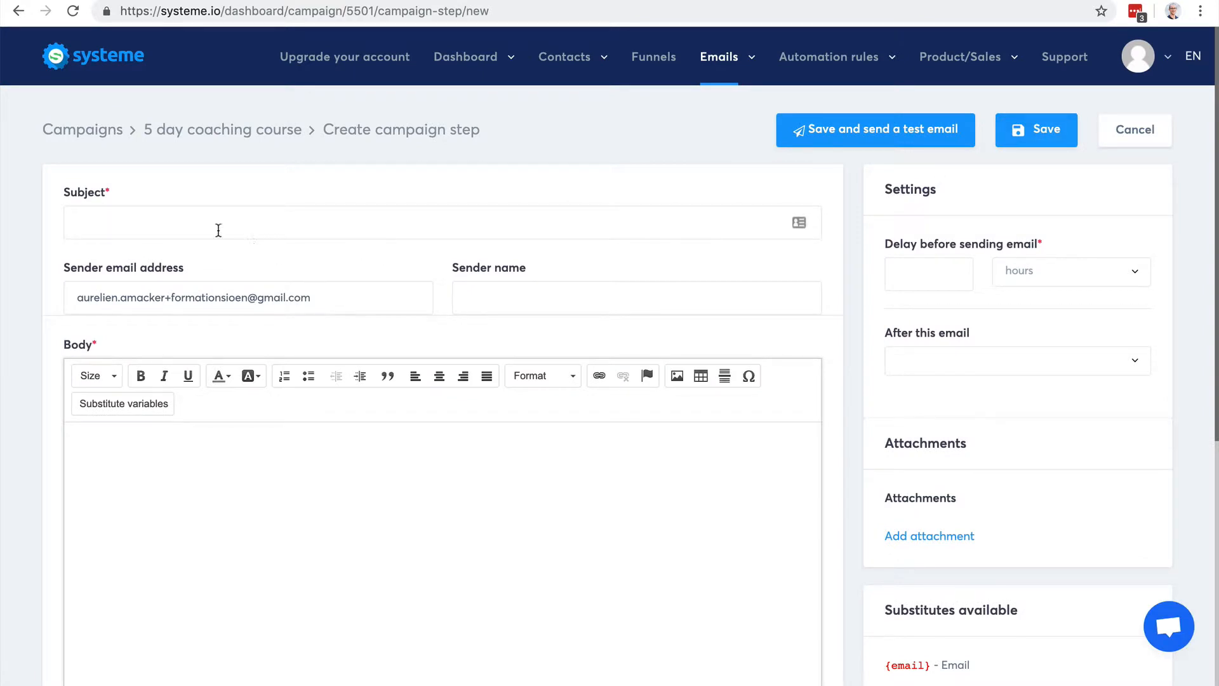
Give the first email the subject 'Here is your freebie' and a 0-hour sending delay
{"action": "type", "text": "Here"}
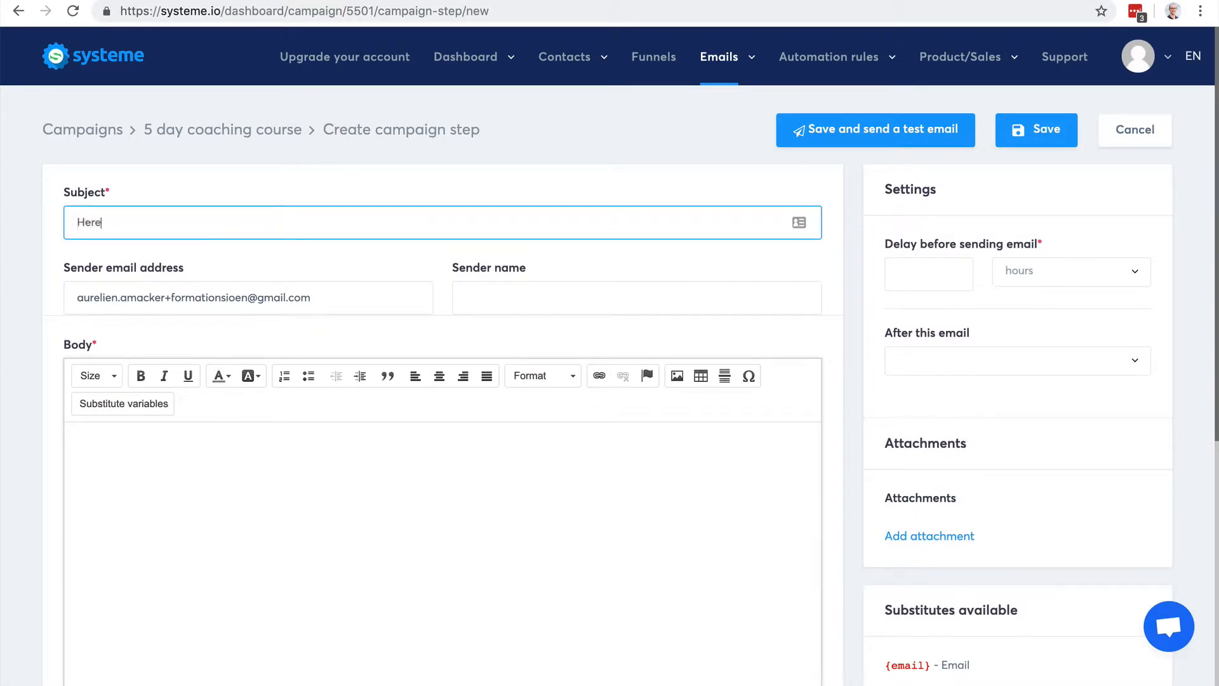
{"action": "type", "text": "is your free"}
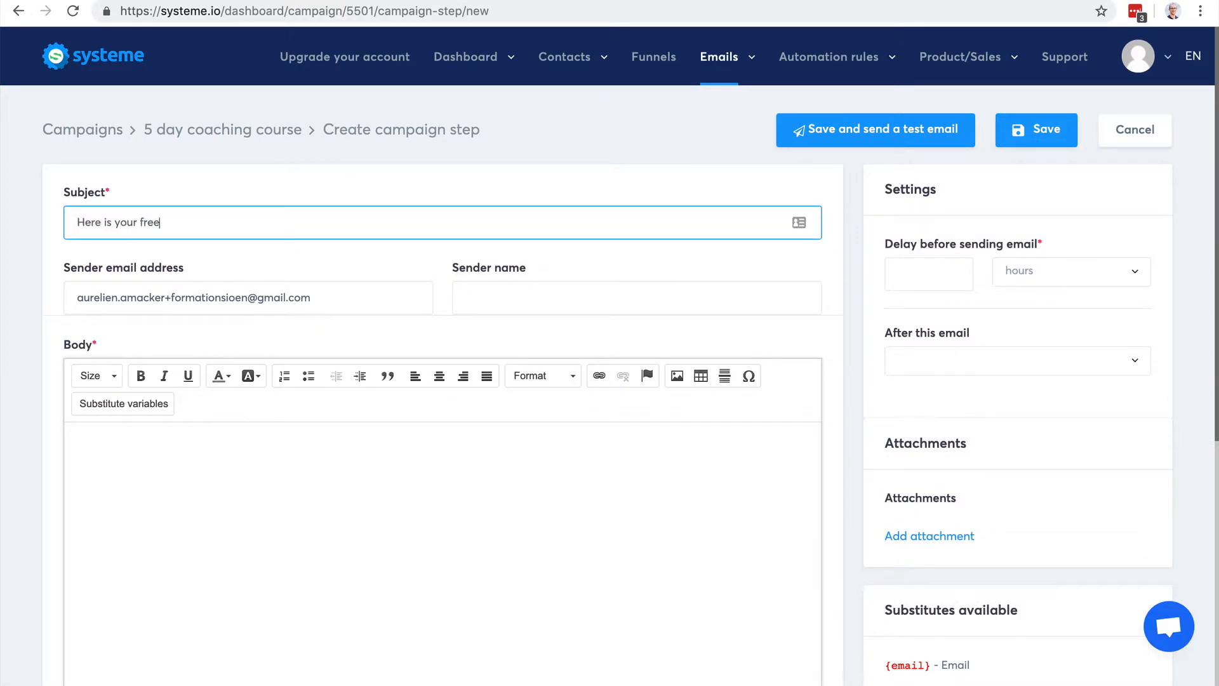
{"action": "left_click", "coordinate": [636, 297]}
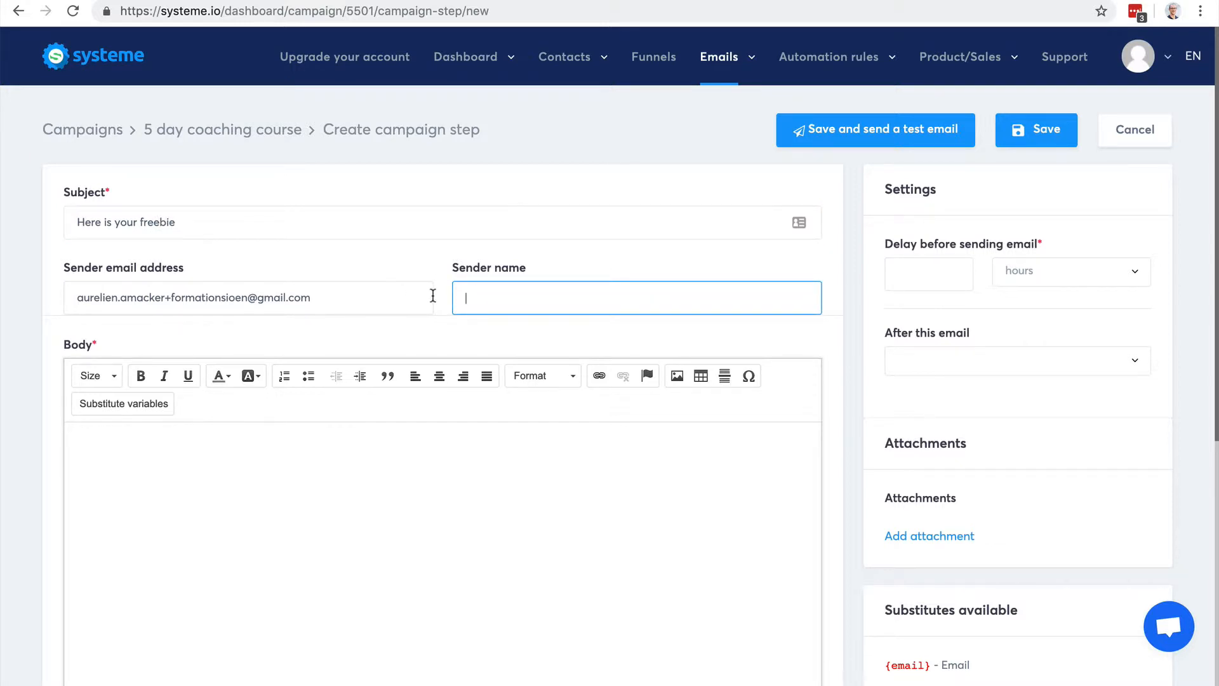
{"action": "left_click", "coordinate": [928, 274]}
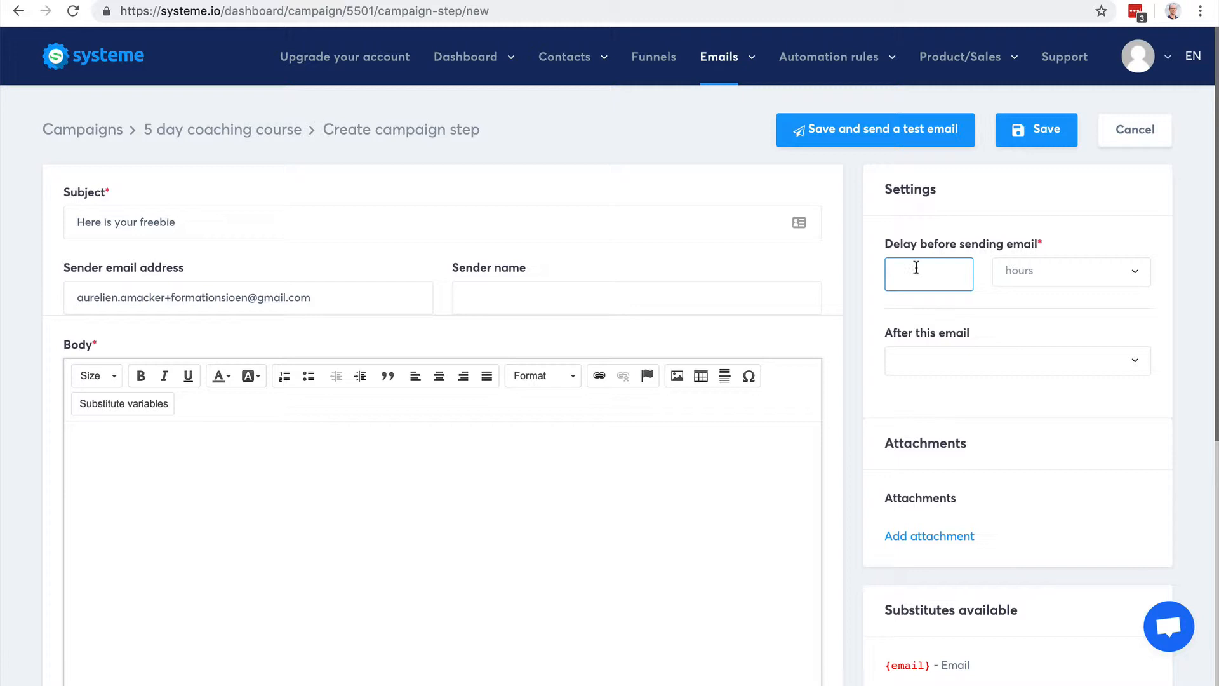
{"action": "type", "text": "0"}
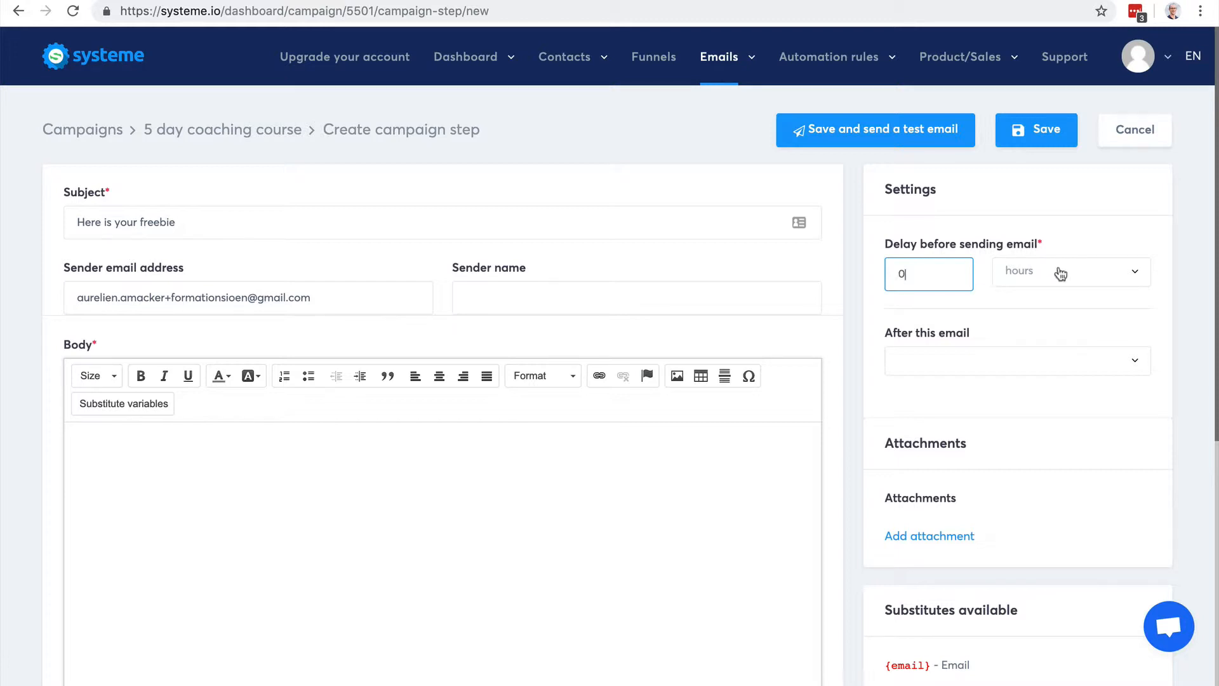
{"action": "mouse_move", "coordinate": [1068, 268]}
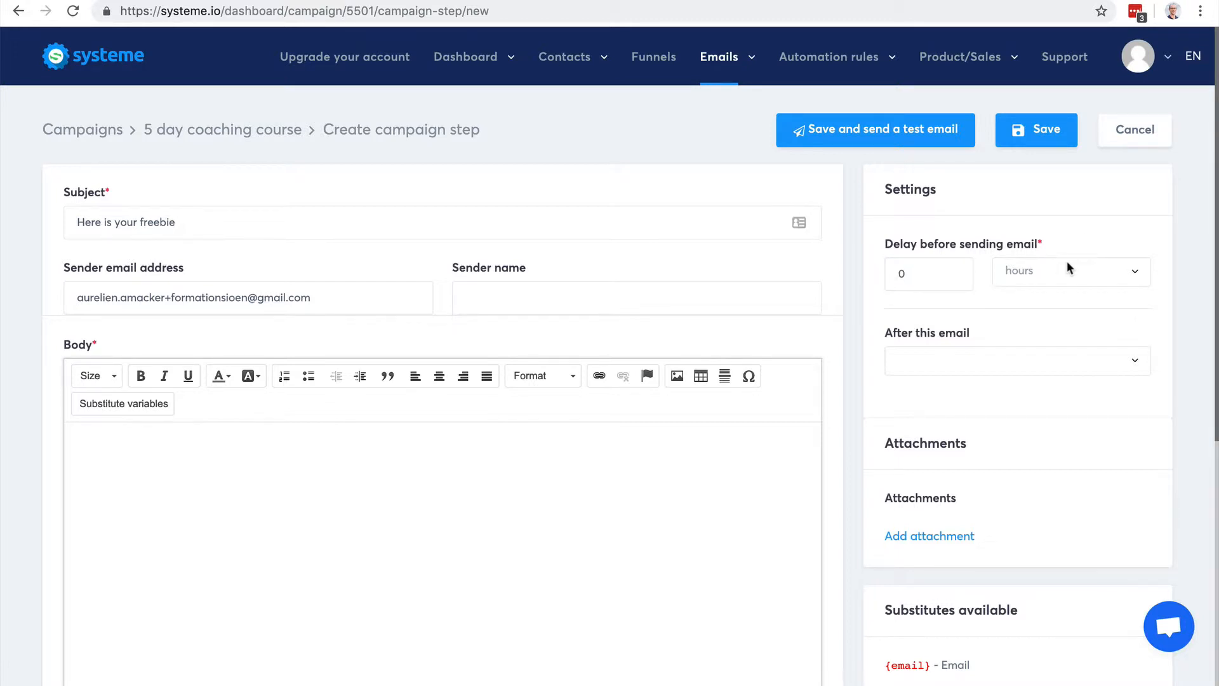
{"action": "mouse_move", "coordinate": [994, 277]}
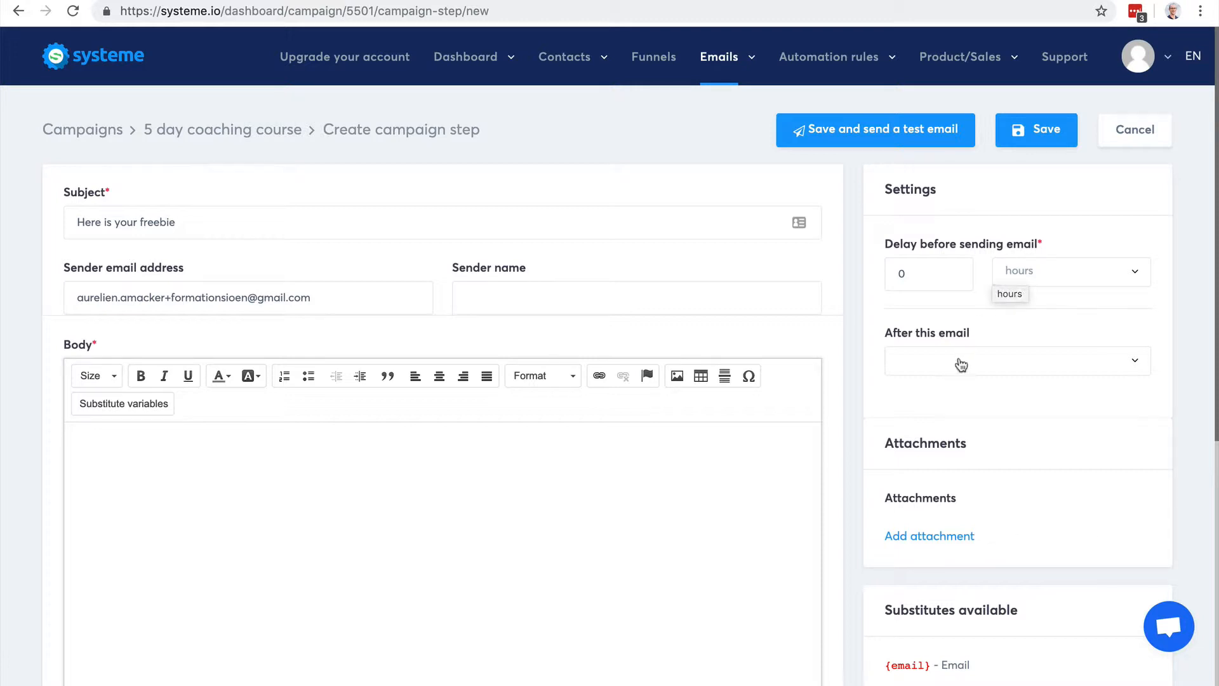
{"action": "mouse_move", "coordinate": [1176, 331]}
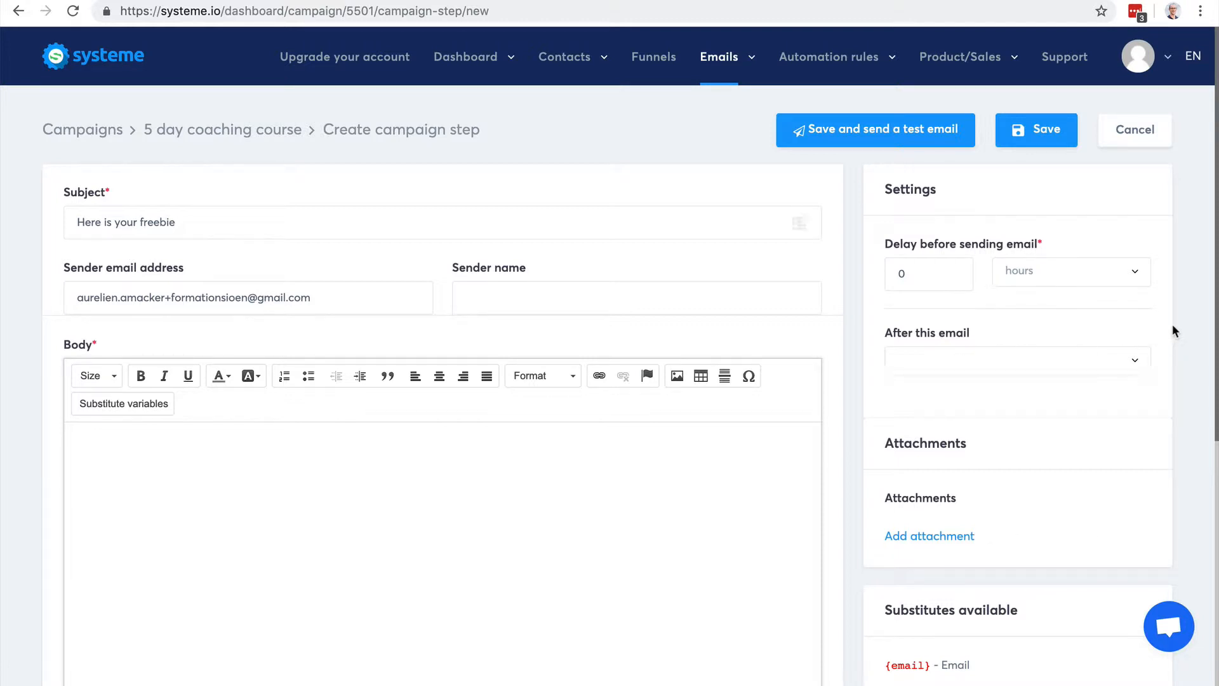
{"action": "scroll", "scroll_direction": "down", "scroll_amount": 3}
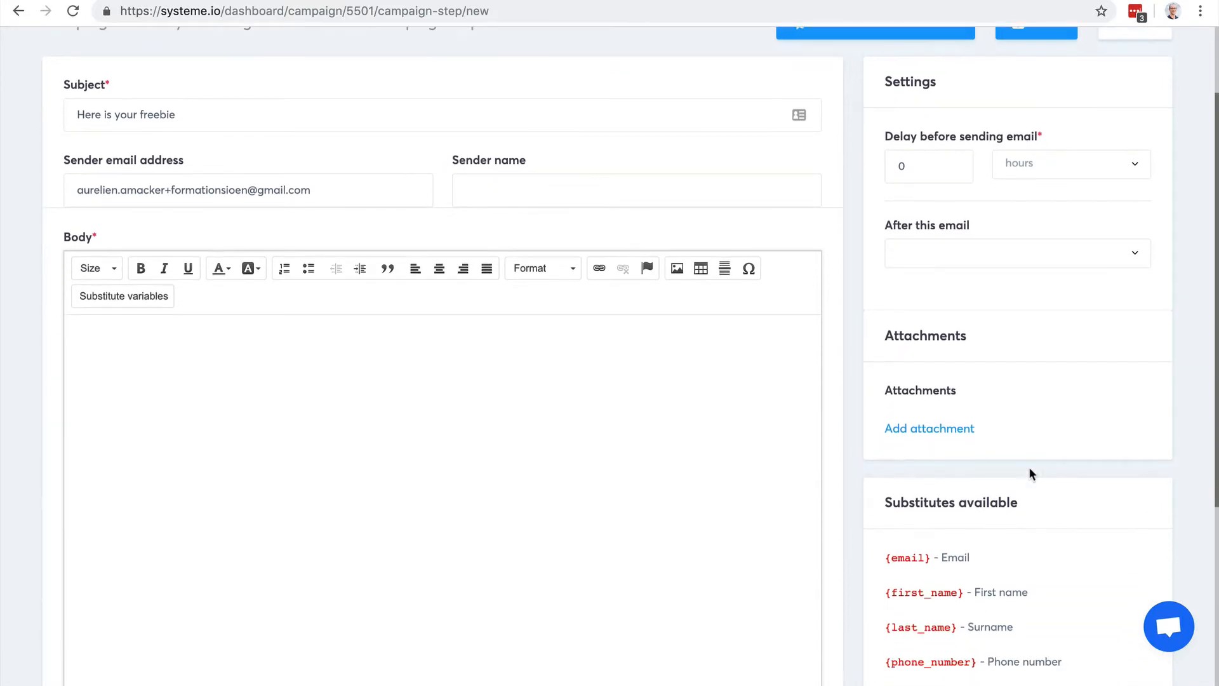
Begin the email body with 'Hi' and attempt to save, surfacing the sender validation errors
{"action": "type", "text": "s"}
{"action": "type", "text": "Hi"}
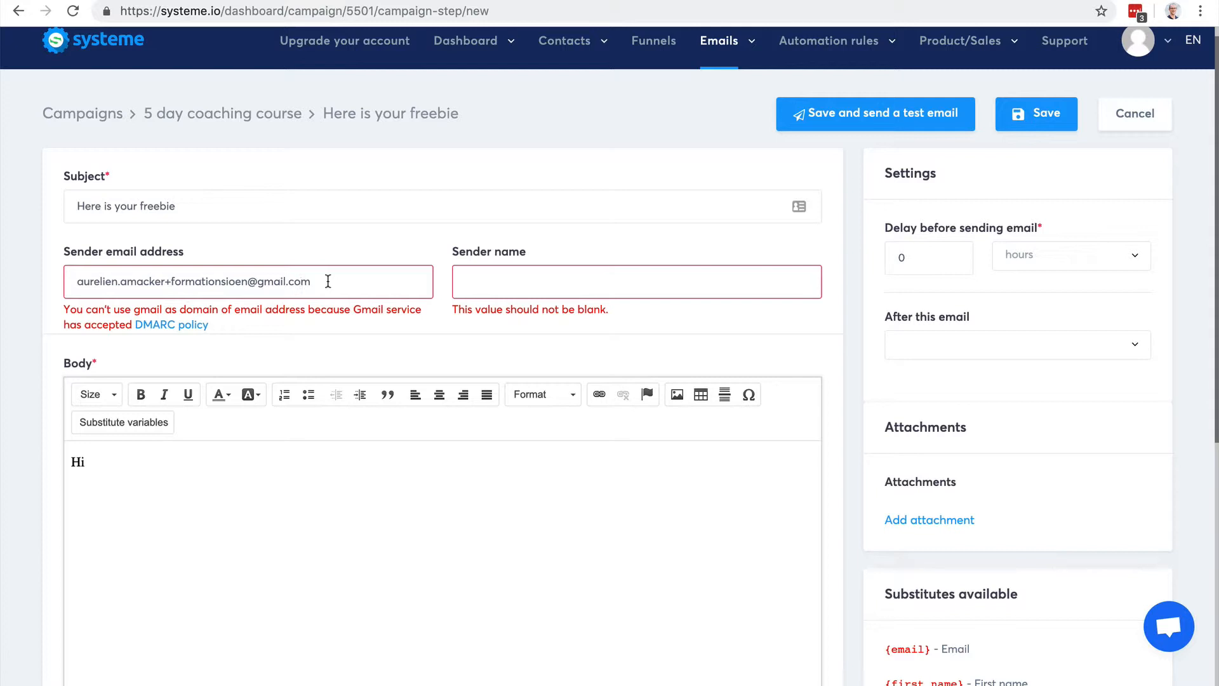
{"action": "mouse_move", "coordinate": [352, 280]}
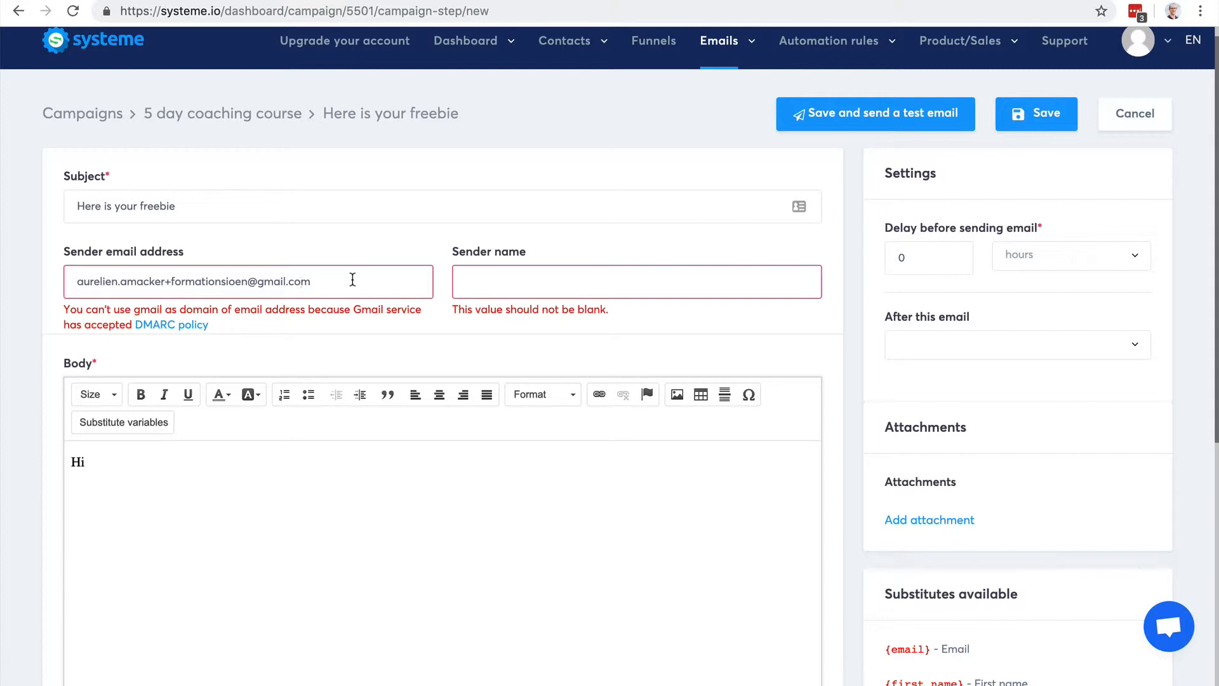
{"action": "mouse_move", "coordinate": [186, 340]}
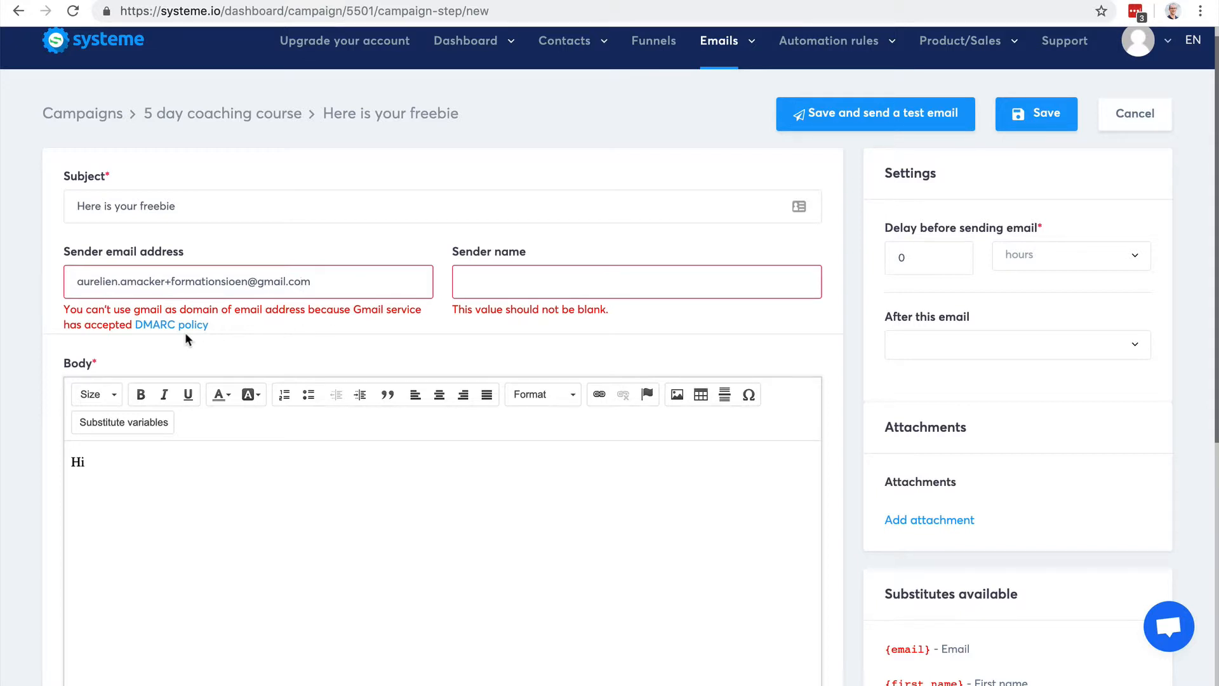
{"action": "mouse_move", "coordinate": [254, 336]}
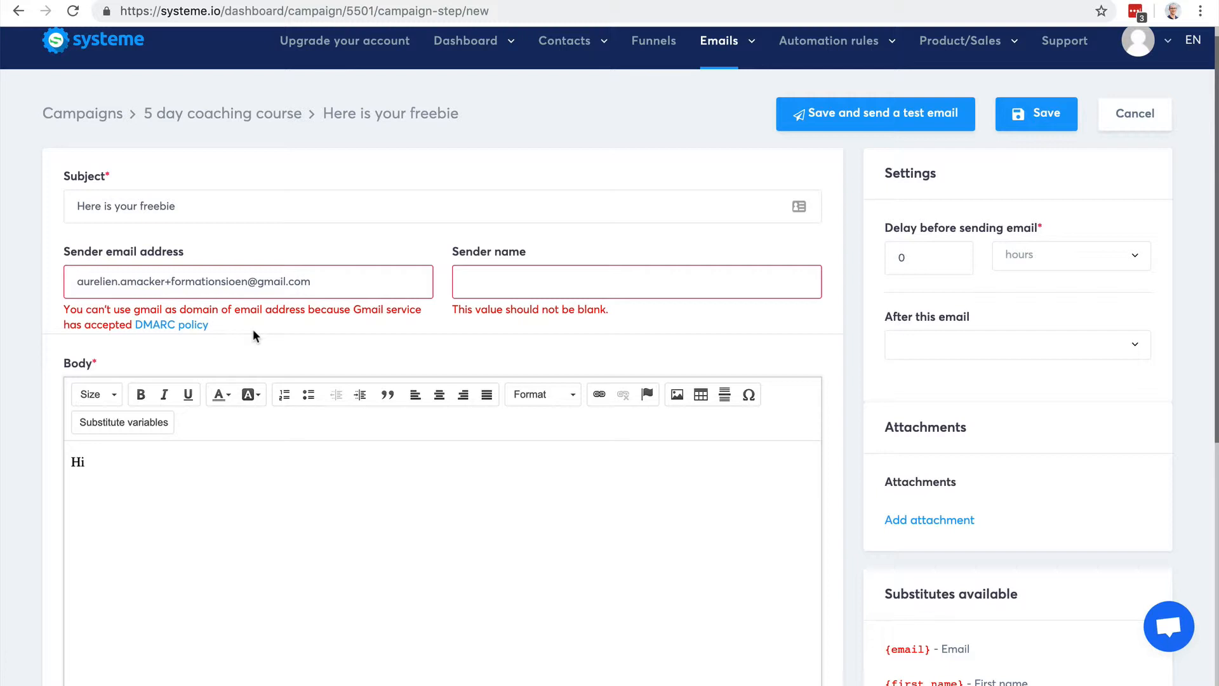
{"action": "mouse_move", "coordinate": [179, 324]}
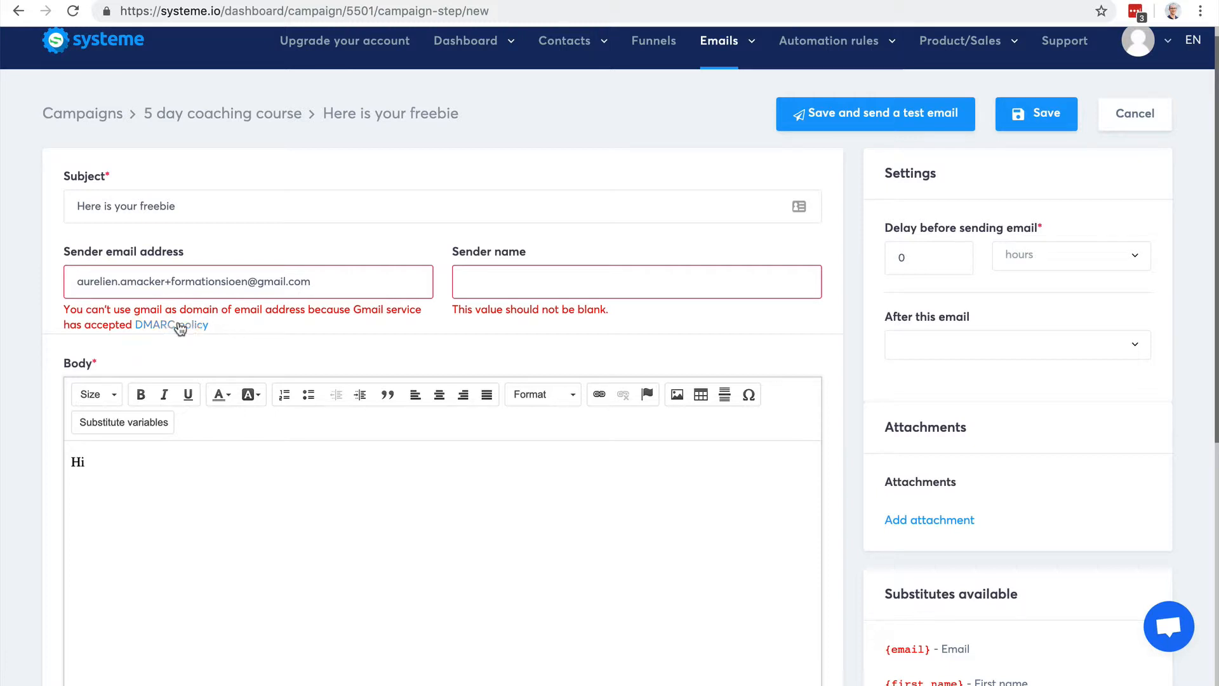
{"action": "mouse_move", "coordinate": [281, 338]}
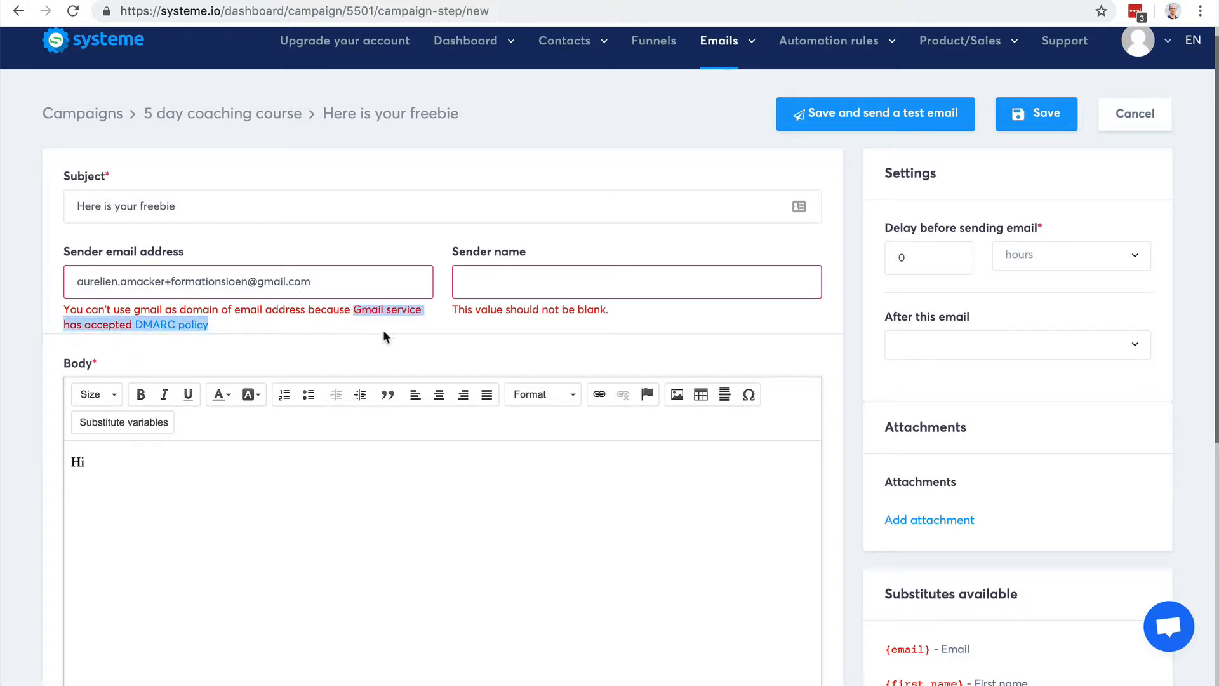
{"action": "mouse_move", "coordinate": [247, 334]}
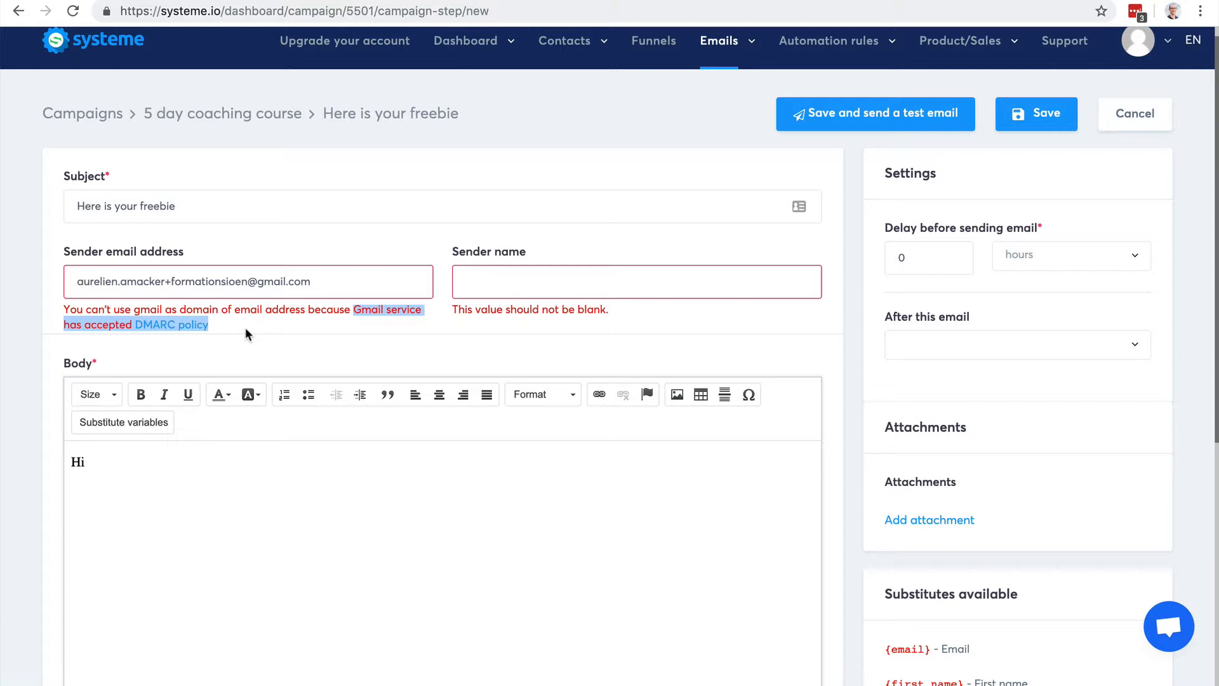
Leave the unfinished email via Emails > Campaigns and open the Statistics dashboard
{"action": "scroll", "scroll_direction": "down", "scroll_amount": 3}
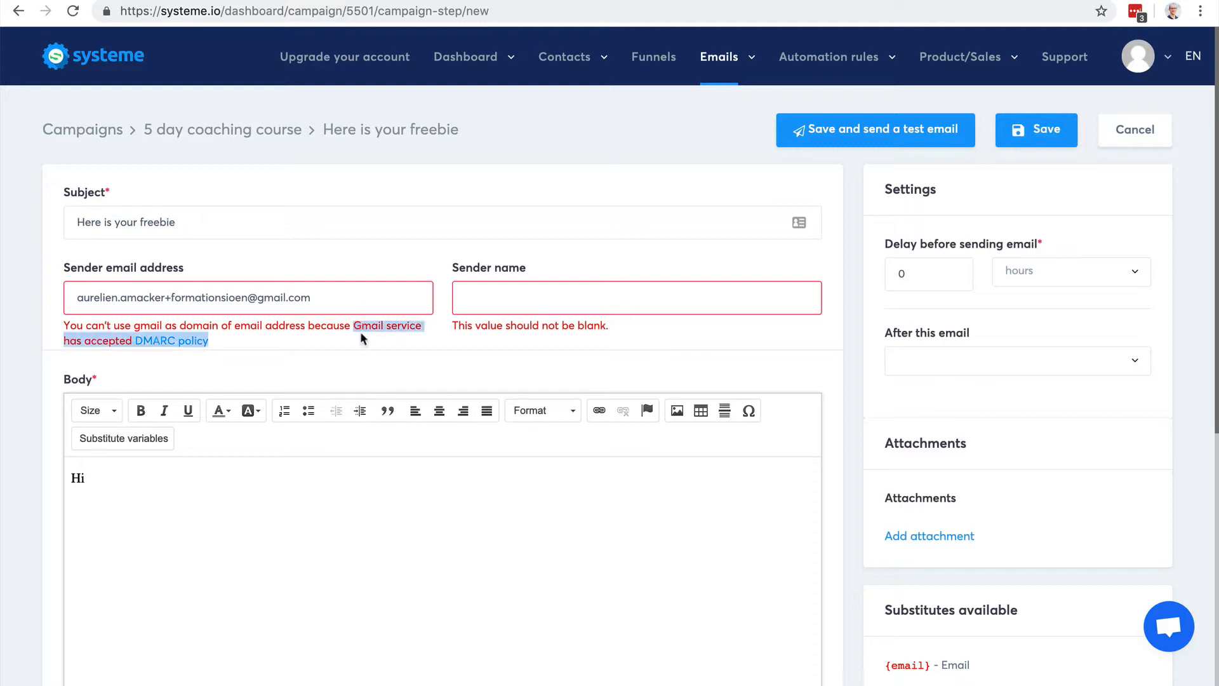
{"action": "mouse_move", "coordinate": [169, 346]}
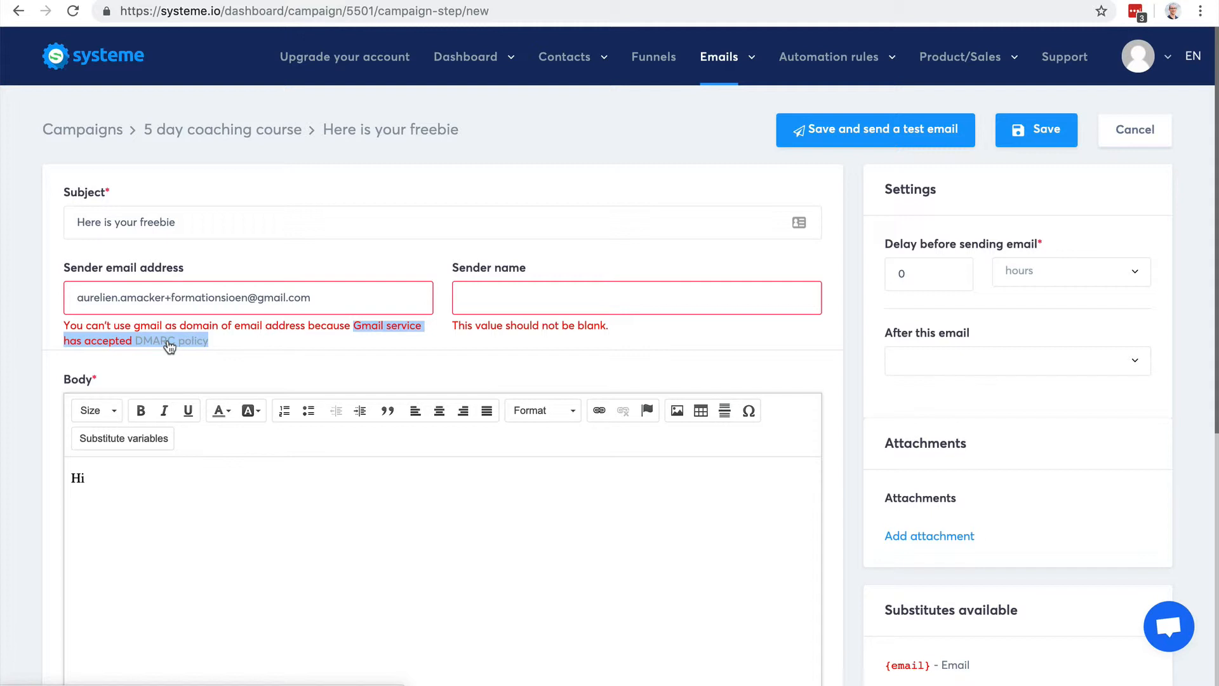
{"action": "mouse_move", "coordinate": [209, 347]}
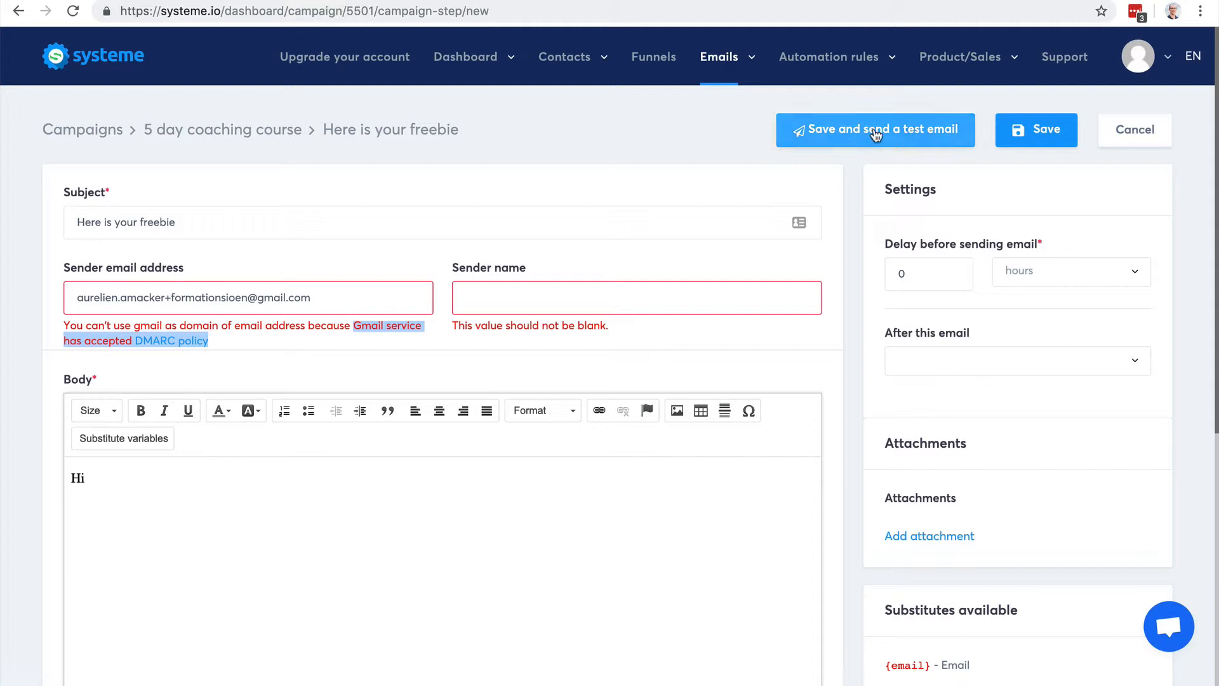
{"action": "left_click", "coordinate": [719, 57]}
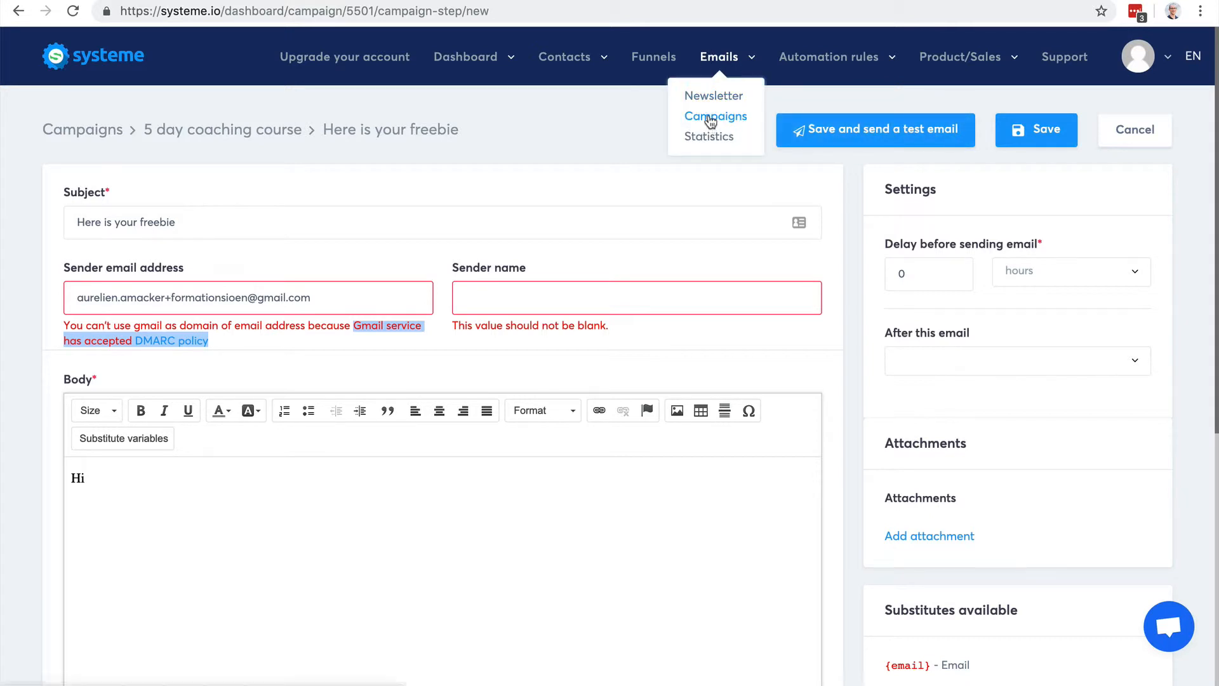
{"action": "left_click", "coordinate": [715, 116]}
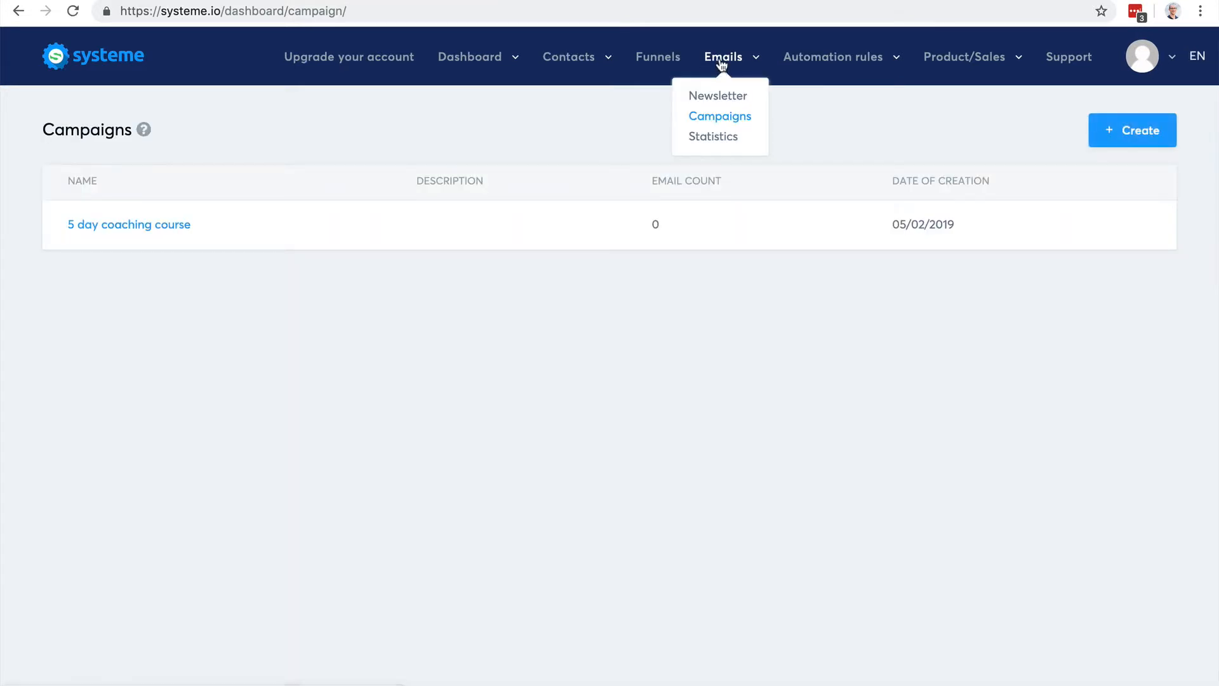
{"action": "left_click", "coordinate": [712, 136]}
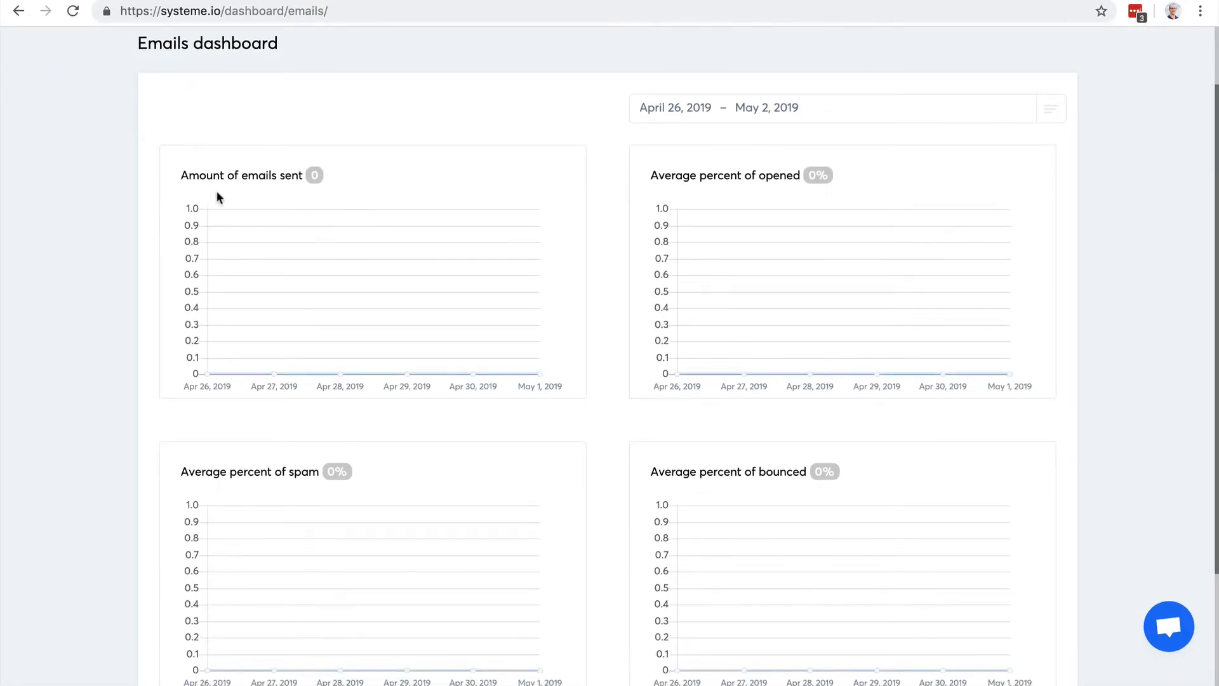
{"action": "mouse_move", "coordinate": [827, 217]}
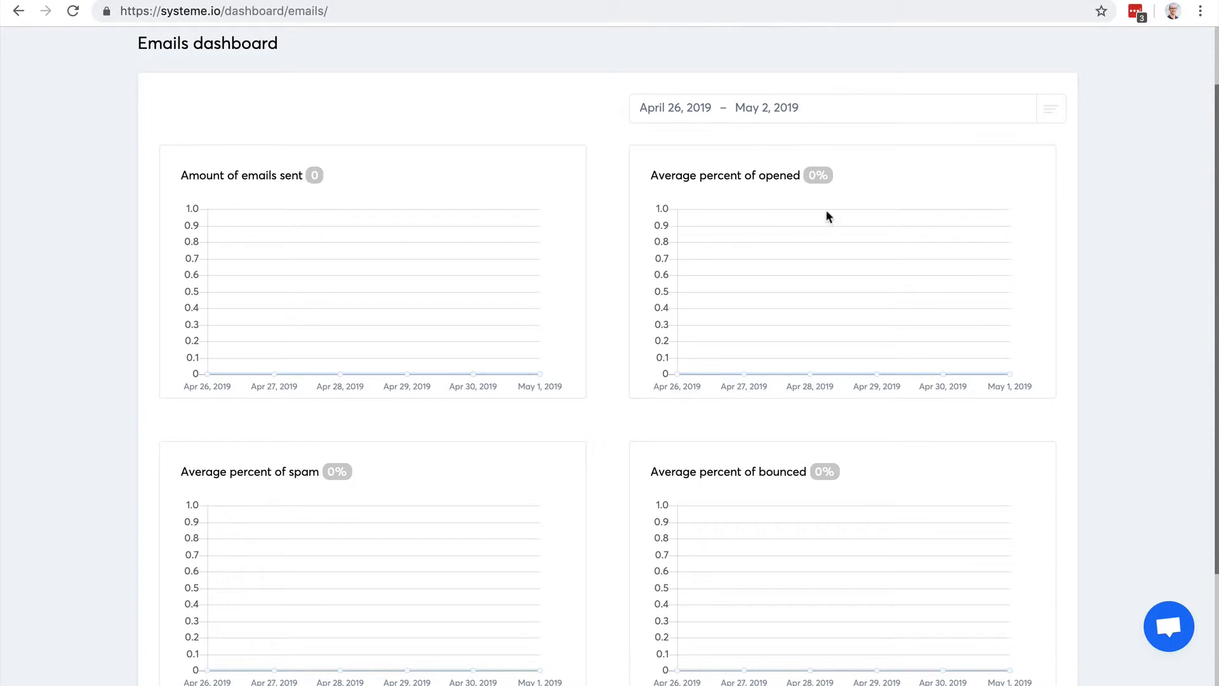
{"action": "mouse_move", "coordinate": [701, 193]}
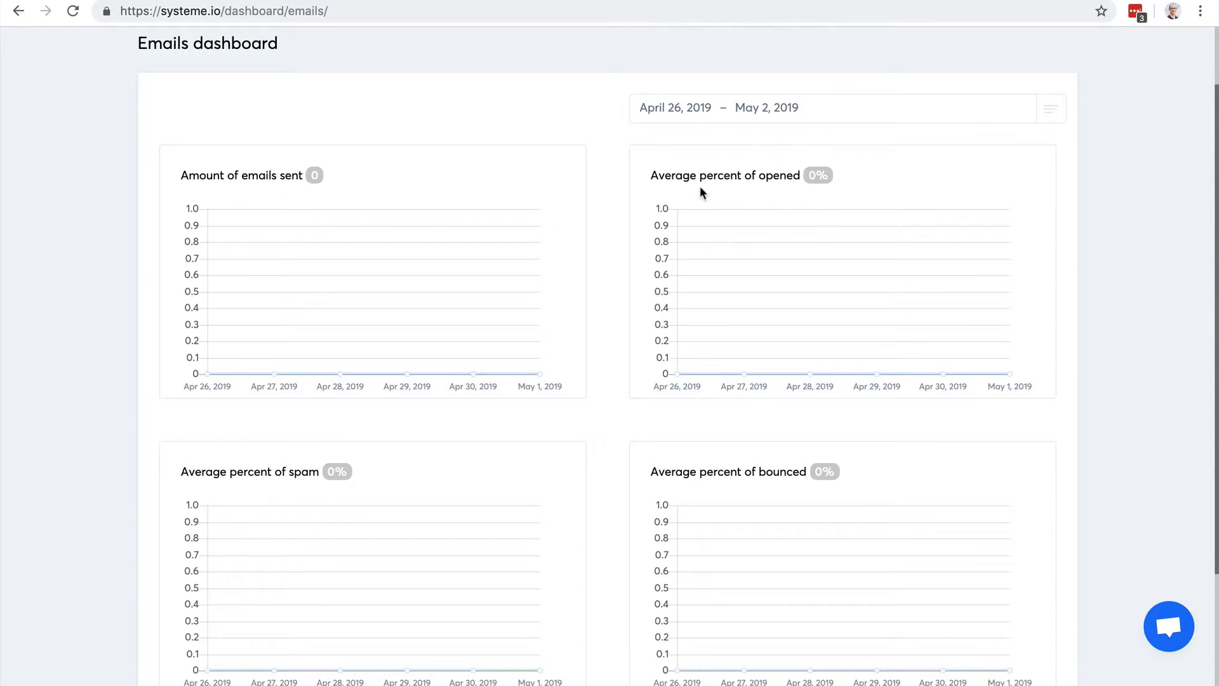
{"action": "mouse_move", "coordinate": [272, 476]}
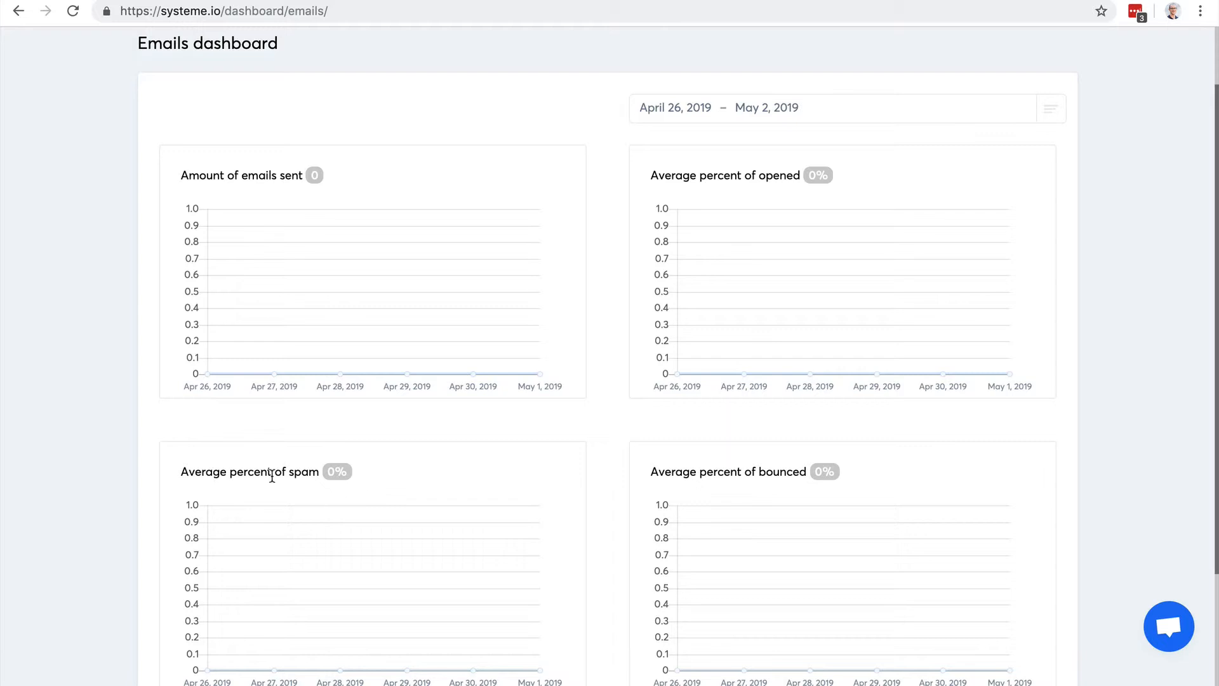
{"action": "mouse_move", "coordinate": [311, 473]}
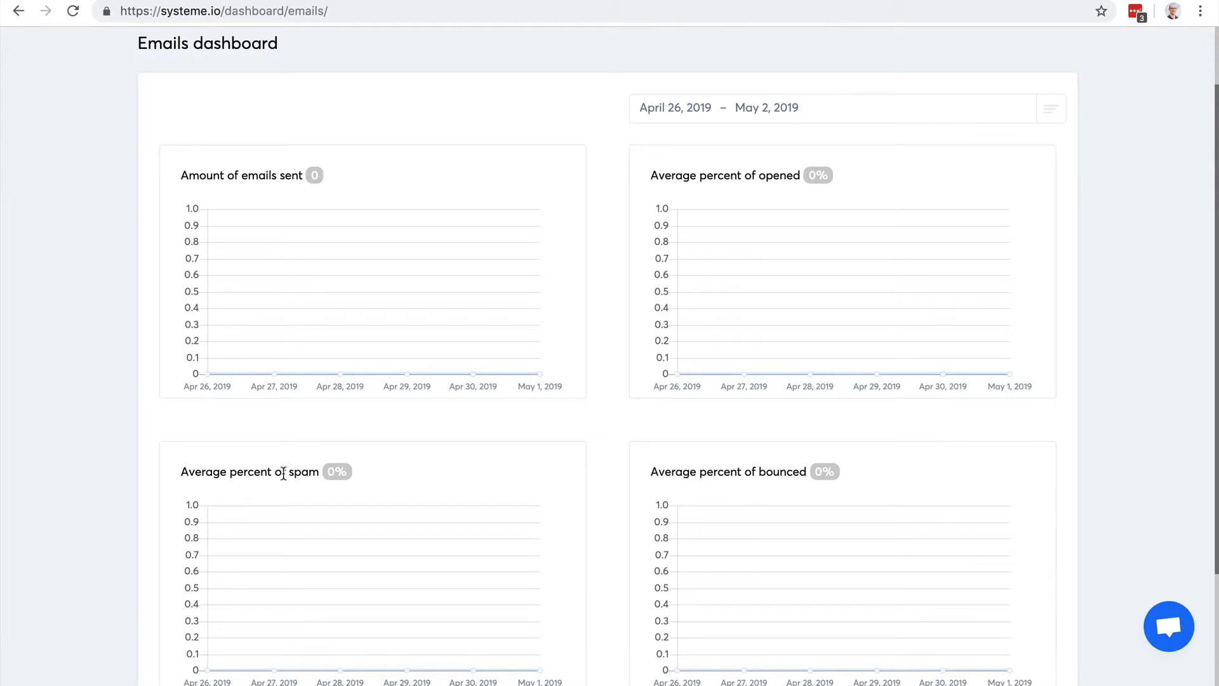
{"action": "mouse_move", "coordinate": [358, 487]}
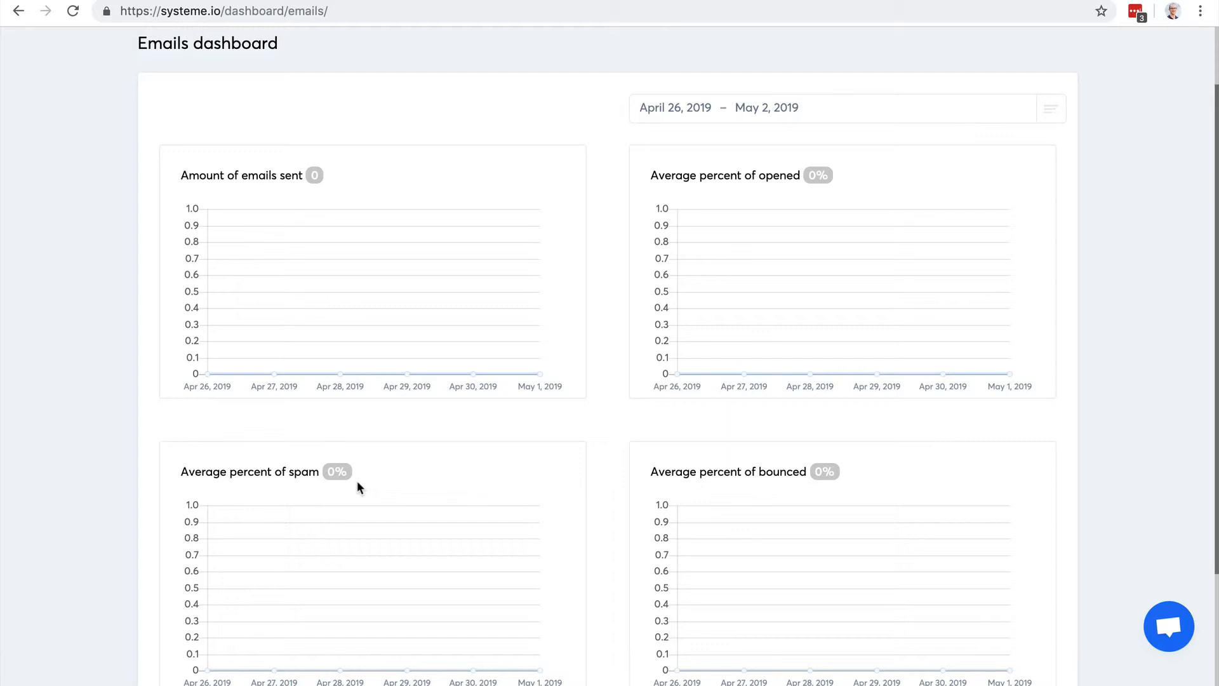
{"action": "mouse_move", "coordinate": [460, 498]}
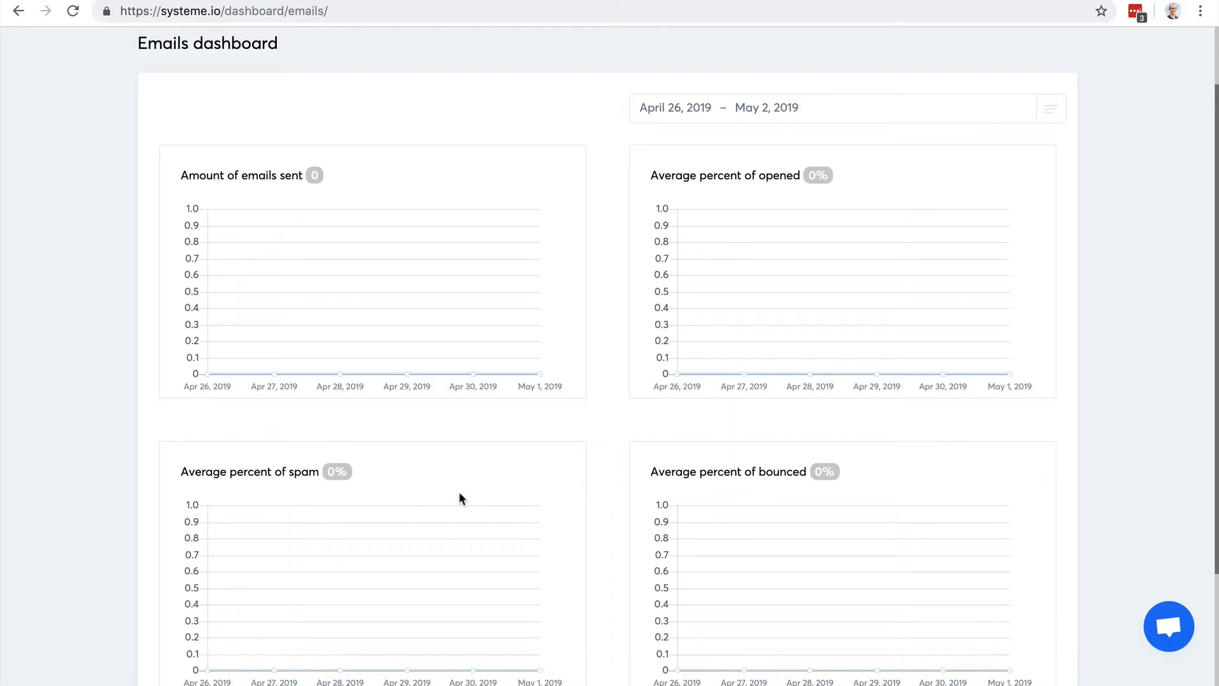
{"action": "mouse_move", "coordinate": [270, 472]}
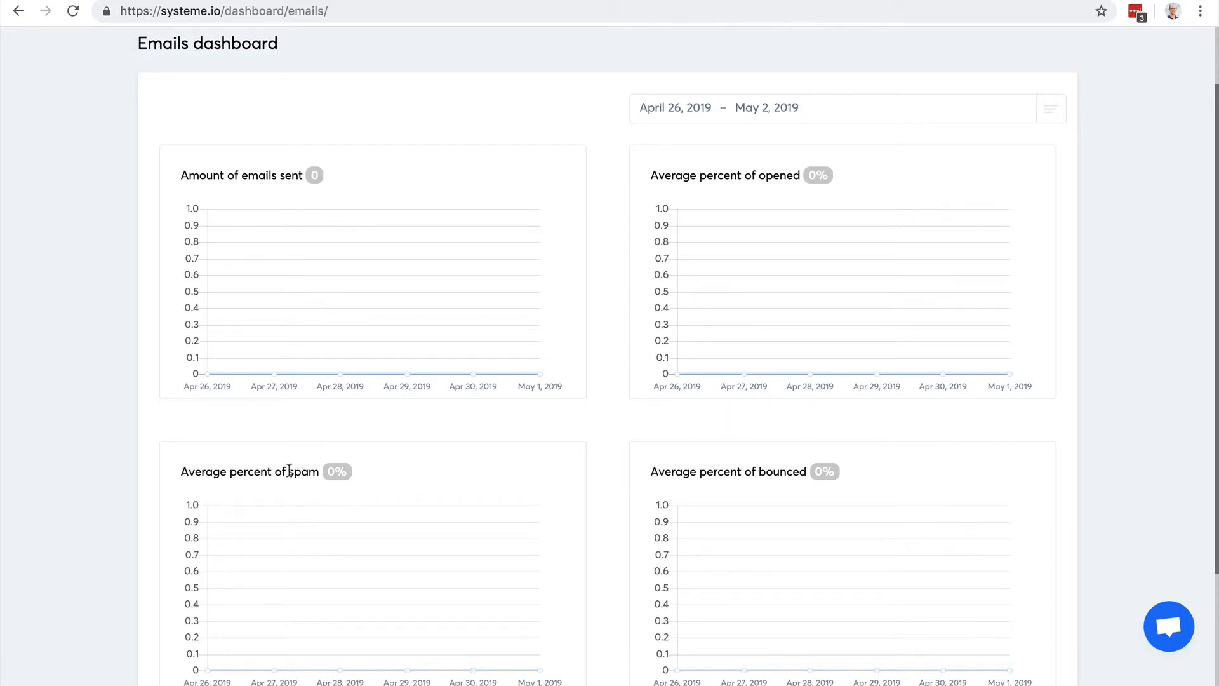
{"action": "mouse_move", "coordinate": [684, 483]}
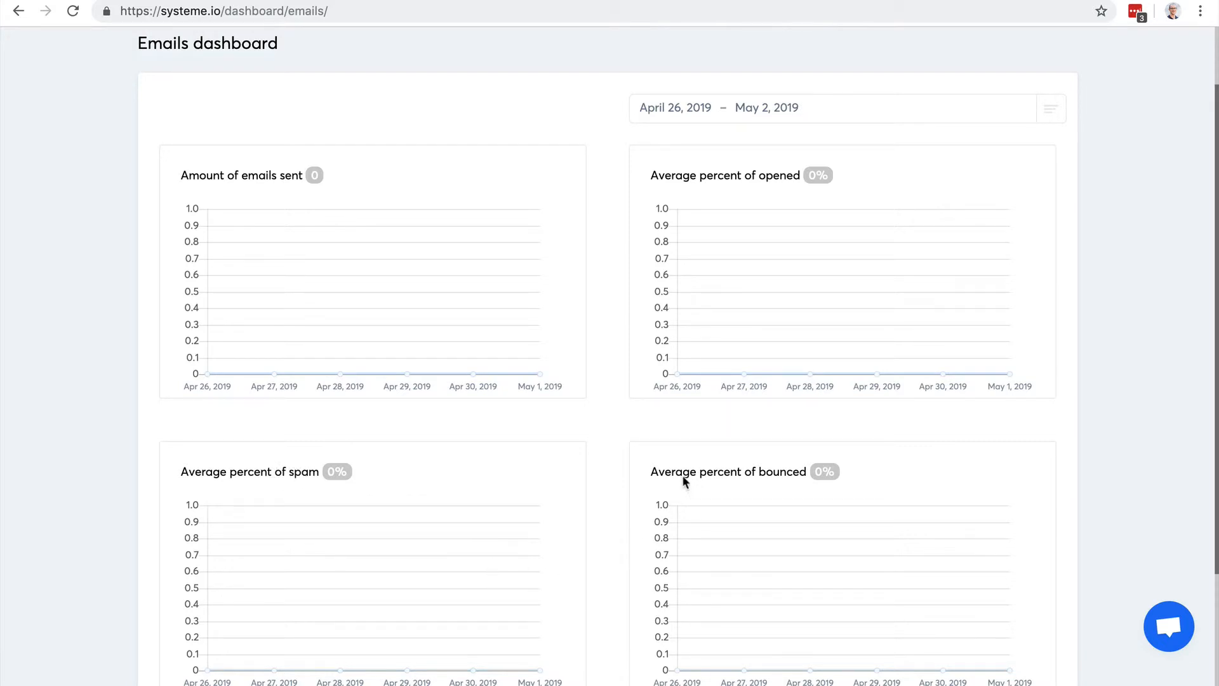
{"action": "mouse_move", "coordinate": [743, 480]}
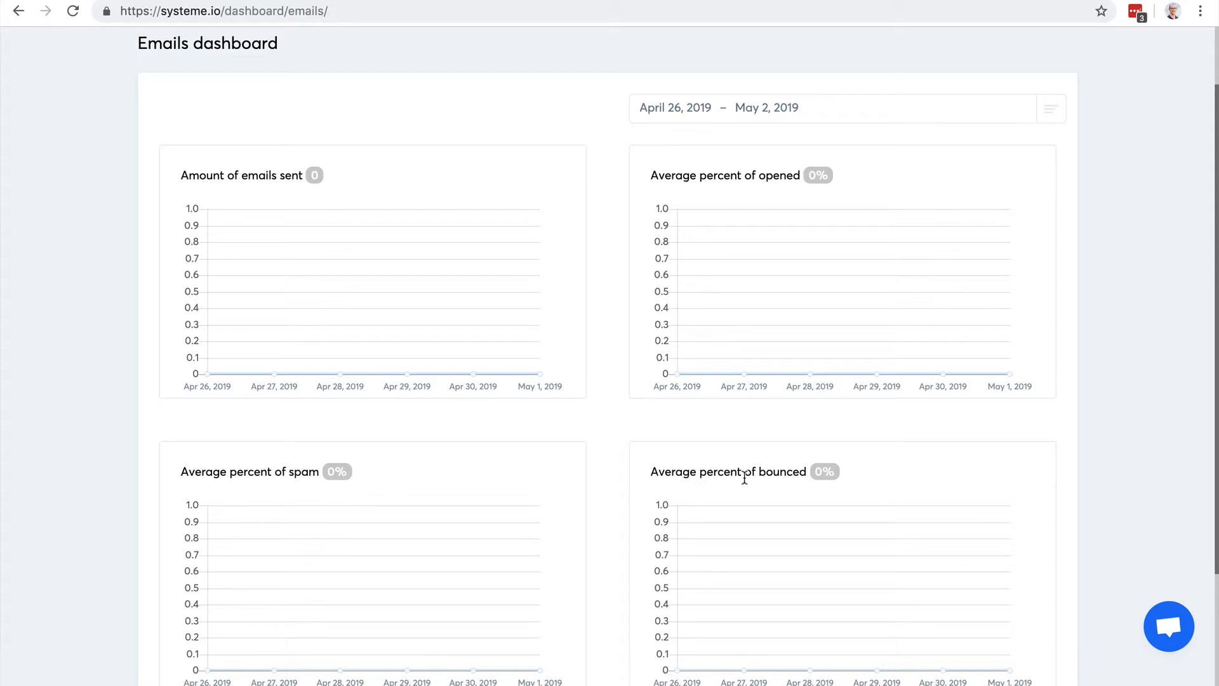
{"action": "mouse_move", "coordinate": [777, 532]}
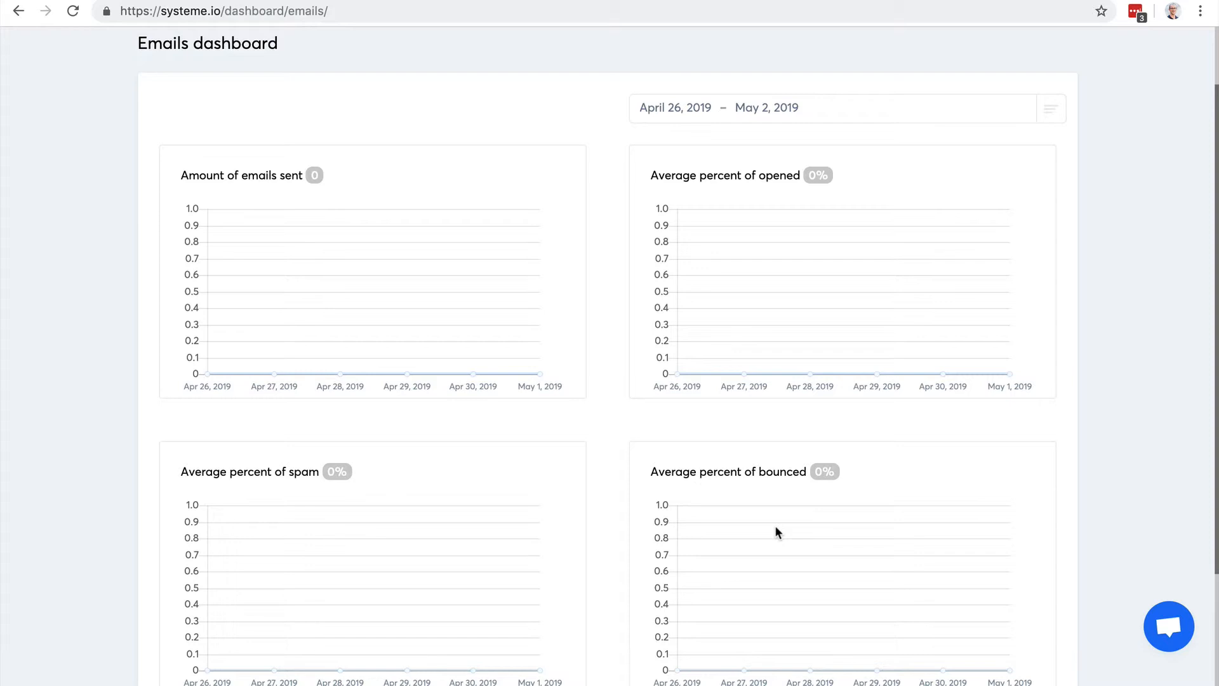
{"action": "mouse_move", "coordinate": [719, 488]}
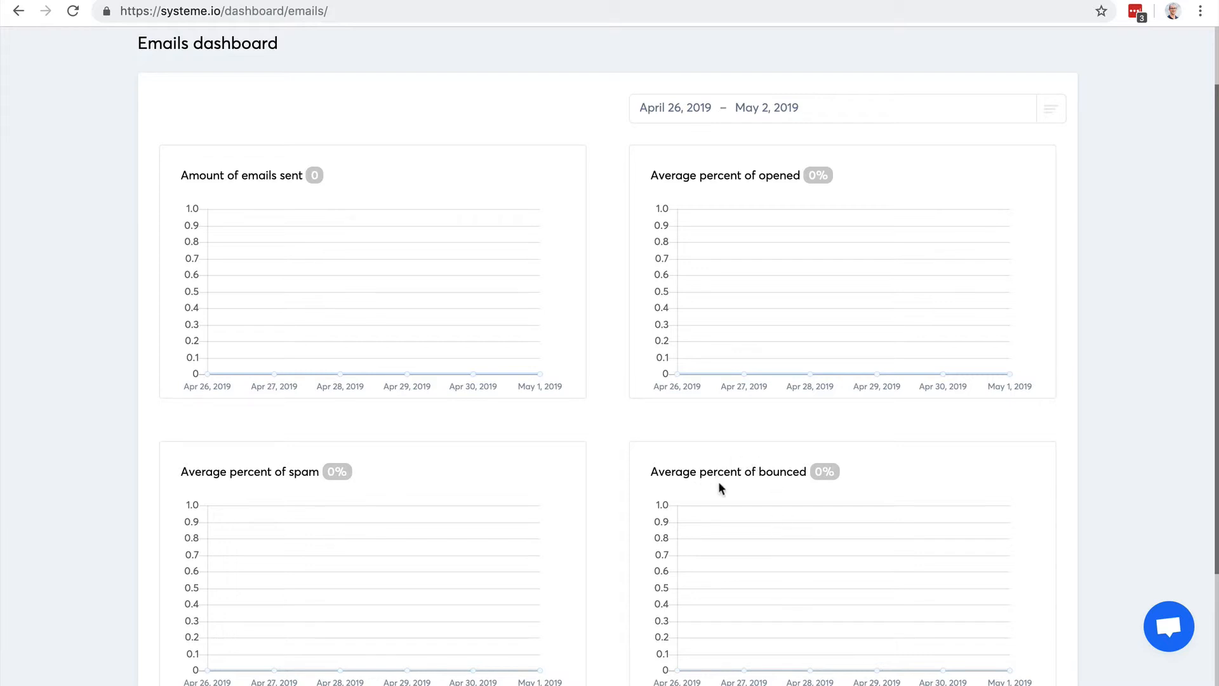
{"action": "mouse_move", "coordinate": [714, 472]}
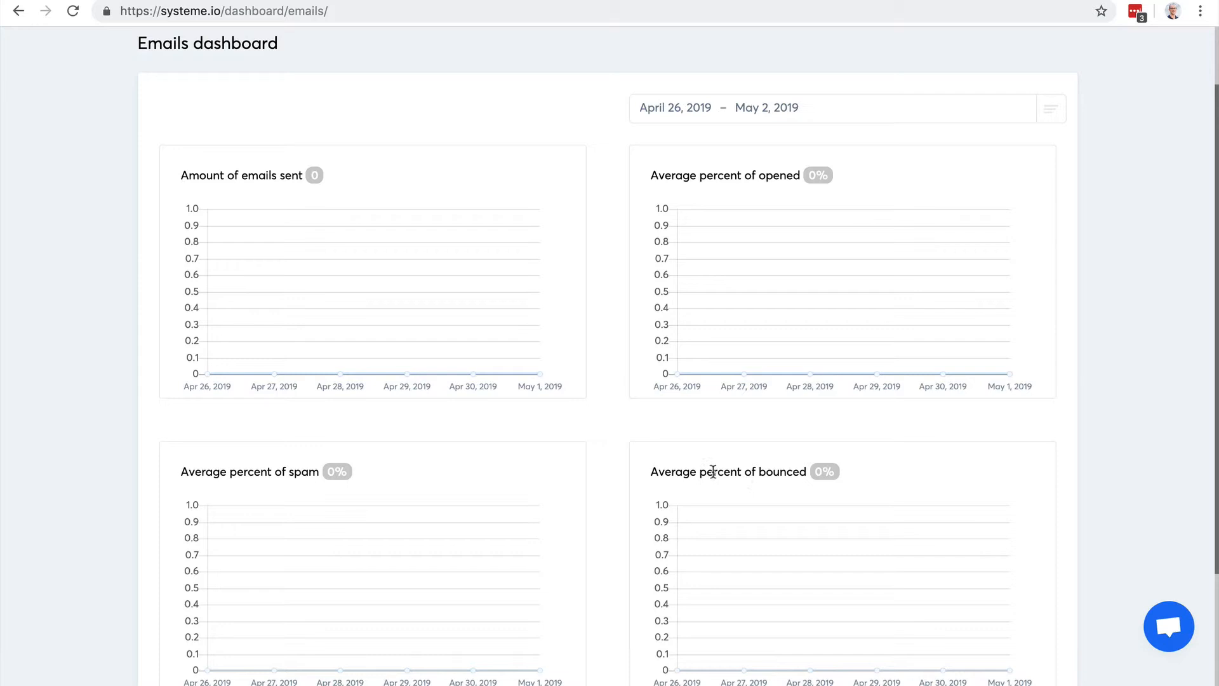
{"action": "mouse_move", "coordinate": [1020, 465]}
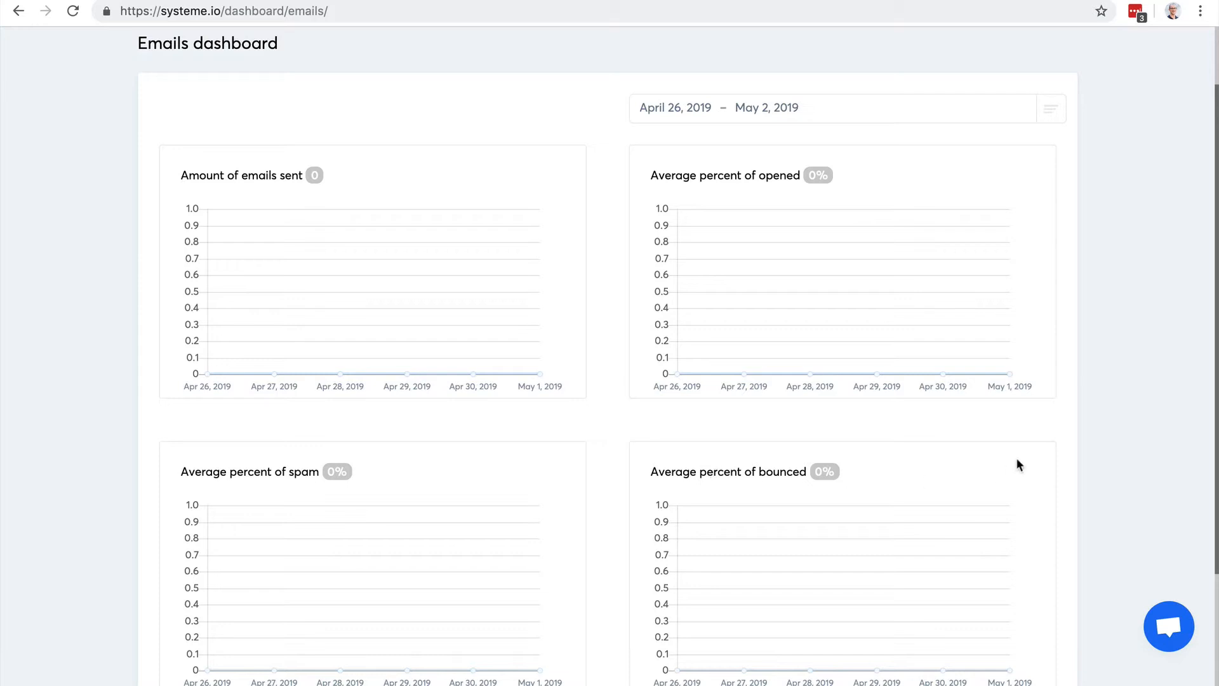
{"action": "scroll", "scroll_direction": "down", "scroll_amount": 3}
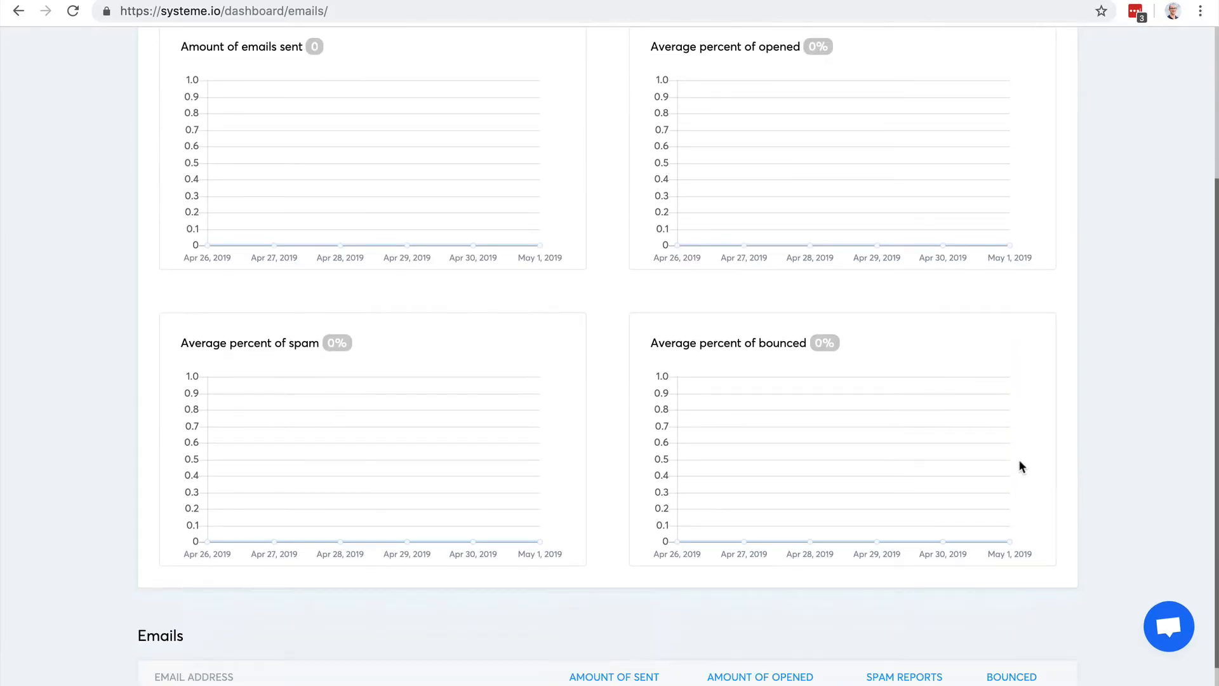
{"action": "scroll", "scroll_direction": "up", "scroll_amount": 3}
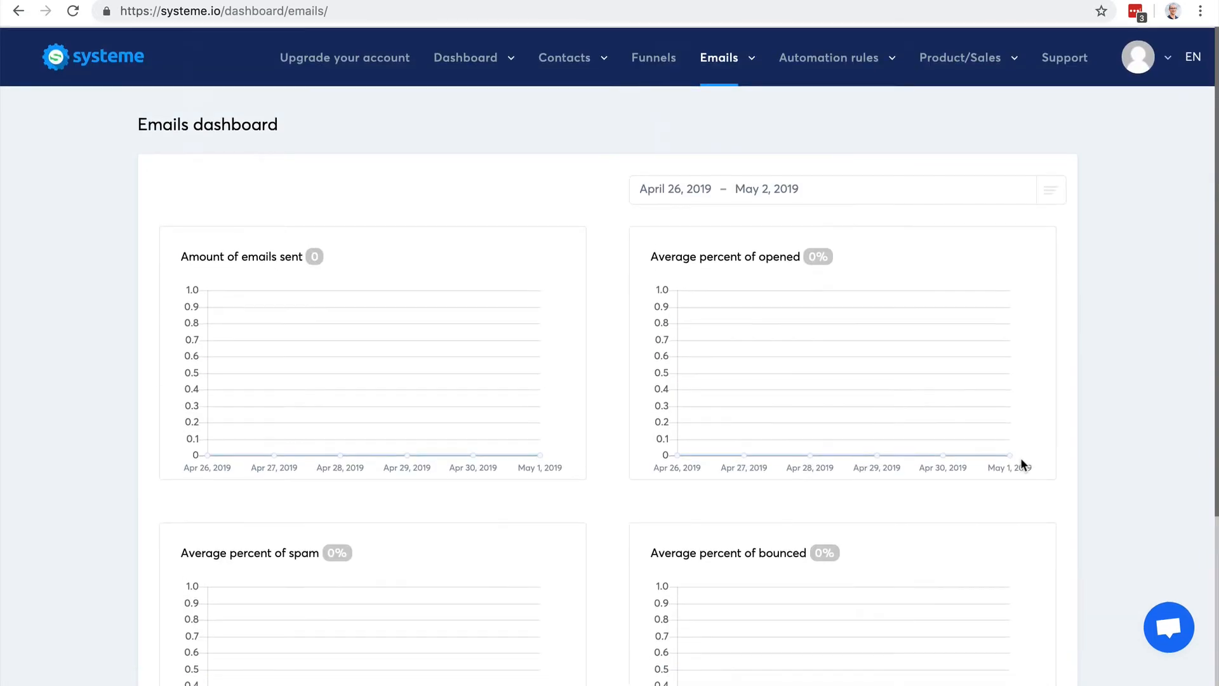
{"action": "left_click", "coordinate": [719, 57]}
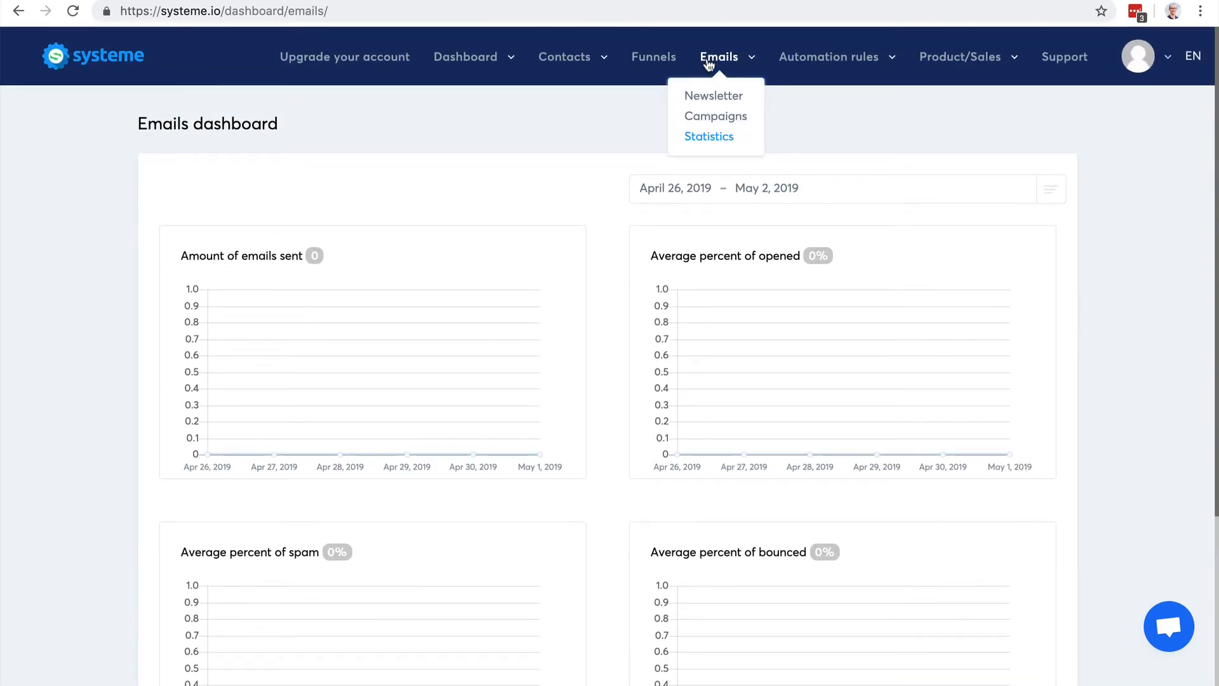
{"action": "mouse_move", "coordinate": [713, 96]}
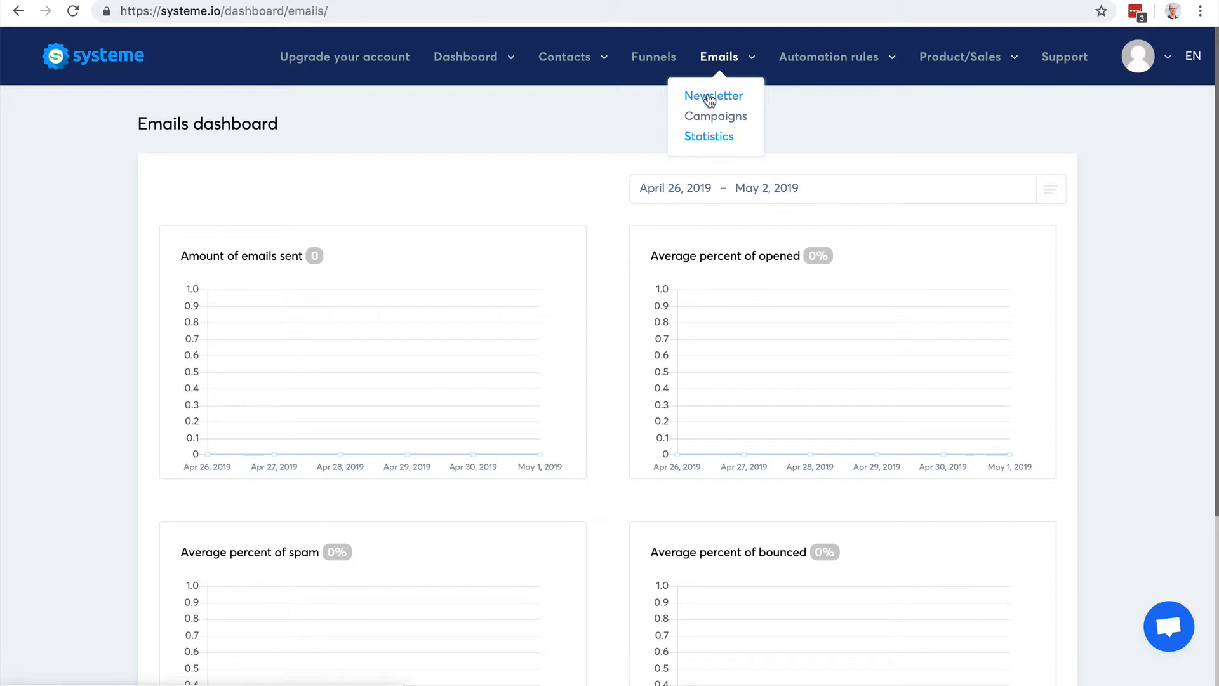
{"action": "mouse_move", "coordinate": [714, 122]}
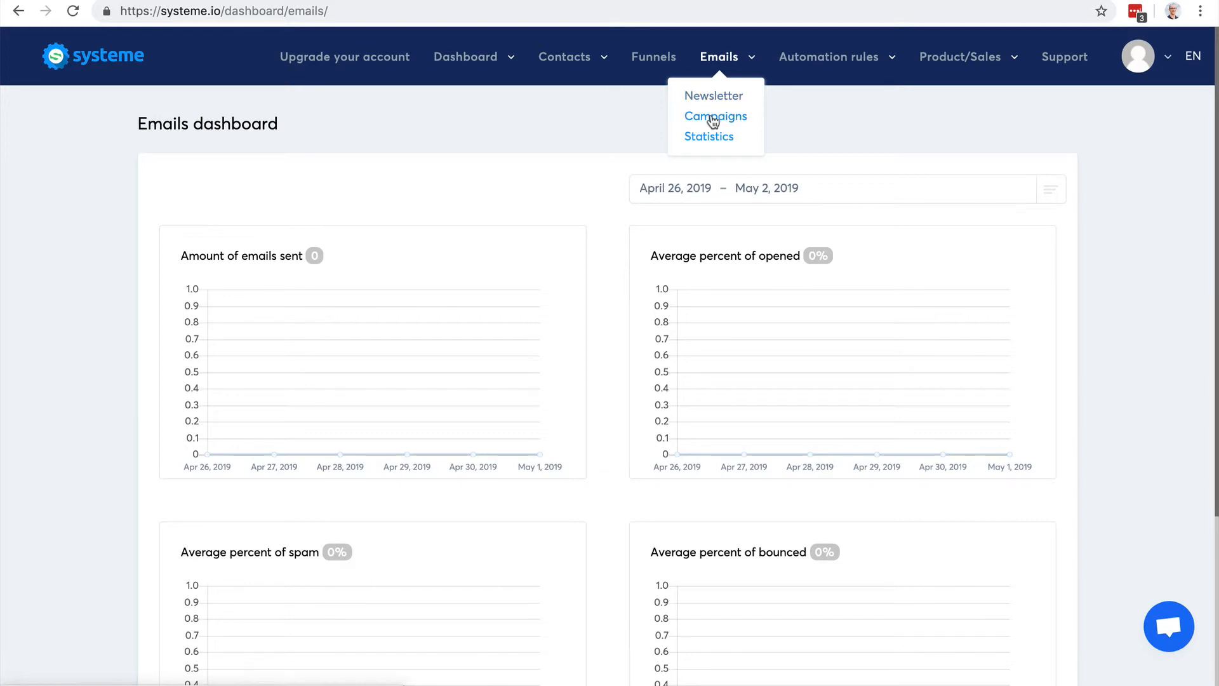